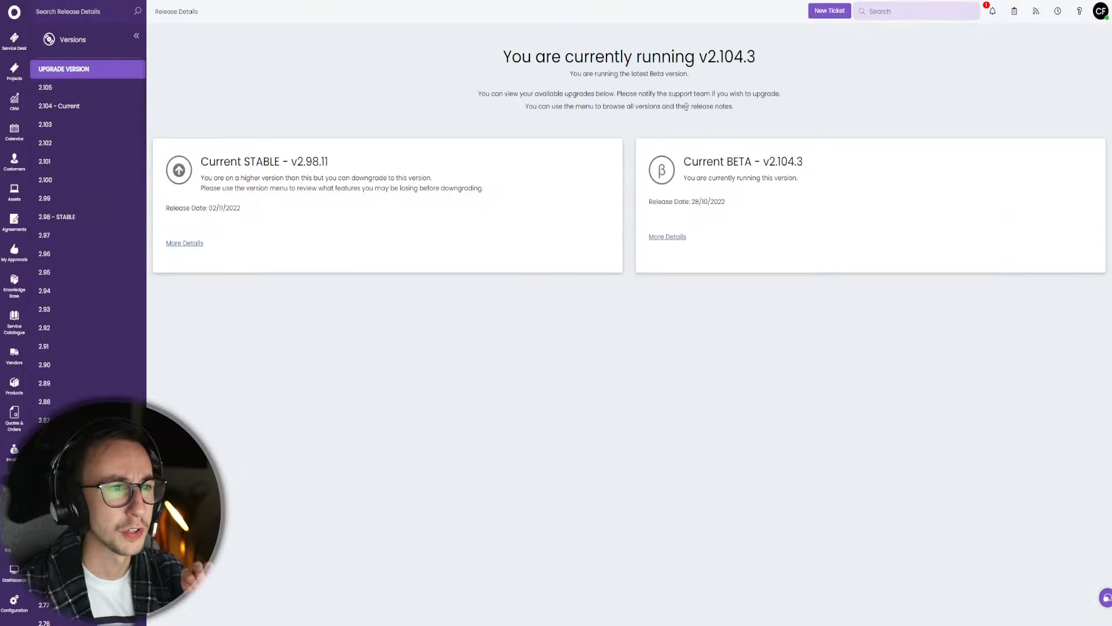
Open the Bronze Support Package product record from the recurring items
double_click(727, 56)
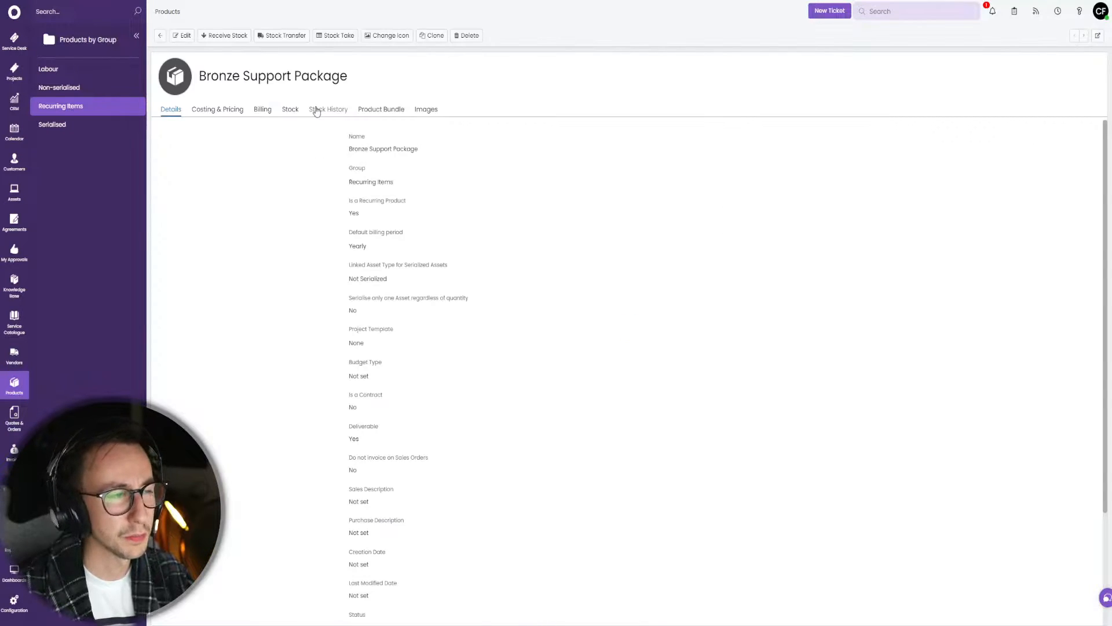
Show the Product Bundle listing Microsoft 365 Business Basic, navigating via the recurring items catalogue
left_click(382, 109)
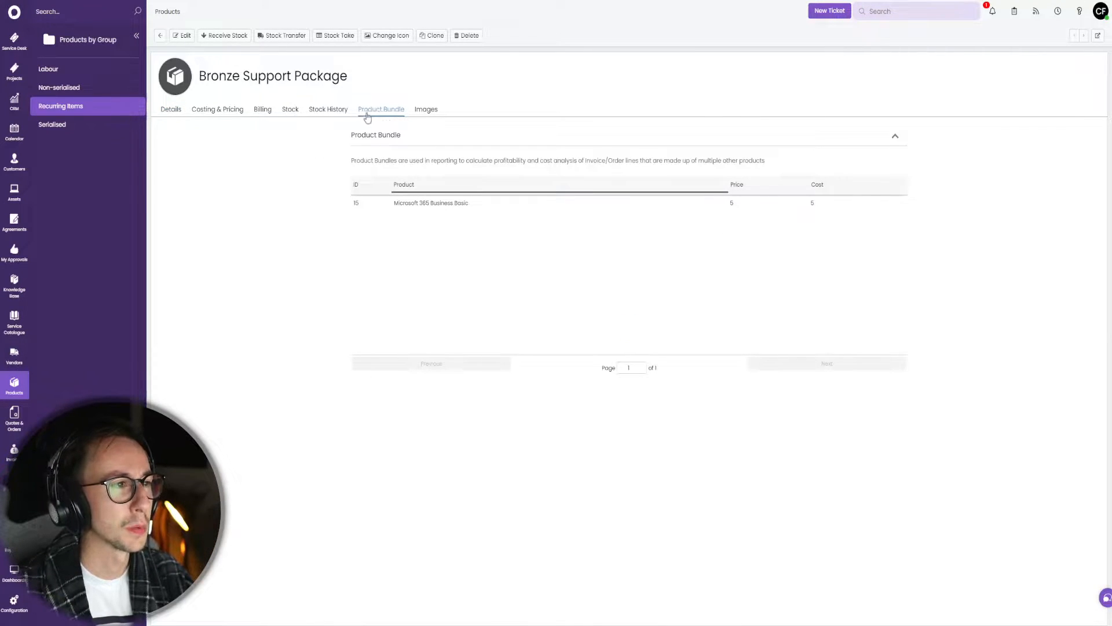
left_click(14, 210)
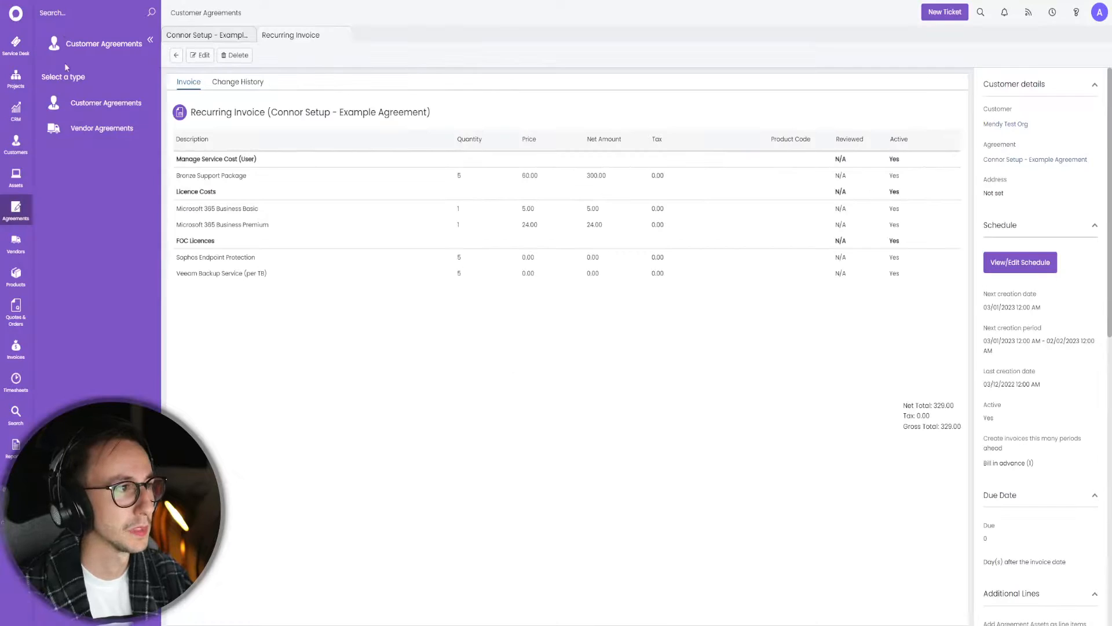
left_click(15, 277)
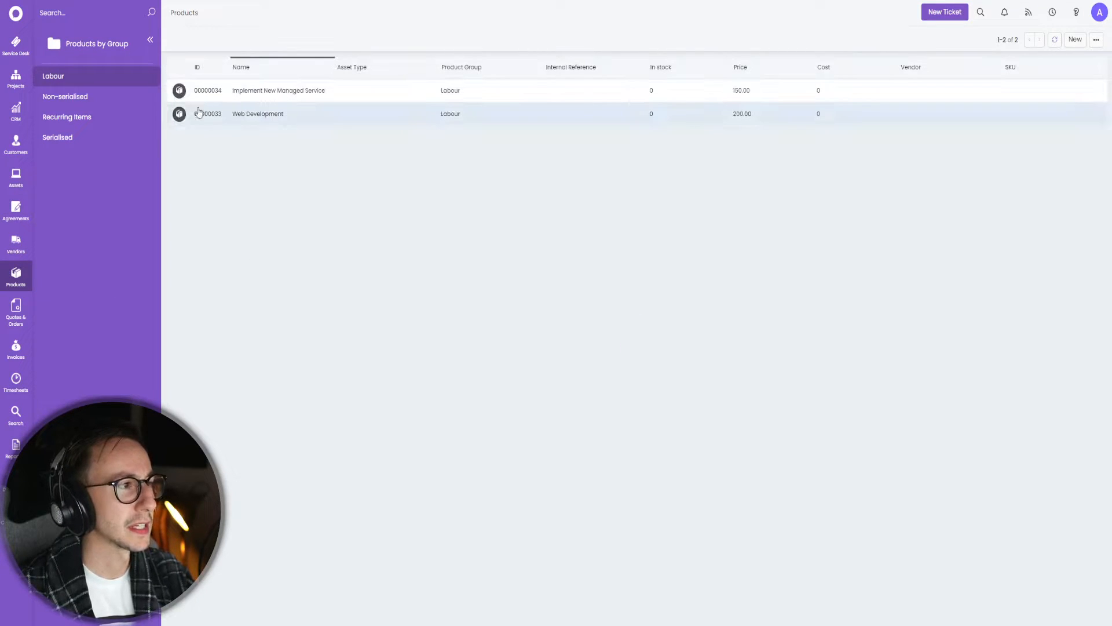
left_click(67, 116)
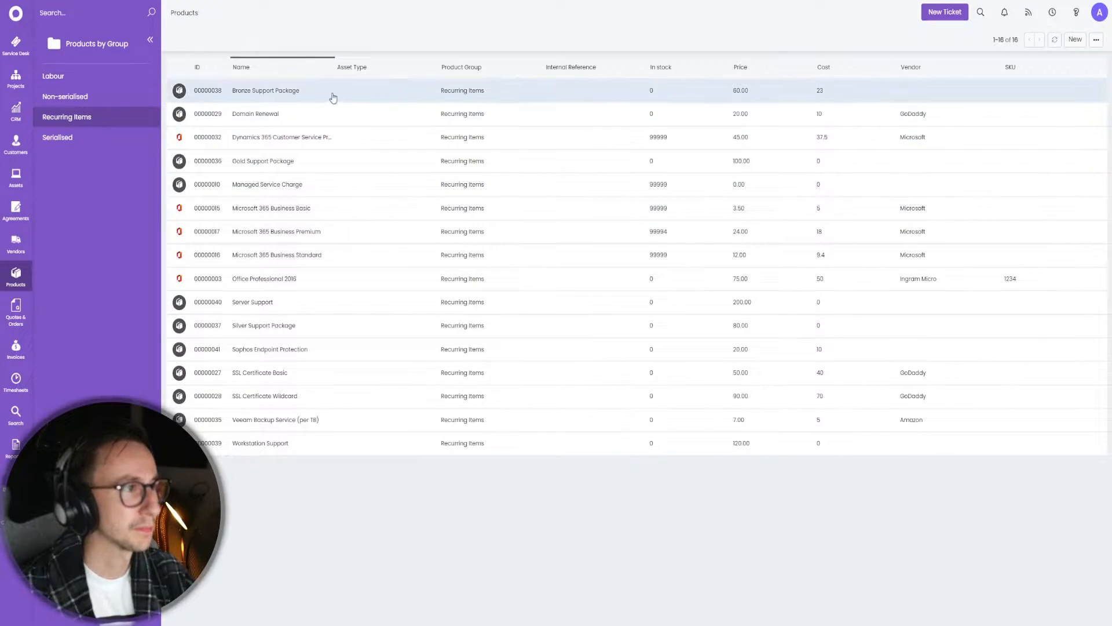
left_click(267, 91)
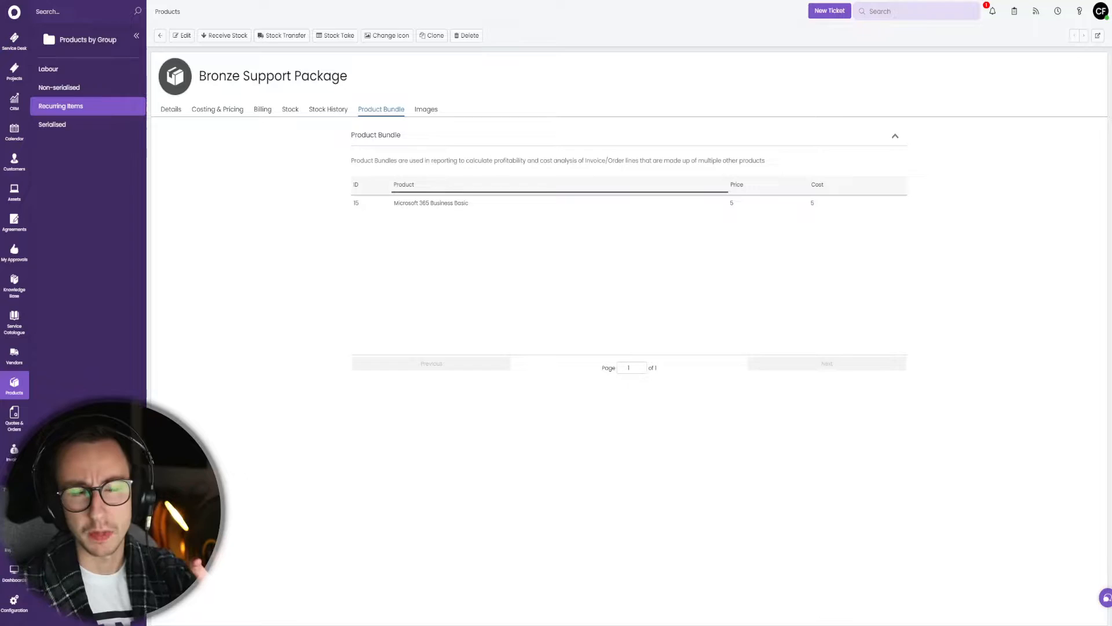
left_click(182, 35)
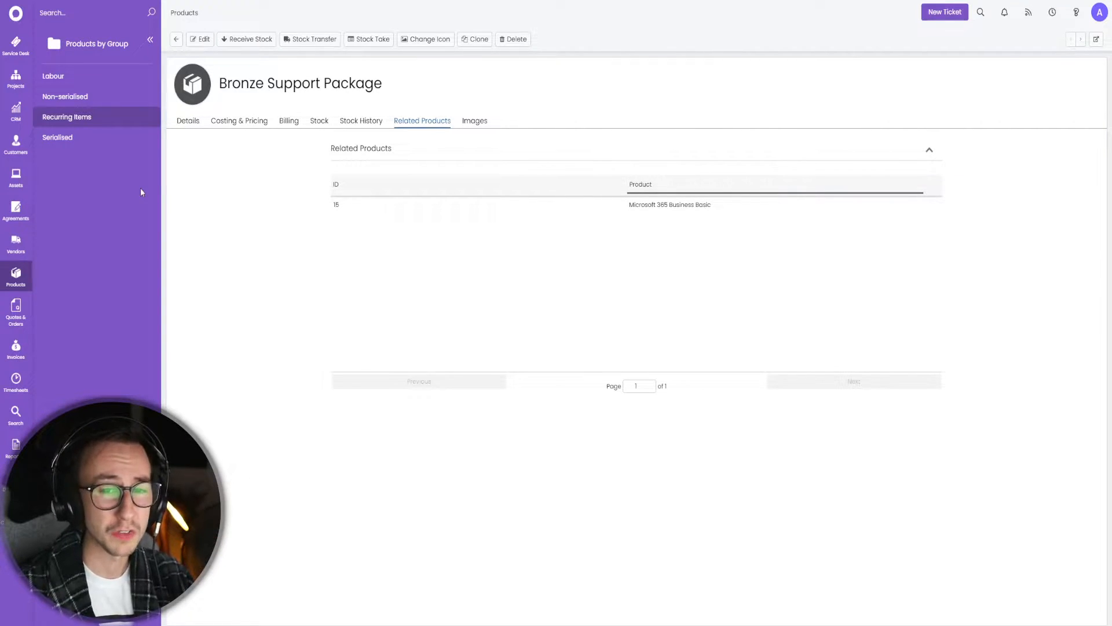
Return to the Recurring Items product list
left_click(15, 276)
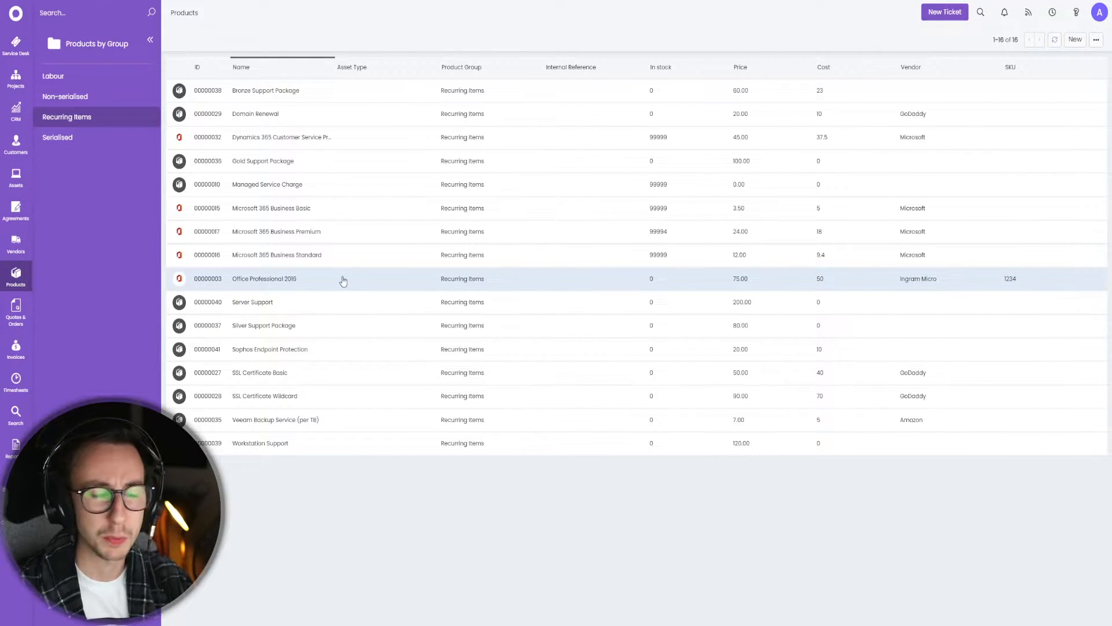
mouse_move(164, 260)
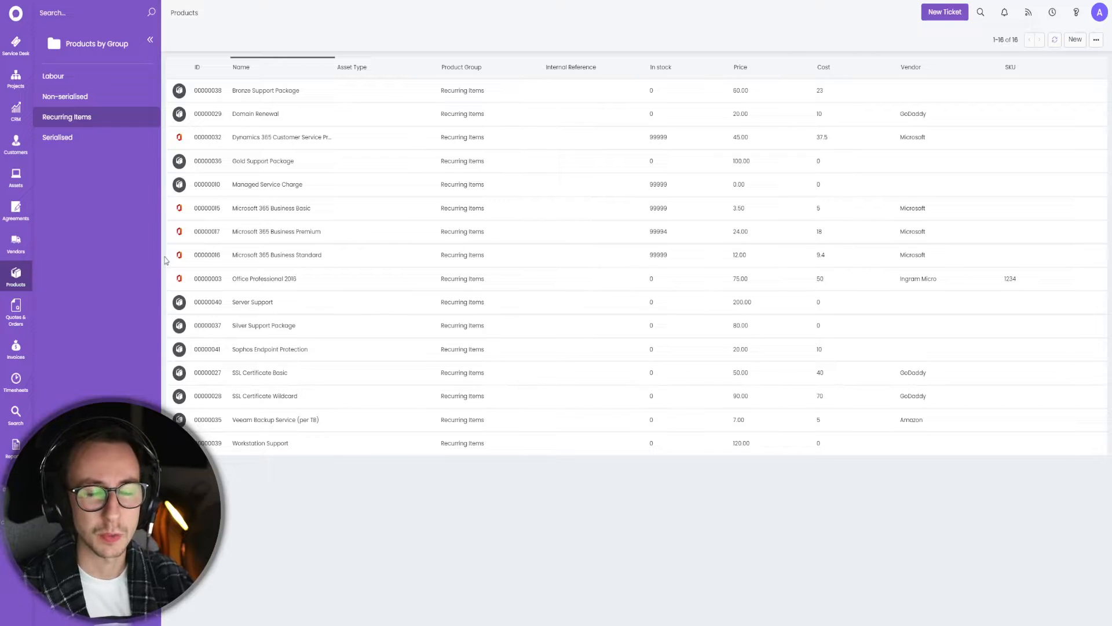
mouse_move(15, 281)
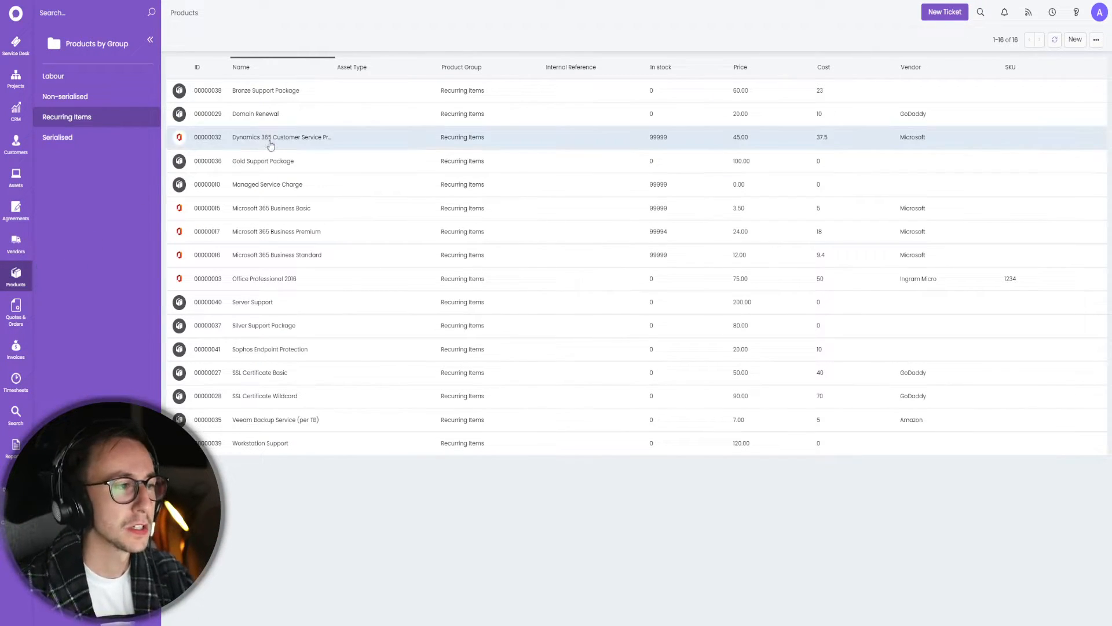
Create a new recurring product named Acronis Workstation Backup
left_click(1076, 39)
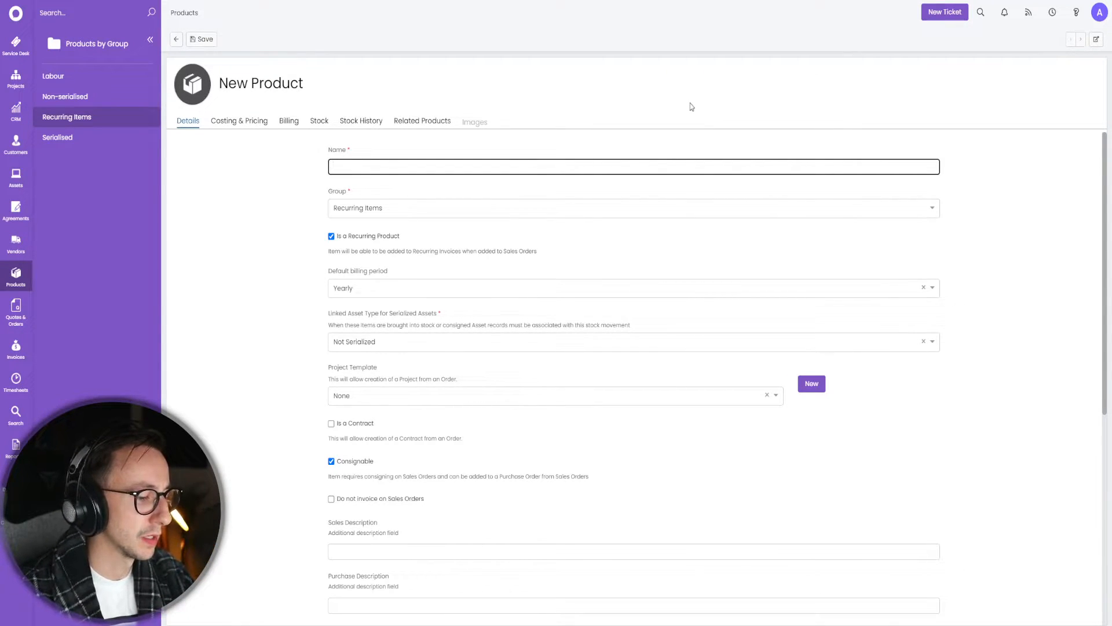
type("Acronis Workstation Backup")
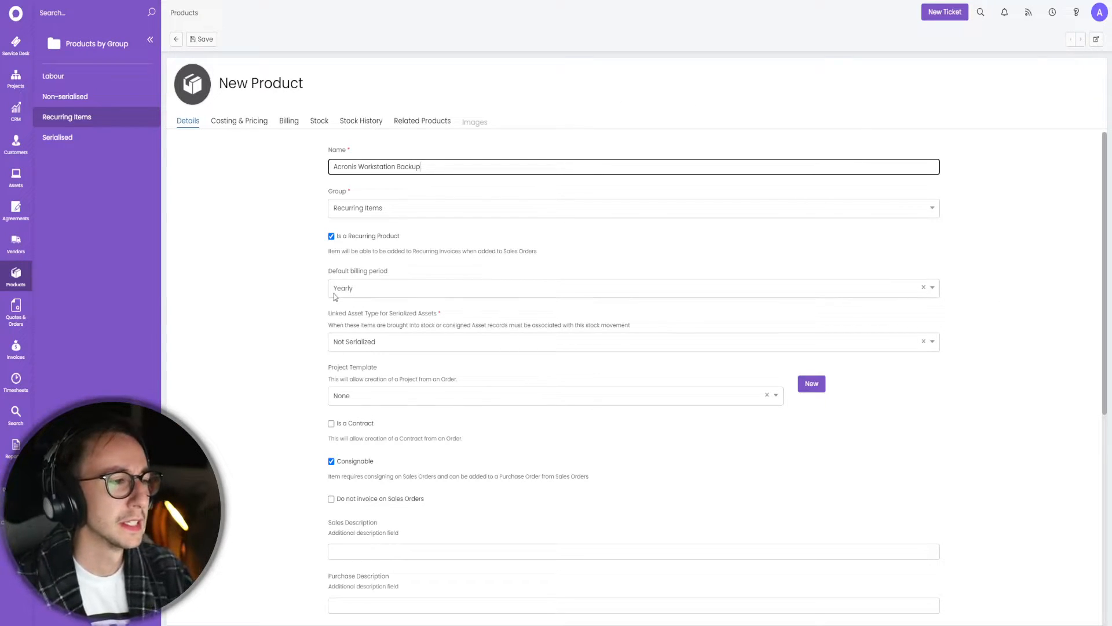
mouse_move(316, 233)
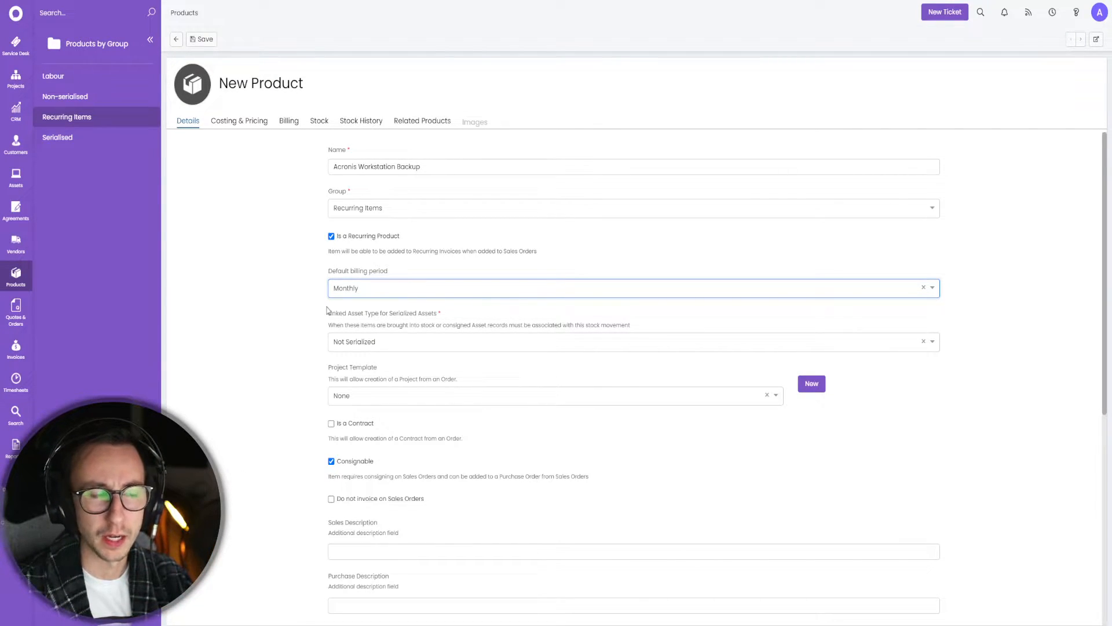
mouse_move(239, 121)
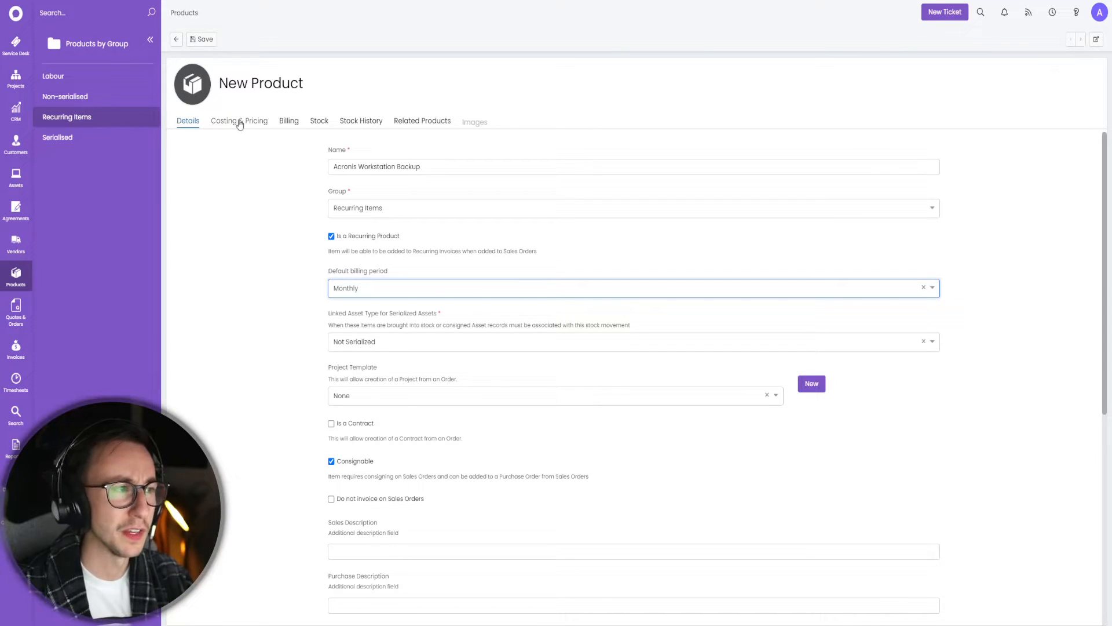
Set price 20, recurring price 20 and cost 5 in Costing & Pricing, giving 75% margin
left_click(239, 120)
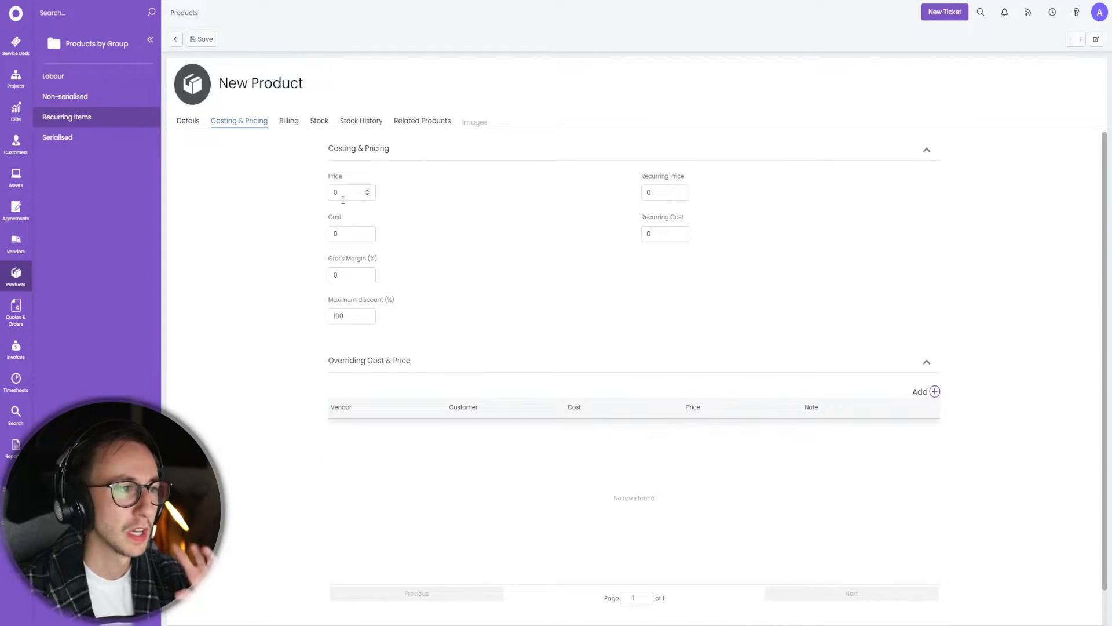
left_click(347, 192)
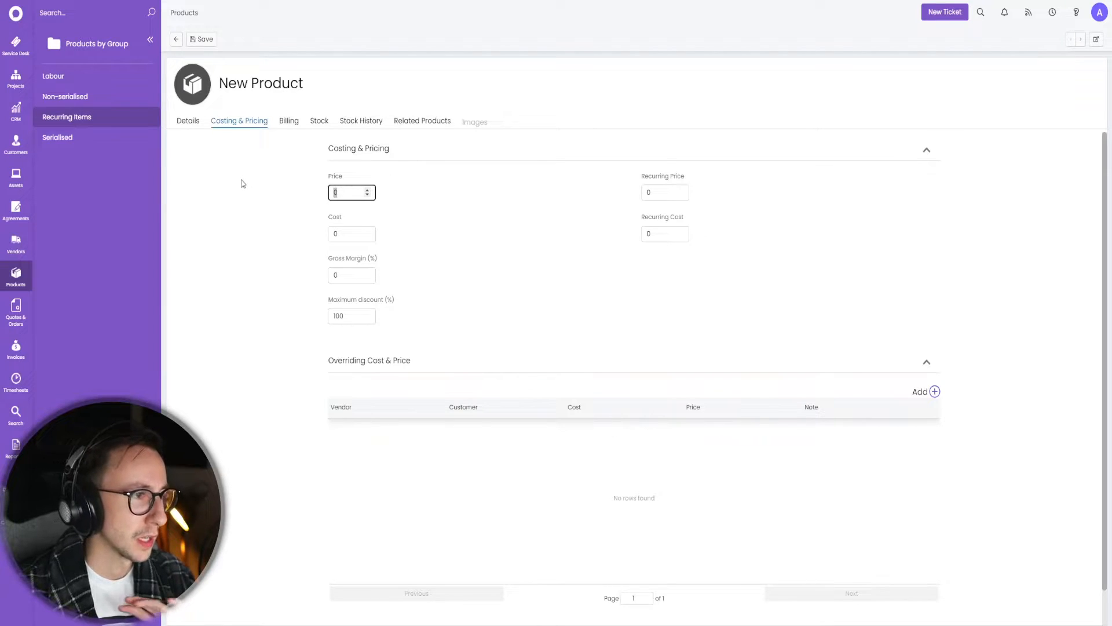
type("20")
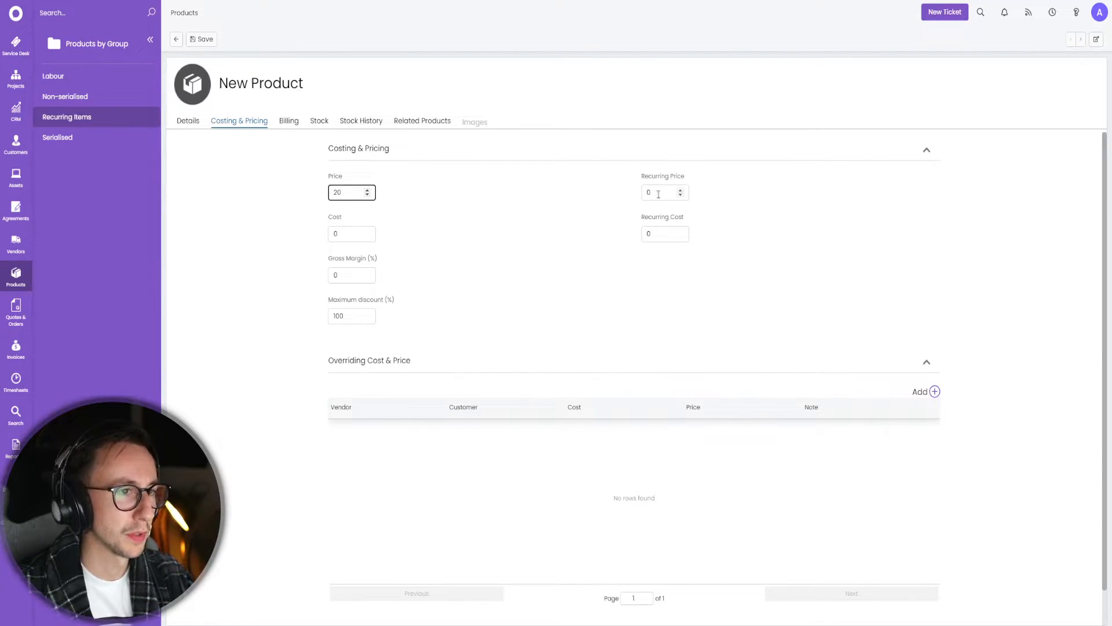
type("20")
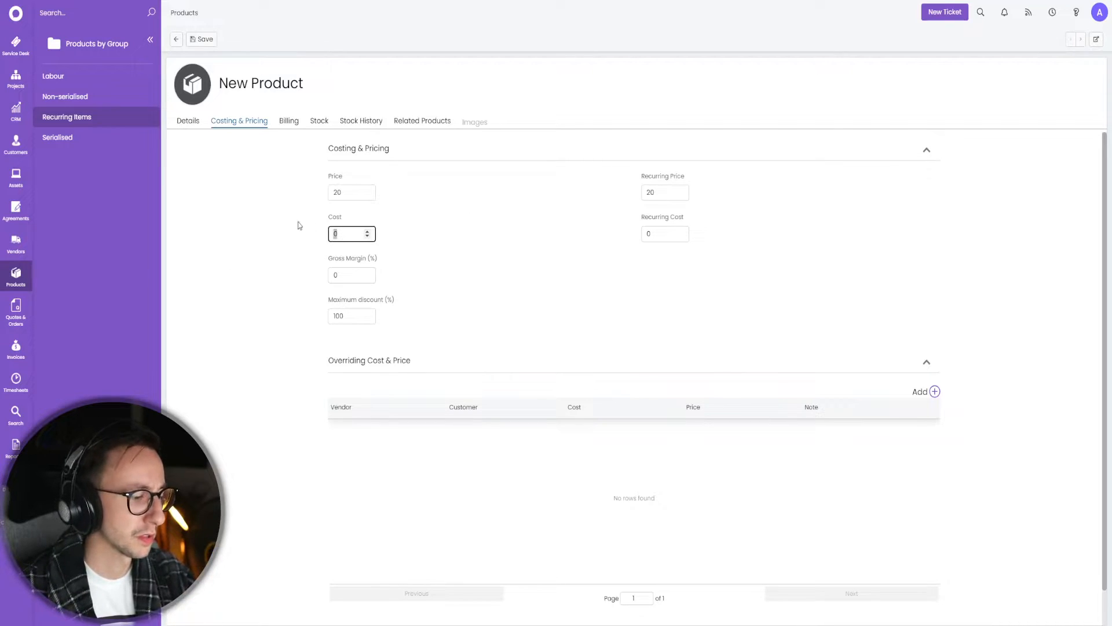
type("5")
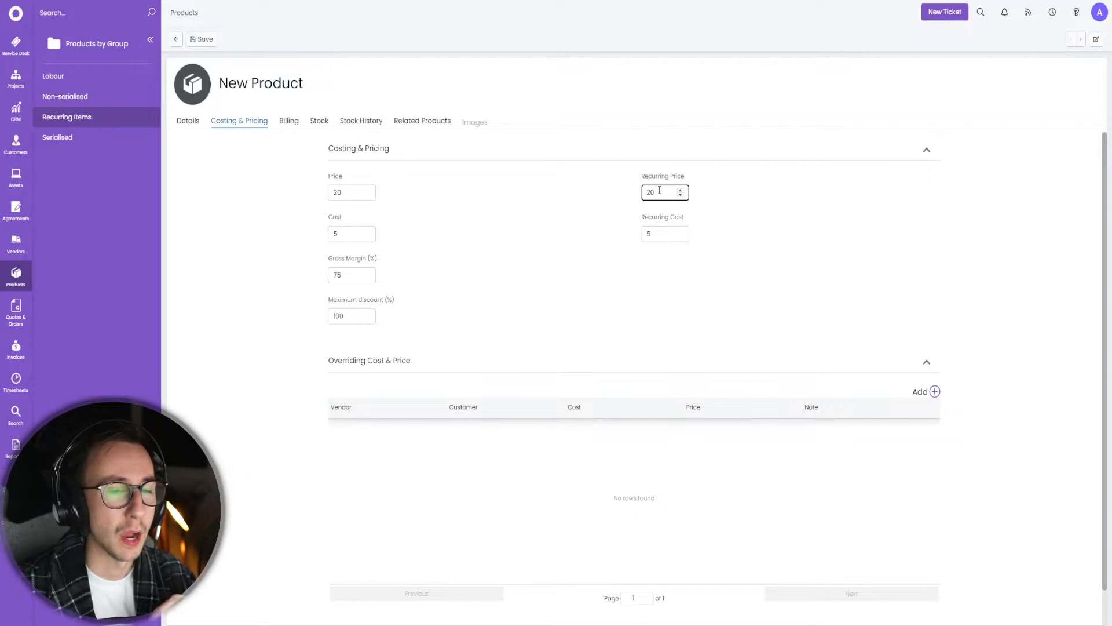
left_click(351, 193)
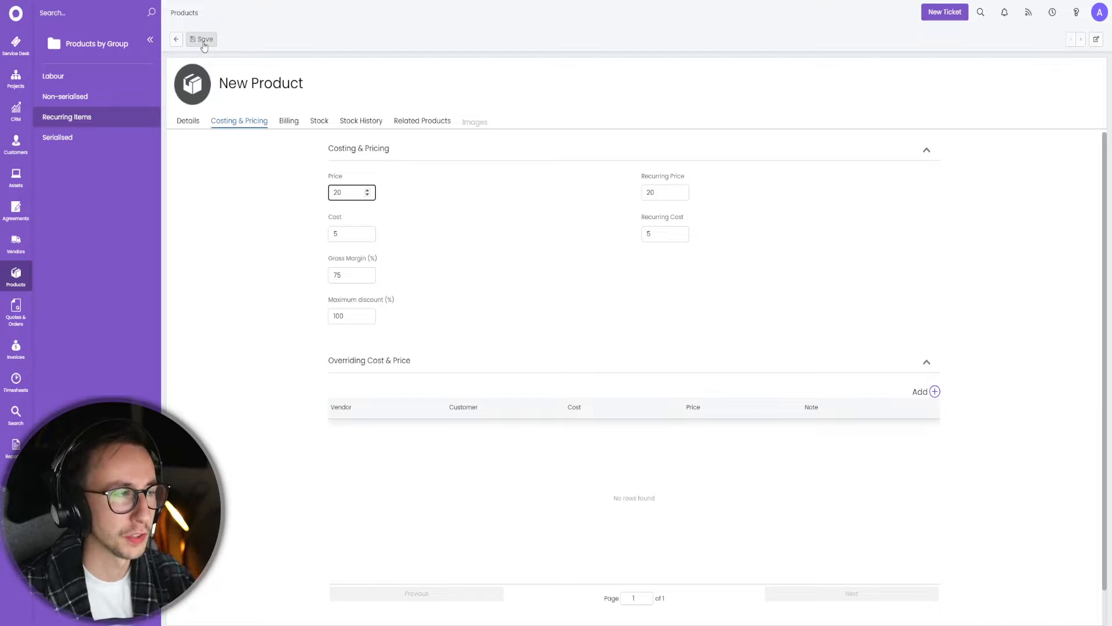
Save Acronis Workstation Backup, letting recurring invoices pick up the new prices
left_click(202, 39)
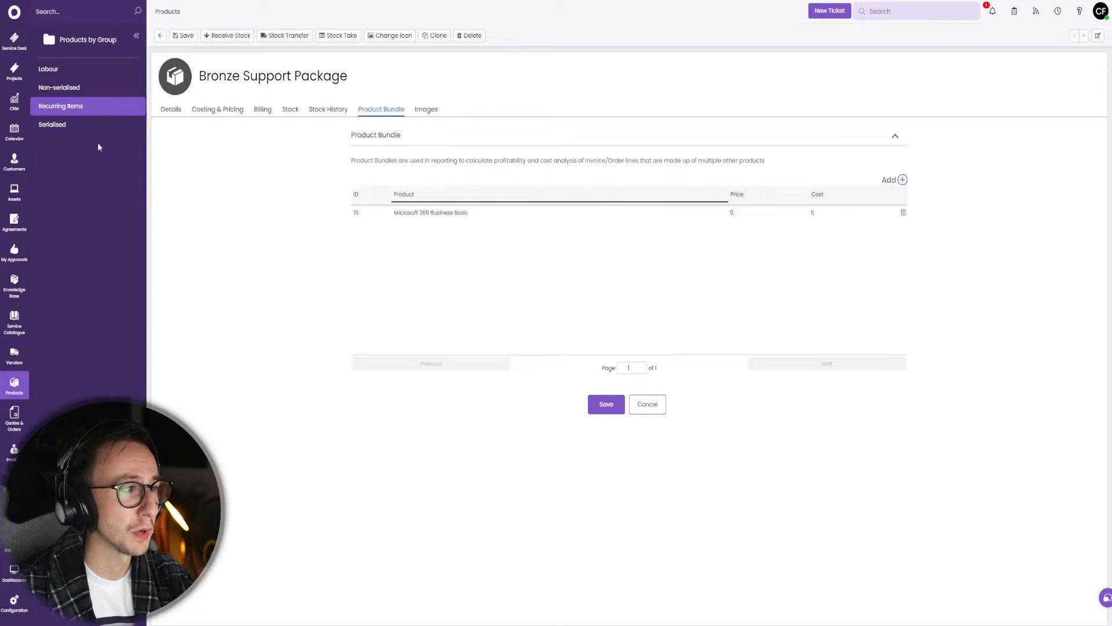
left_click(217, 109)
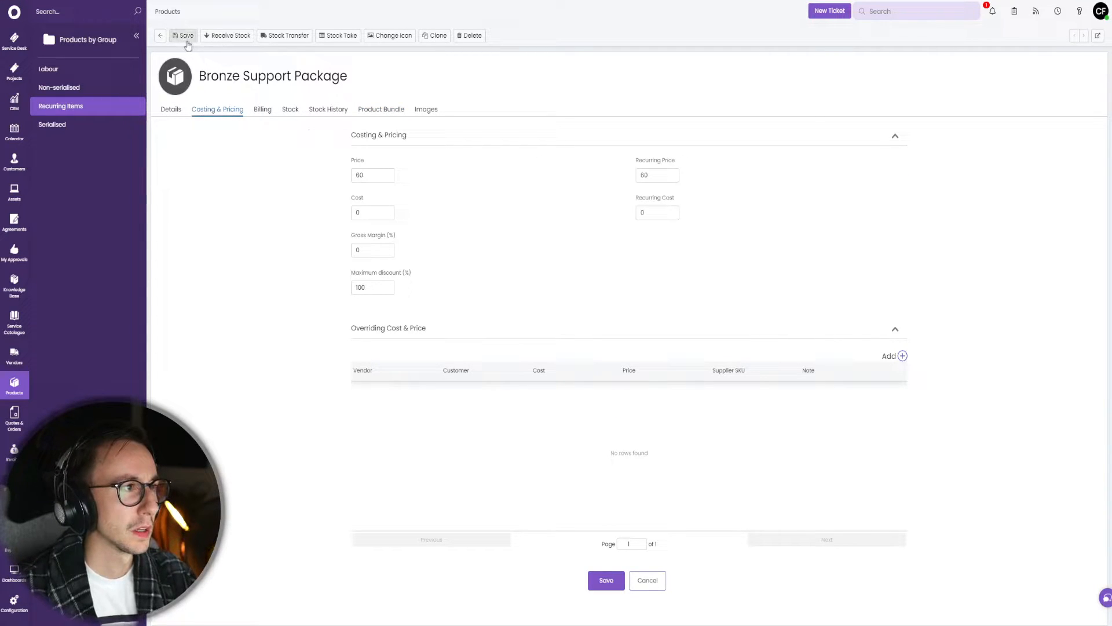
left_click(371, 212)
type("5")
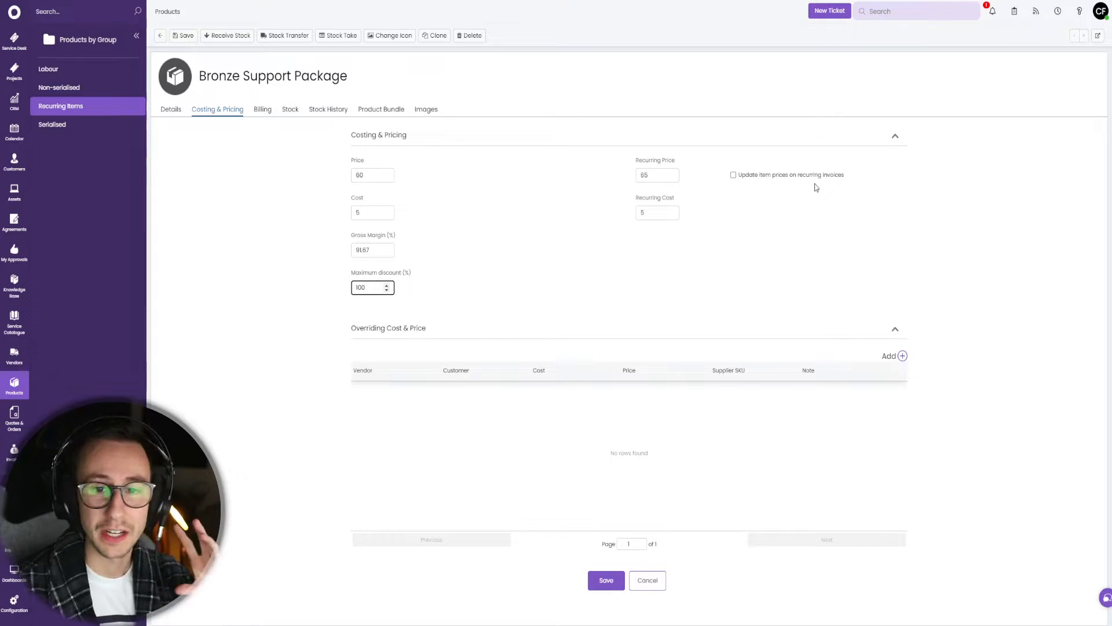
mouse_move(799, 206)
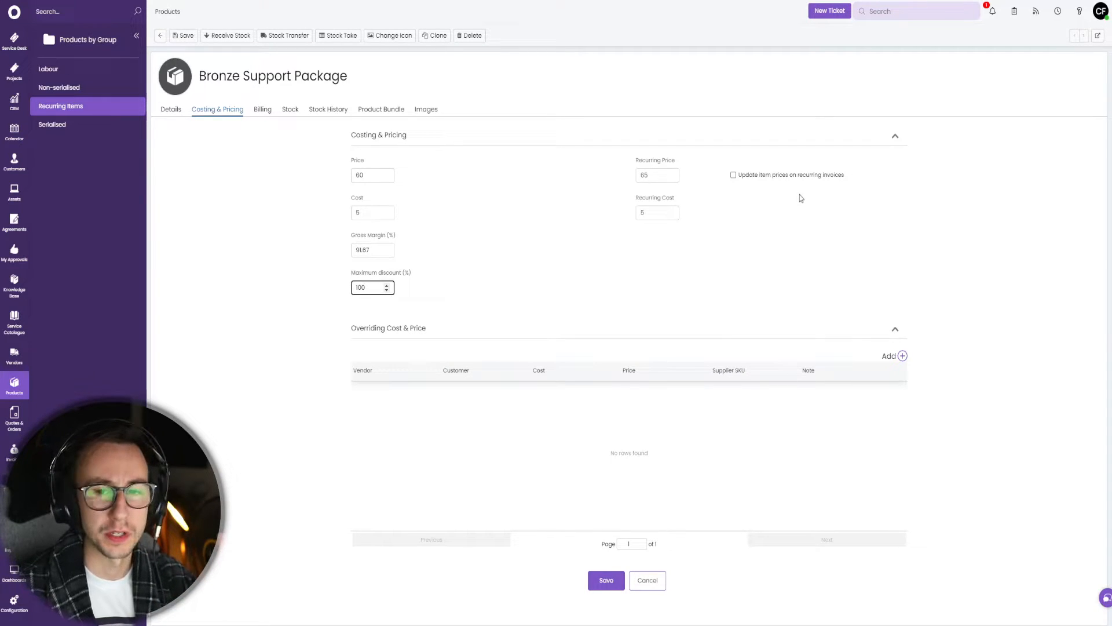
mouse_move(657, 206)
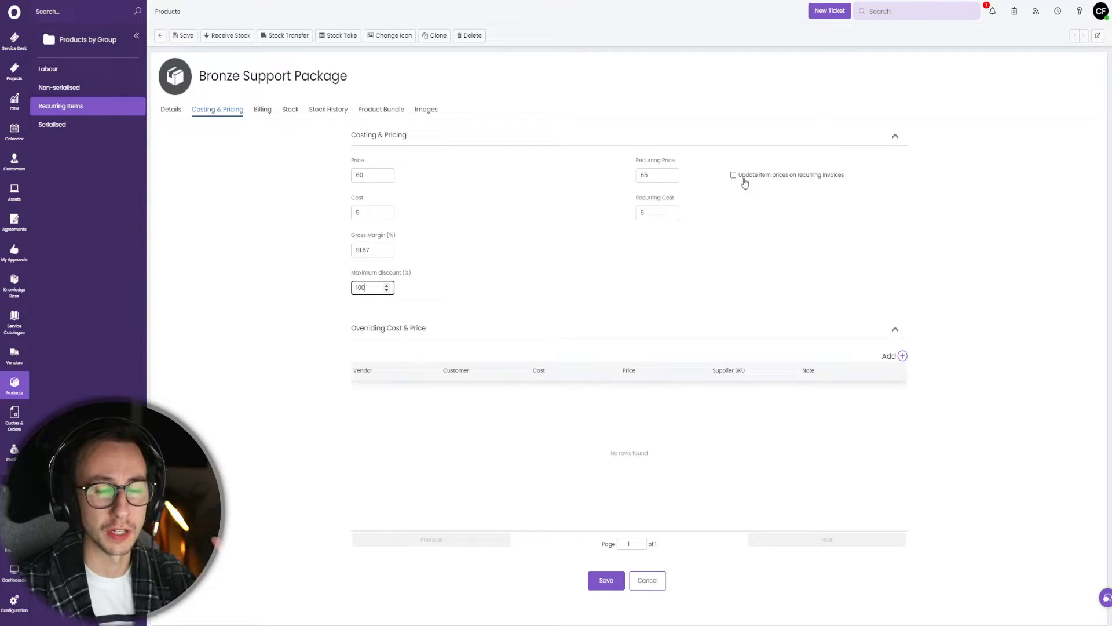
left_click(733, 175)
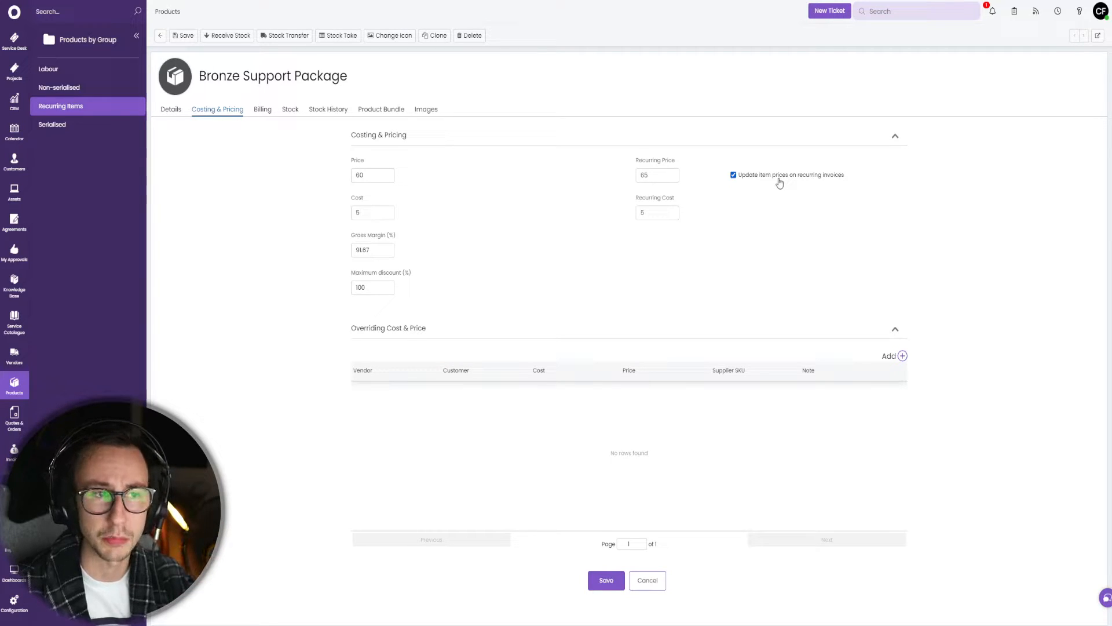
left_click(732, 175)
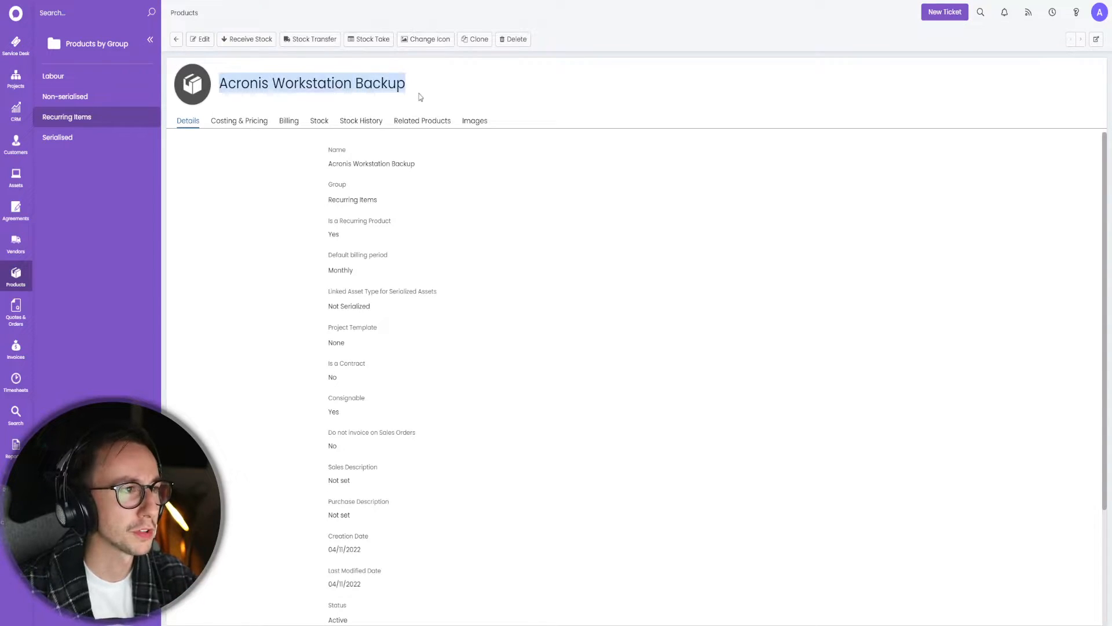
mouse_move(15, 210)
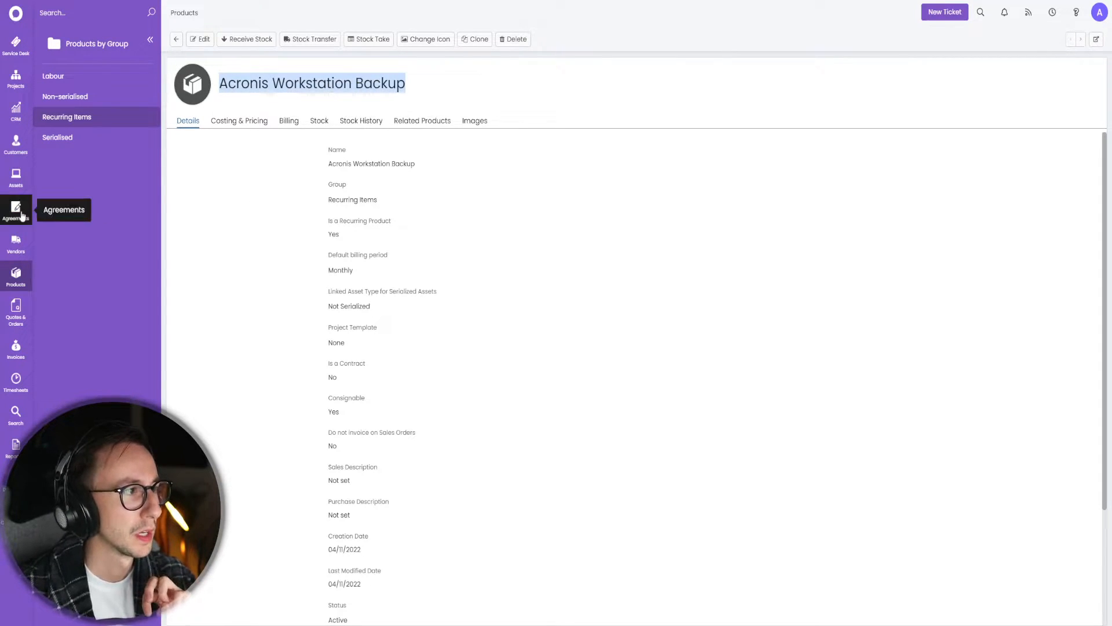
Open the Connor Setup - Example Agreement's recurring invoice in edit mode
left_click(15, 210)
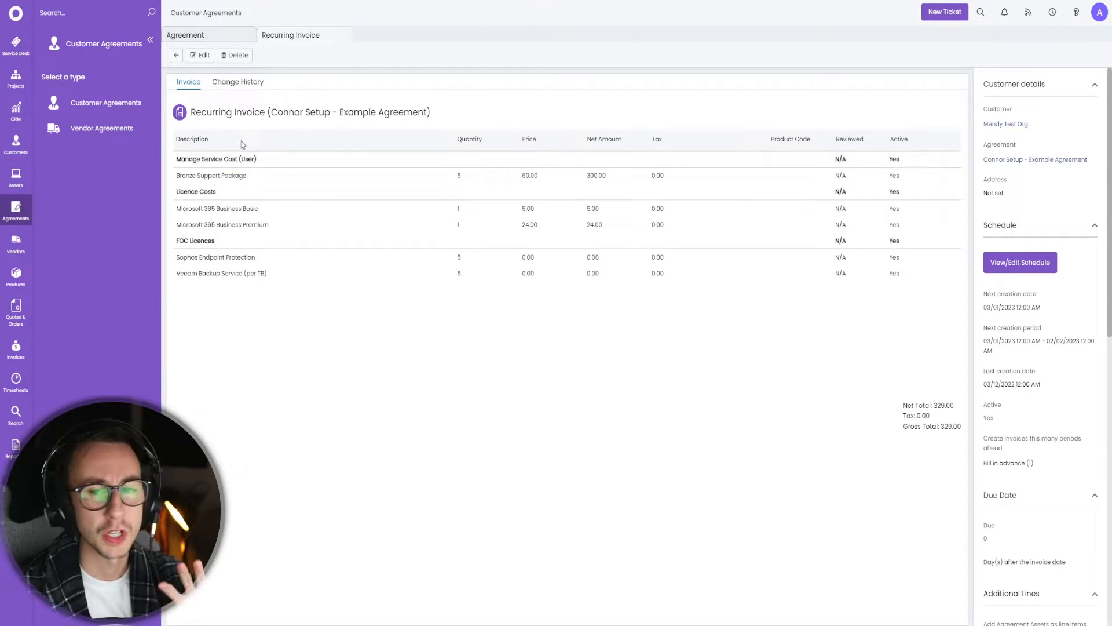
left_click(199, 56)
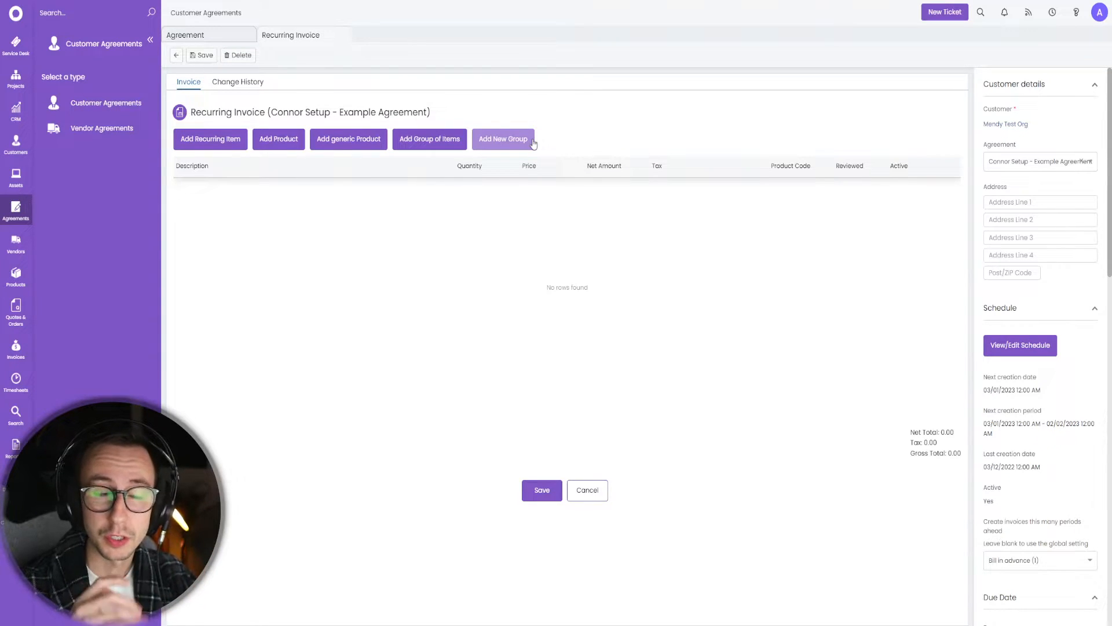
Add the Manage Service Cost (User) and Licence Costs groups to the recurring invoice
left_click(503, 137)
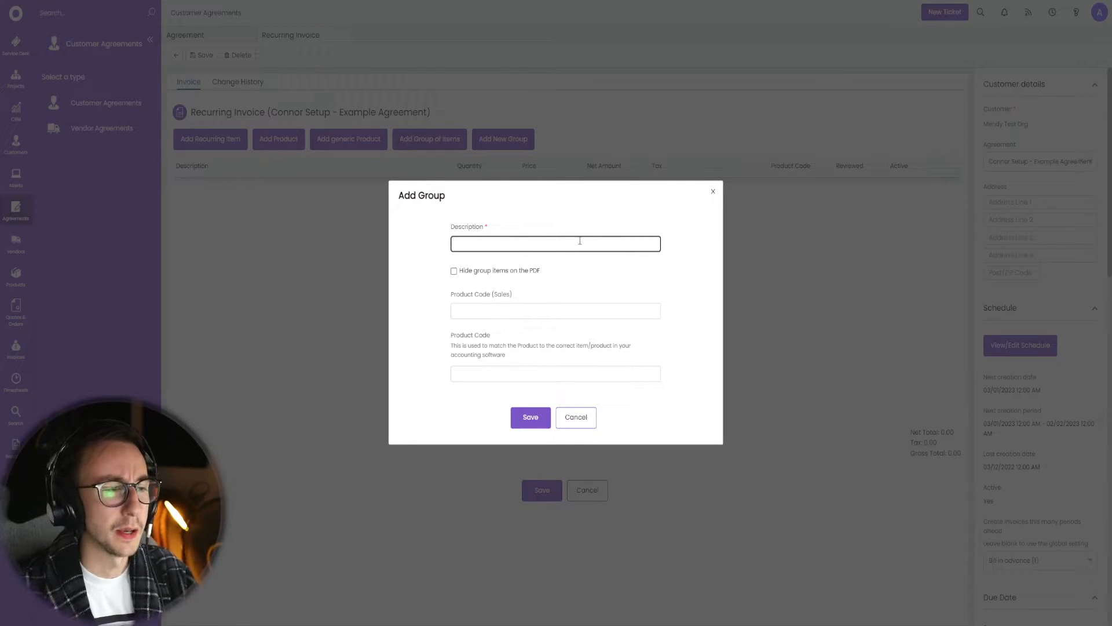
left_click(575, 416)
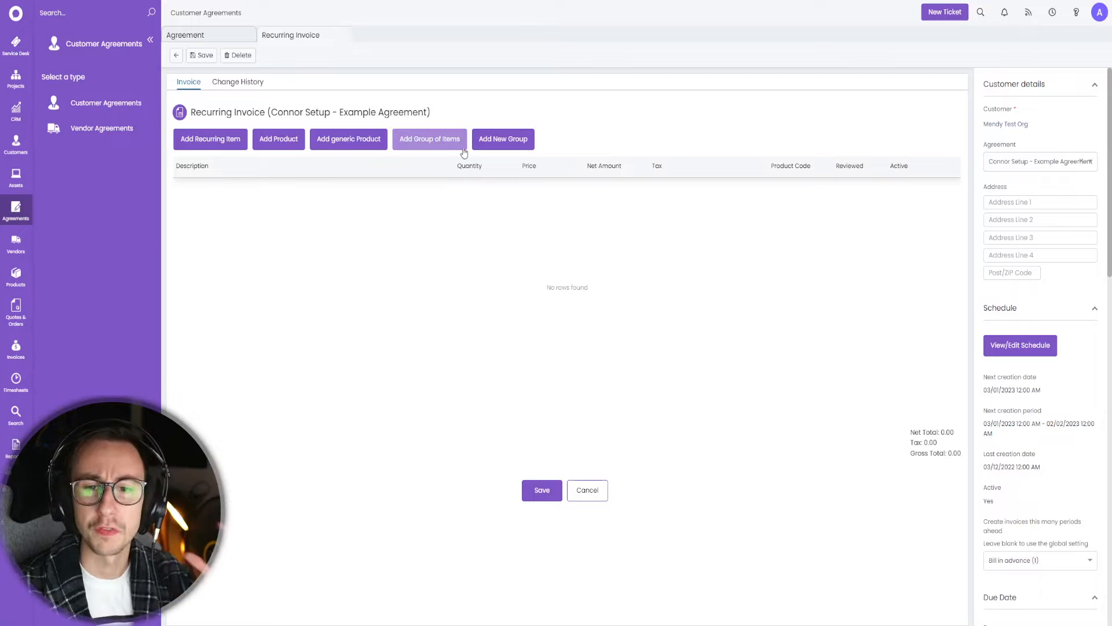
left_click(502, 138)
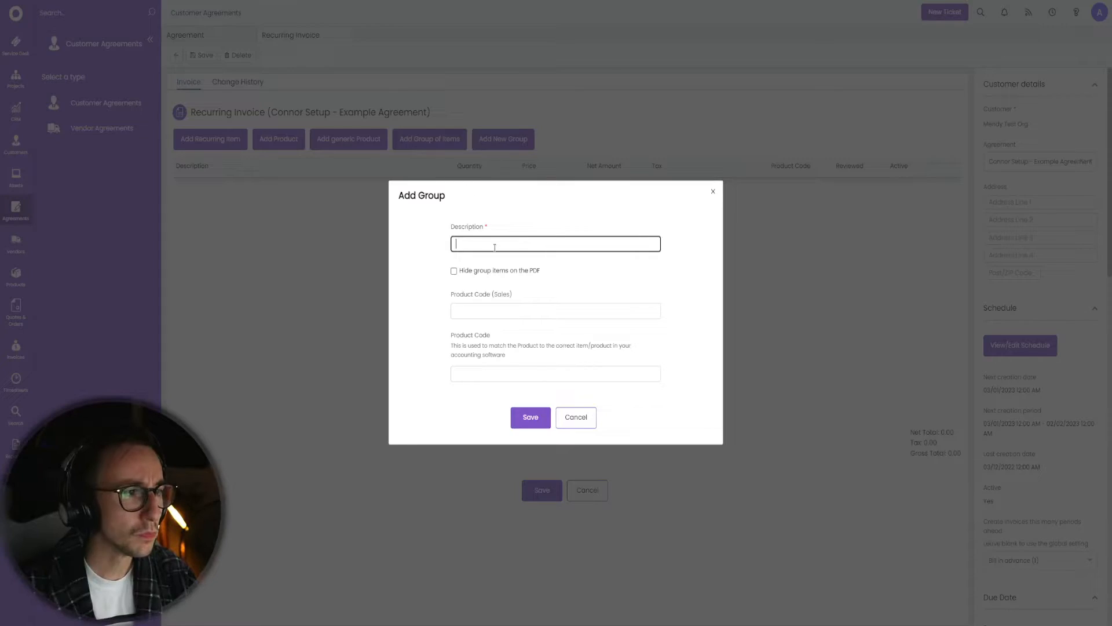
type("Manage Service Cost (User)")
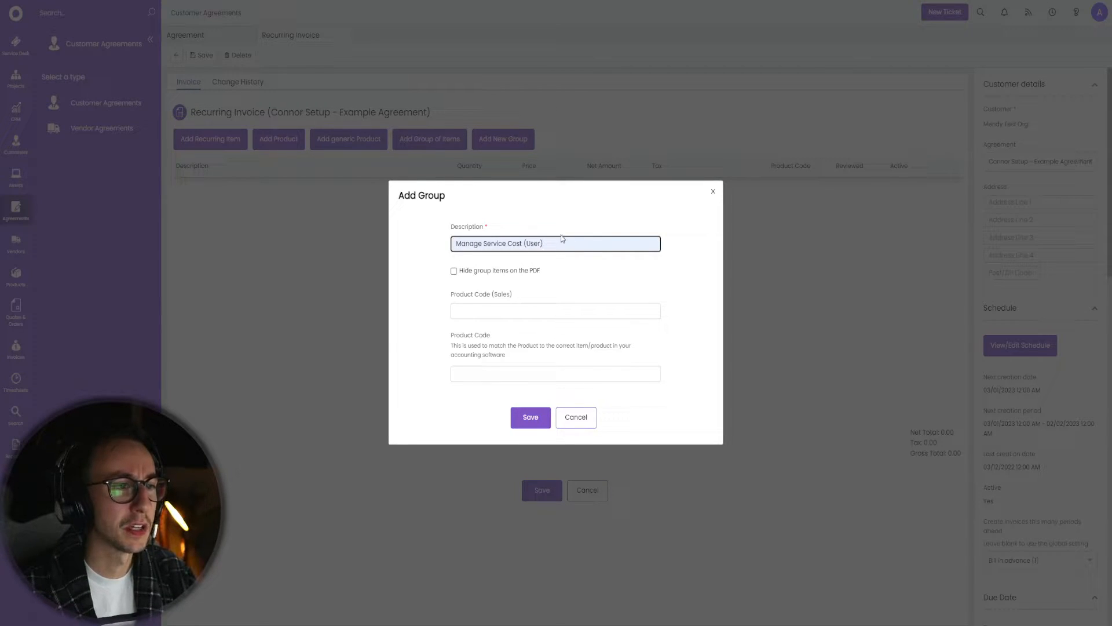
left_click(530, 417)
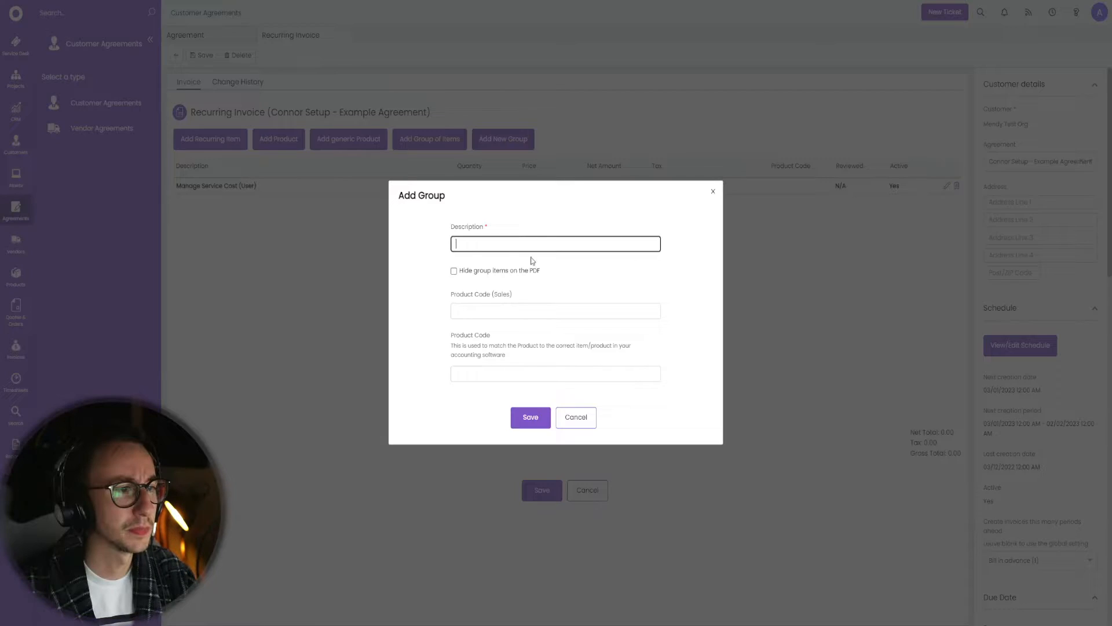
type("Licence Costs")
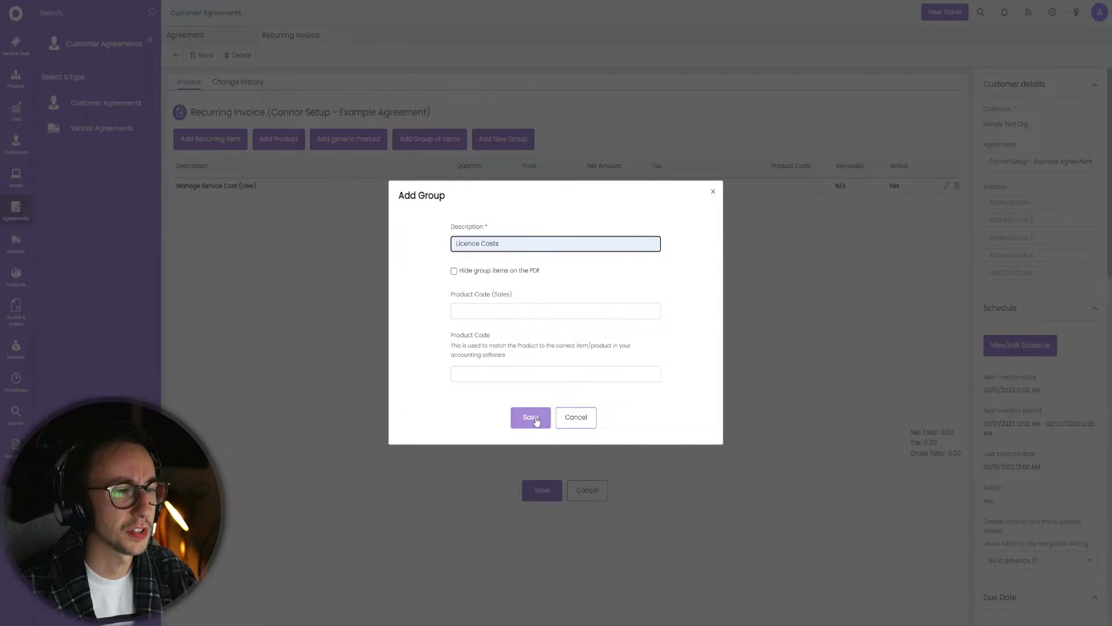
left_click(529, 417)
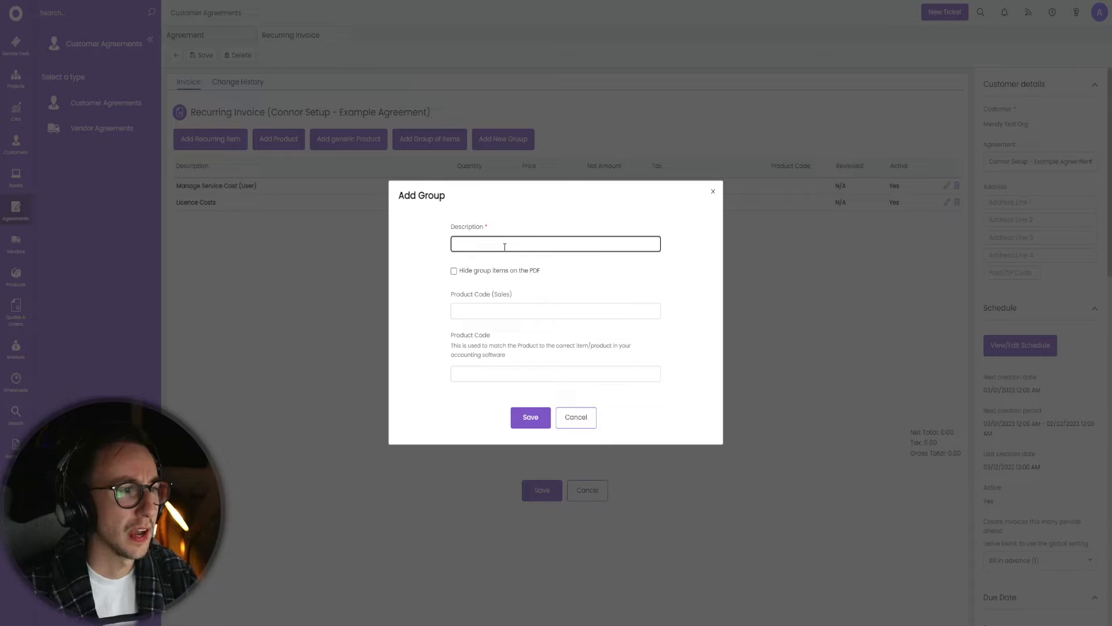
Add a third group, settling on the description FOC Licences after discarded drafts
type("Hidden Costs")
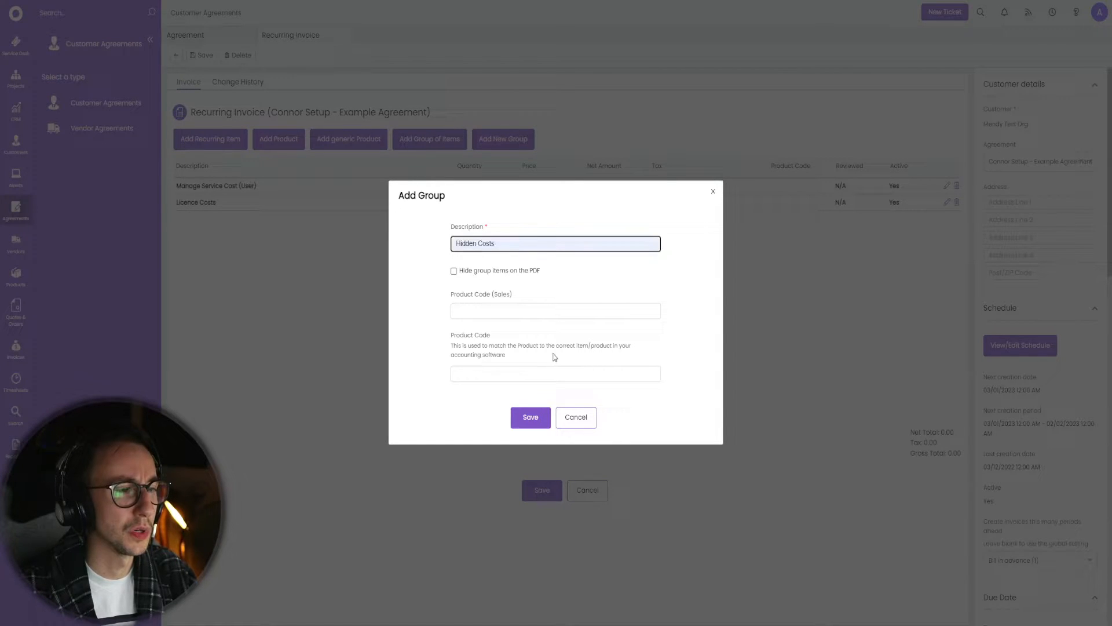
type("Managed Service Charges")
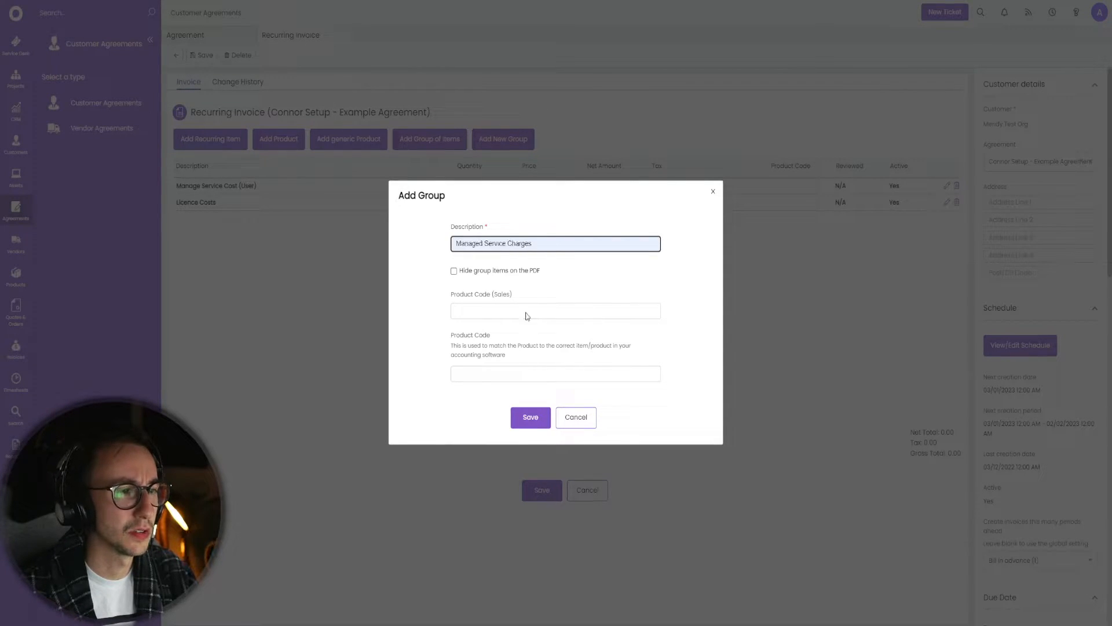
left_click(555, 243)
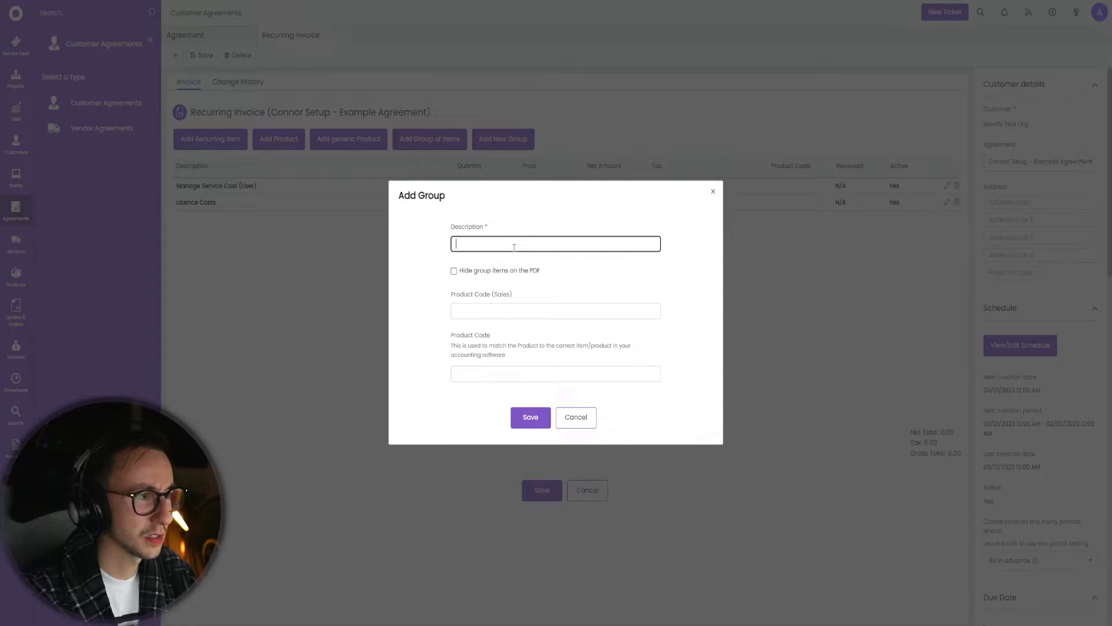
type("FOC Licen")
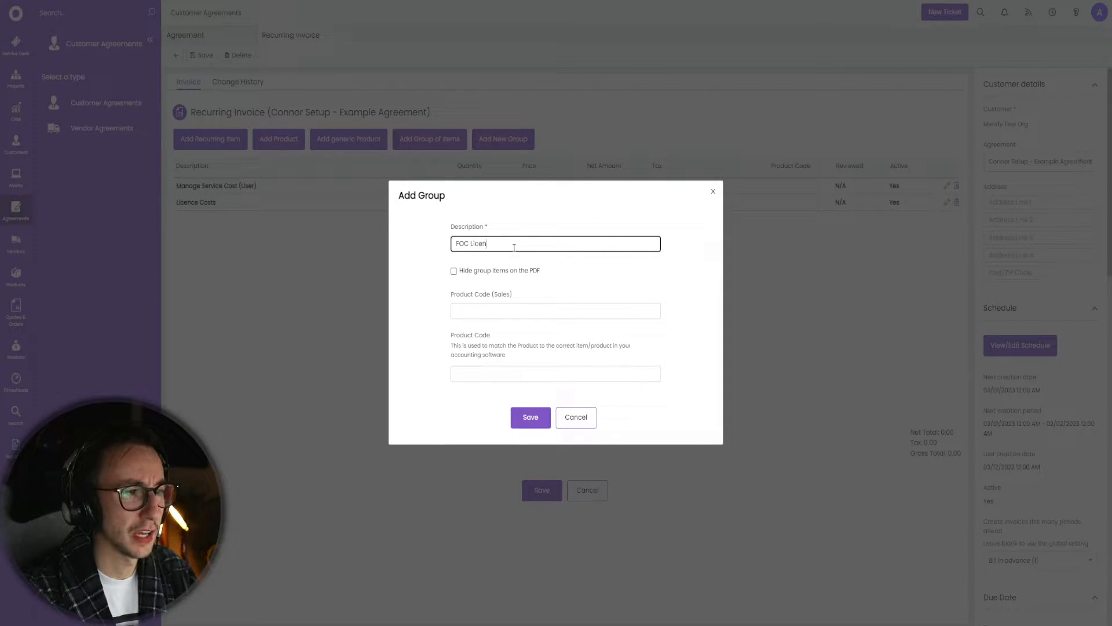
left_click(529, 417)
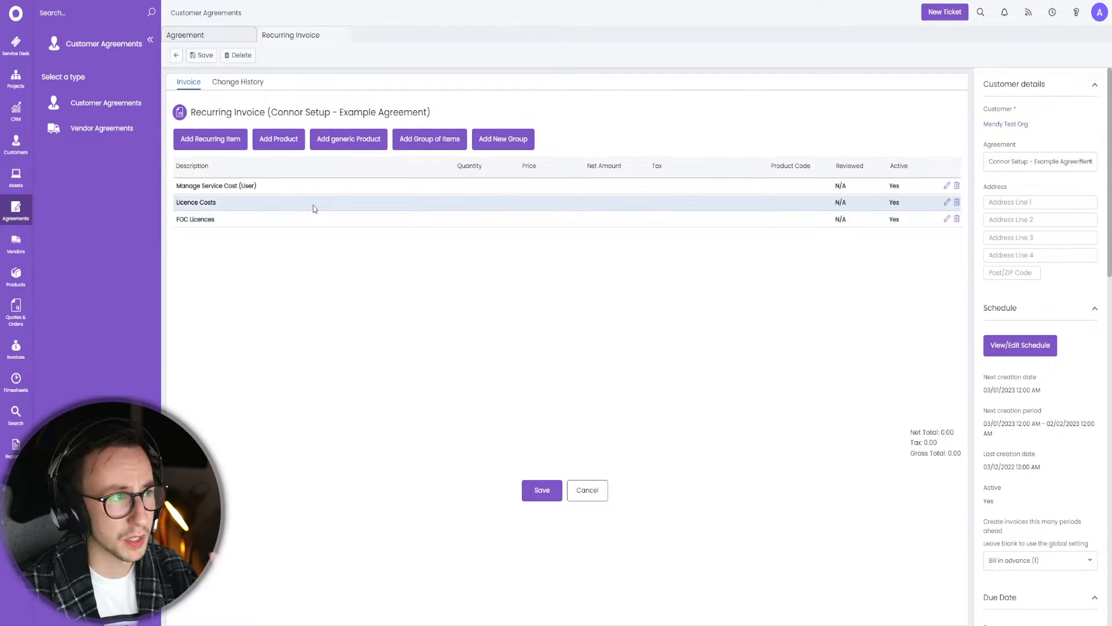
Add one each of Bronze Support, Acronis Backup, M365 Basic and Premium, Sophos, then save at 129.00
left_click(278, 138)
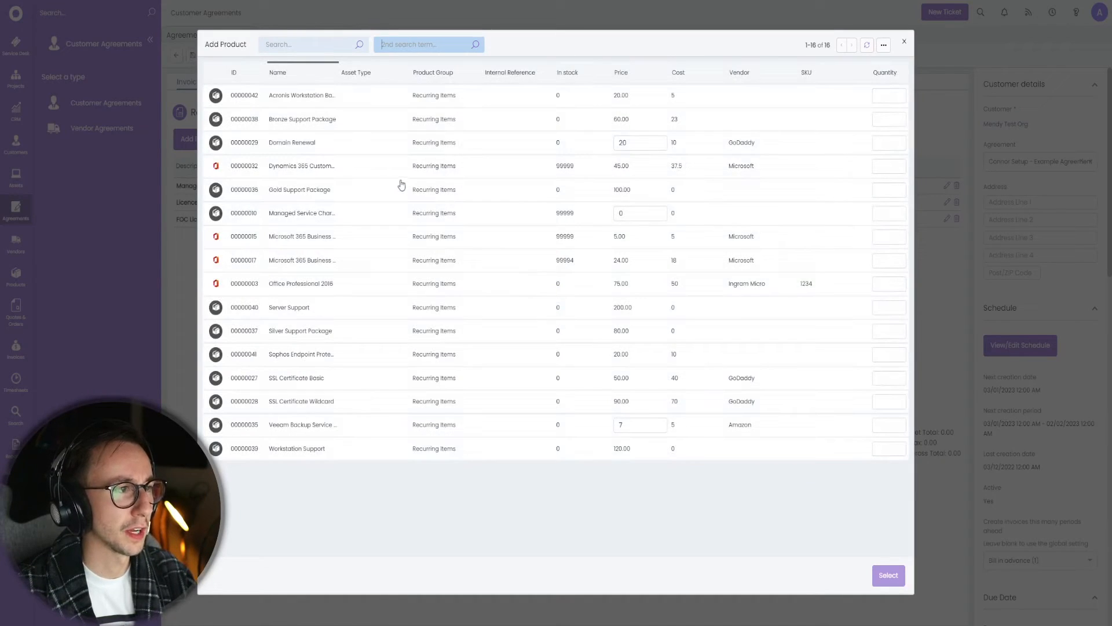
left_click(888, 118)
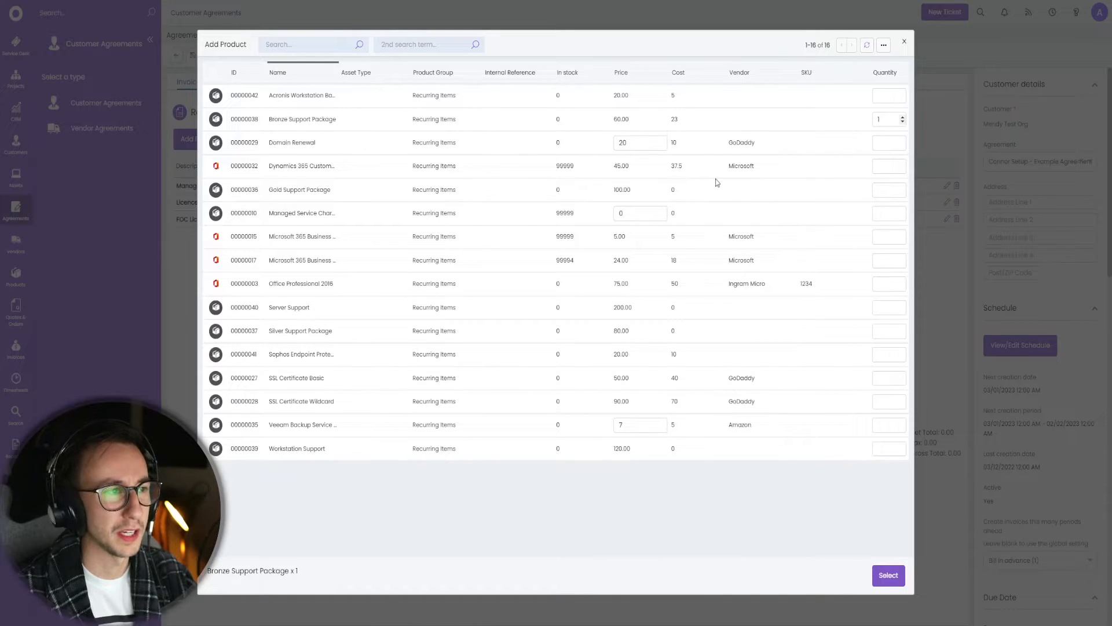
left_click(621, 119)
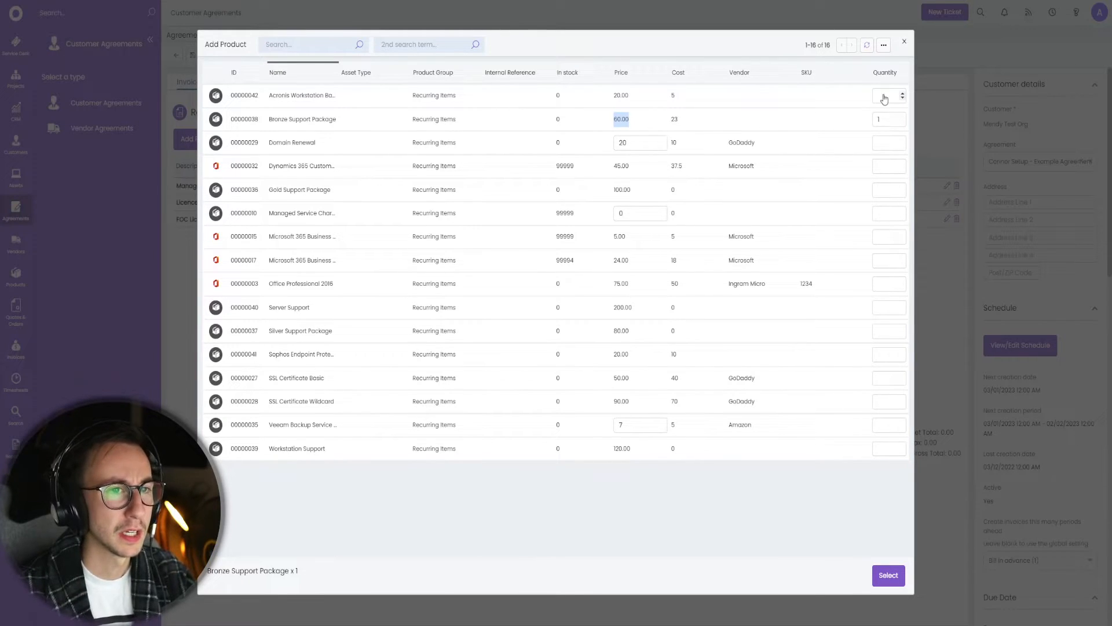
left_click(889, 95)
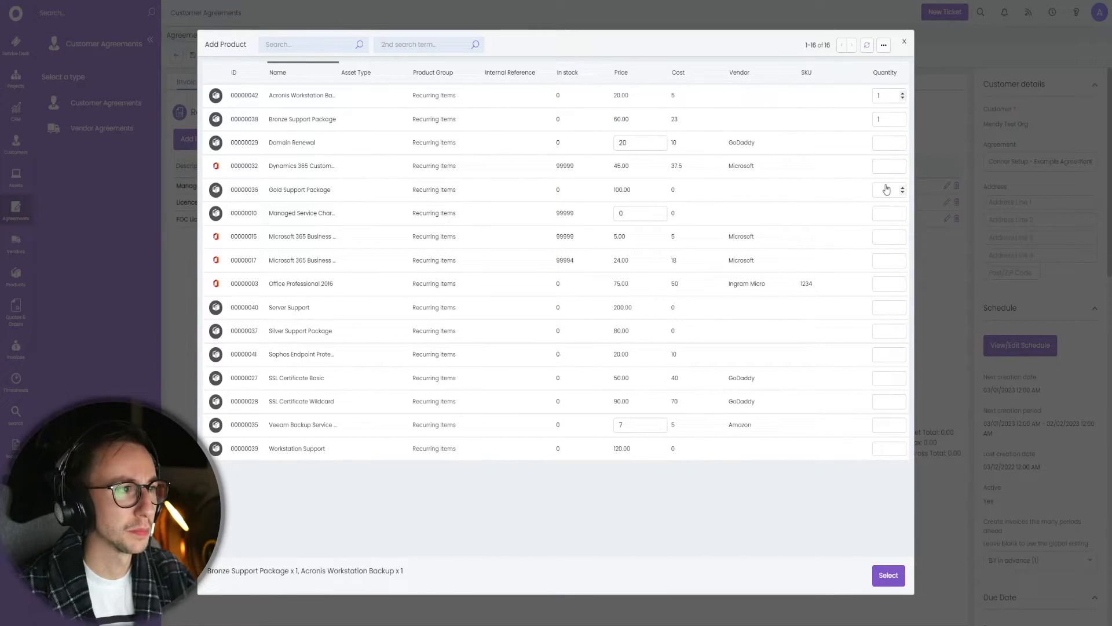
left_click(889, 236)
type("1")
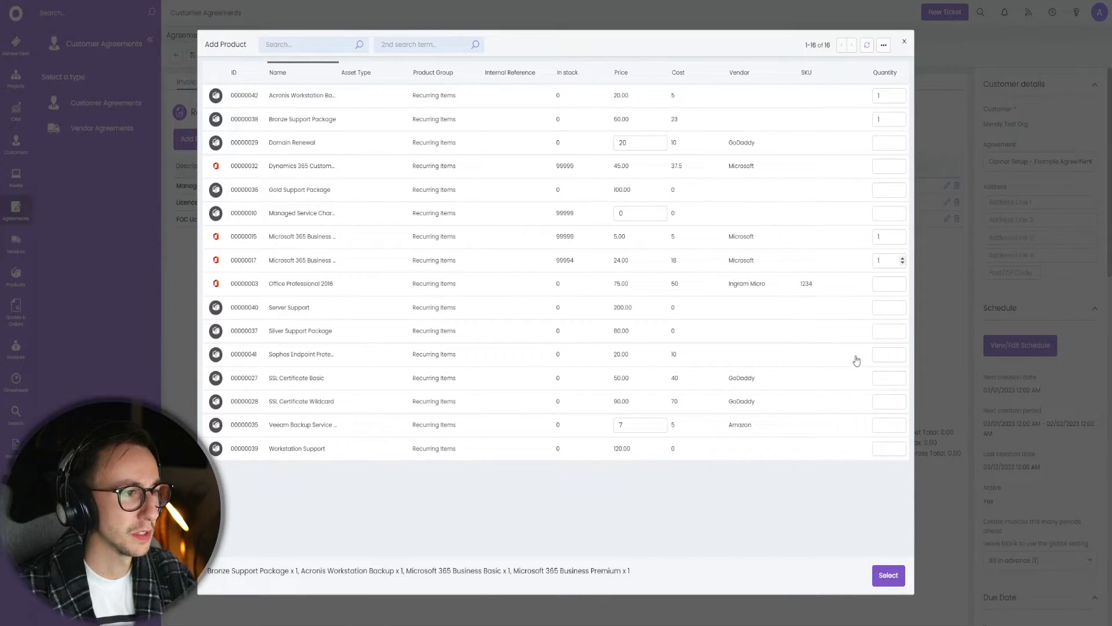
left_click(889, 576)
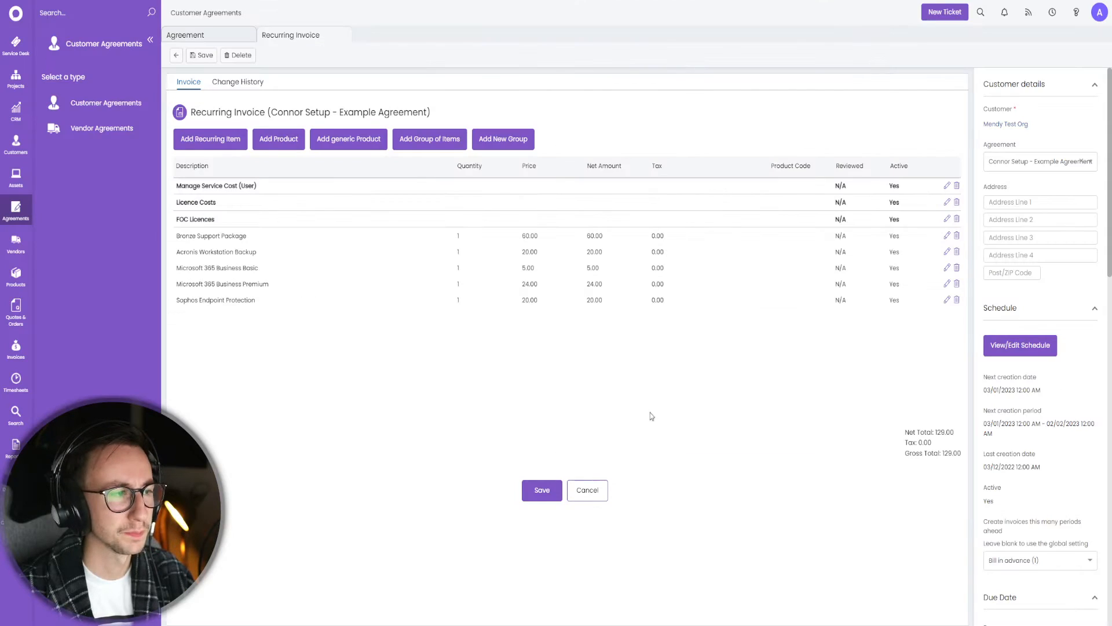
left_click(541, 489)
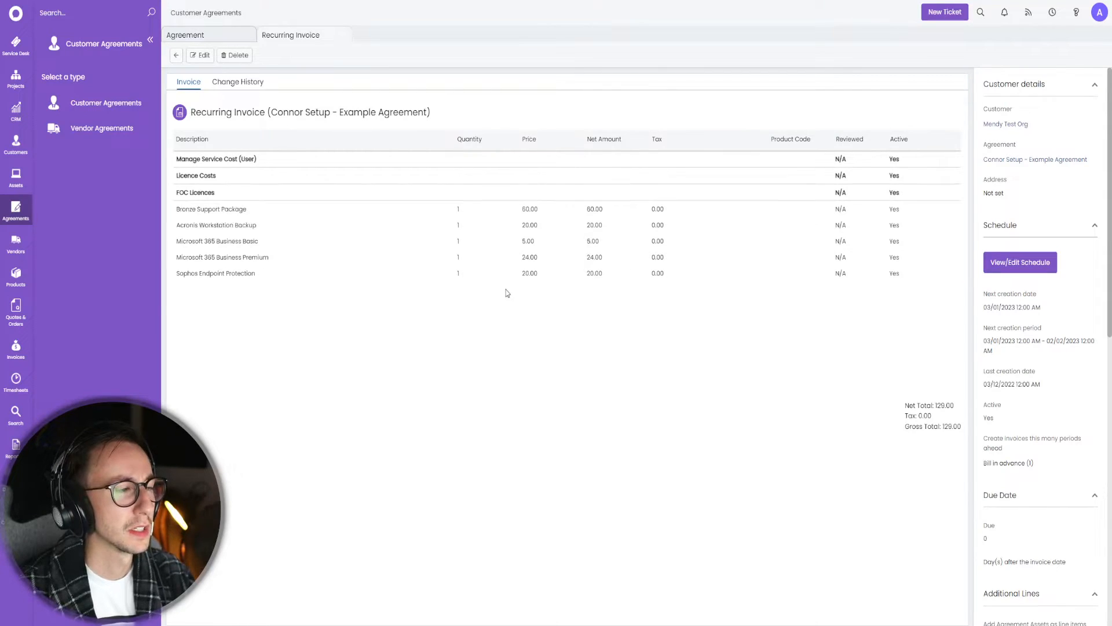
Reopen the saved recurring invoice for editing with its 129.00 total
left_click(1020, 262)
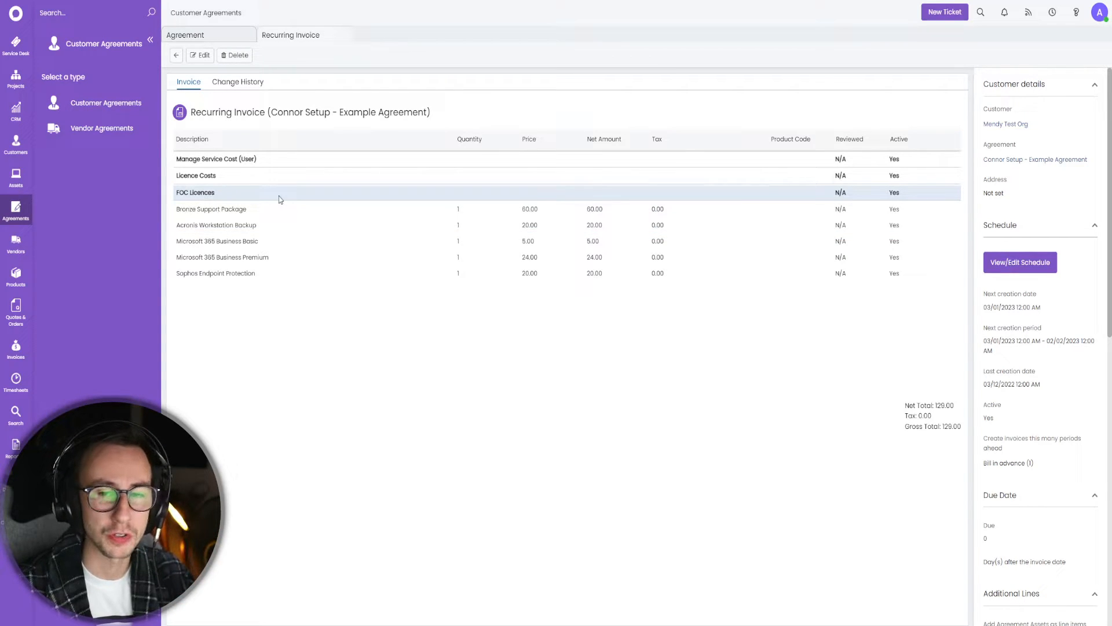
left_click(200, 56)
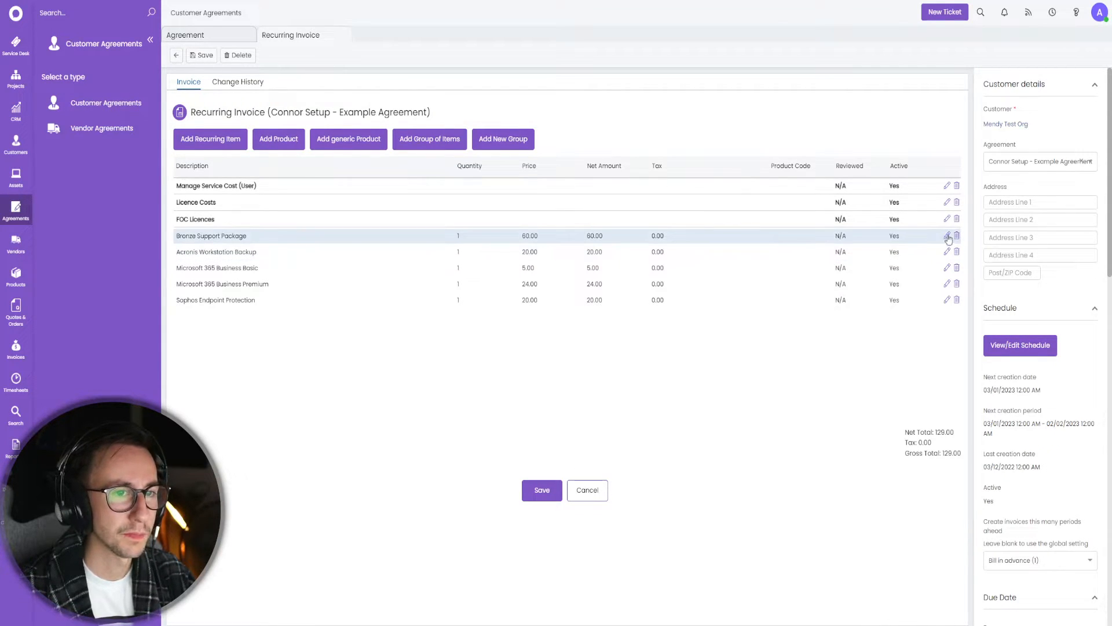
Keep Bronze Support Package at a fixed quantity of 5 at 60.00 with cost 0
left_click(947, 236)
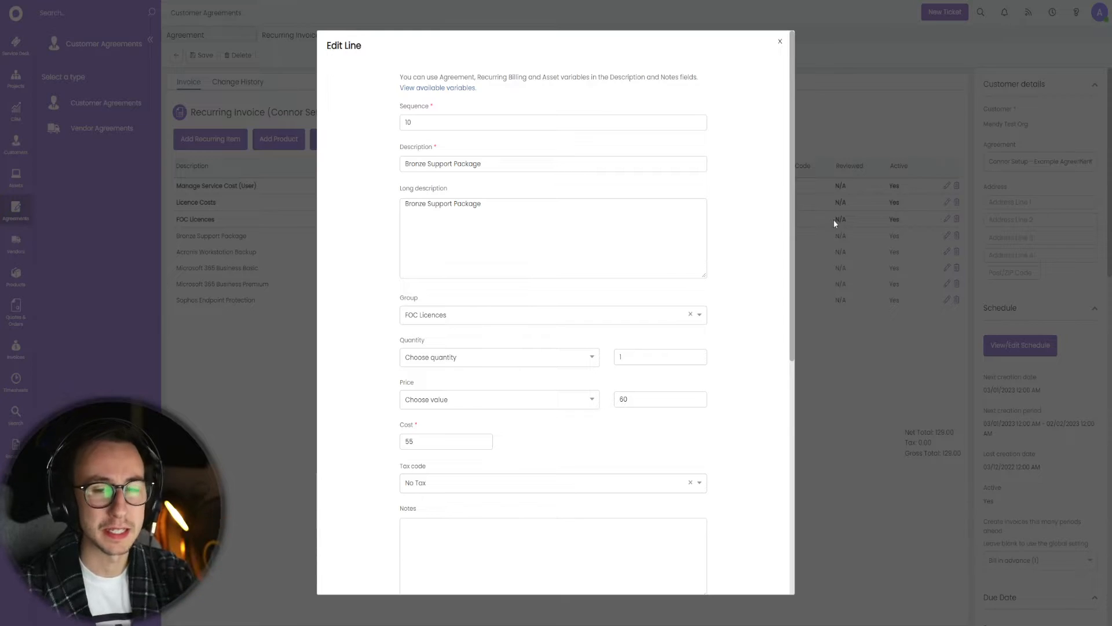
left_click(498, 357)
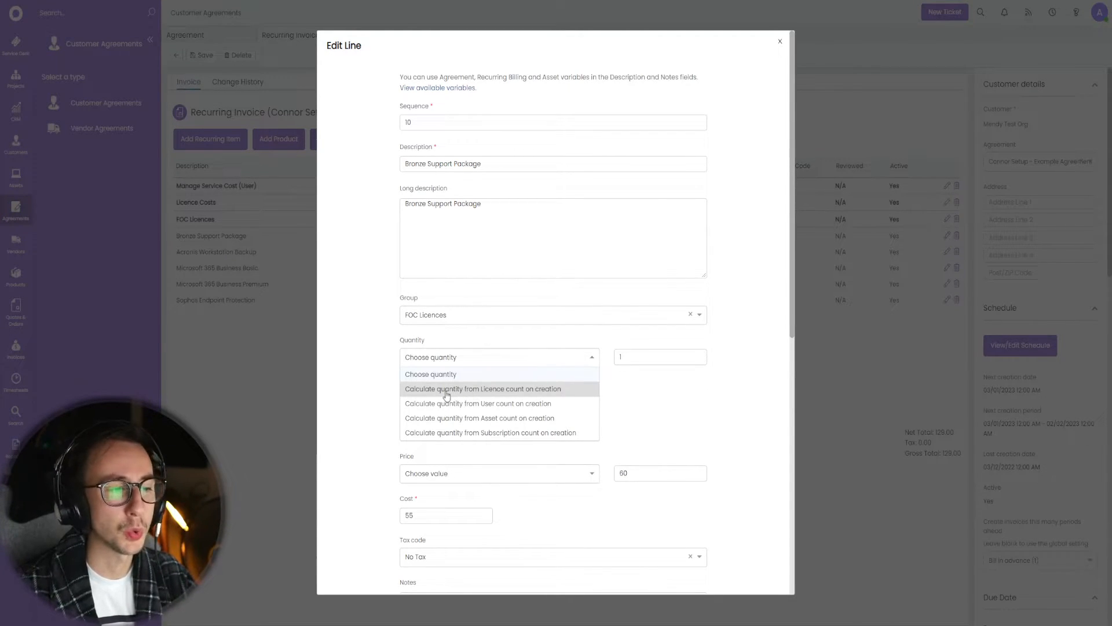
mouse_move(504, 408)
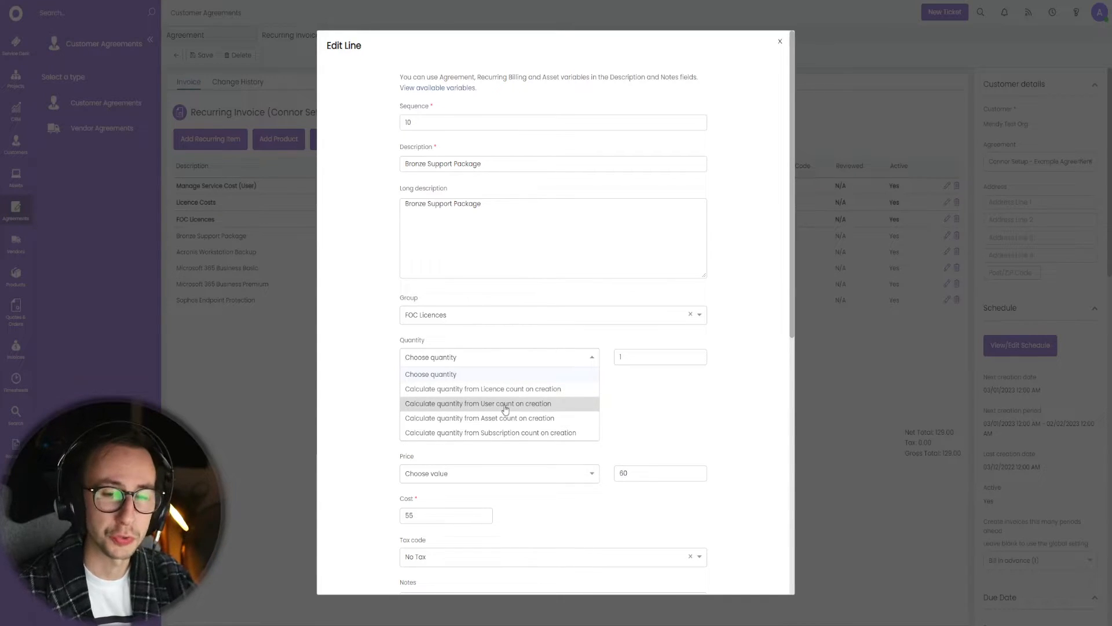
left_click(477, 403)
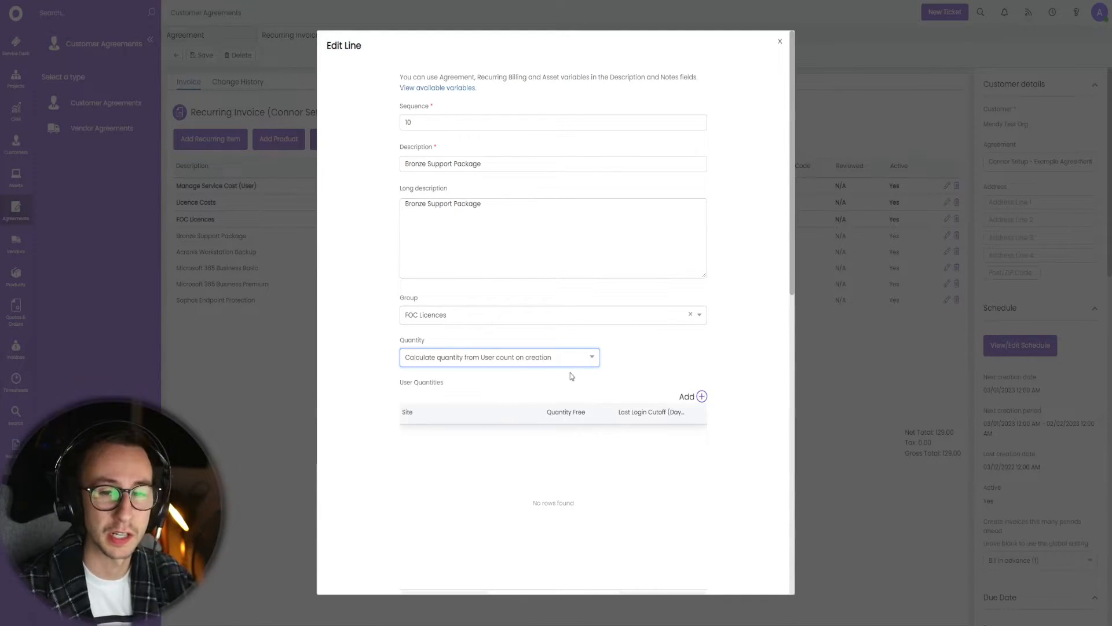
left_click(498, 357)
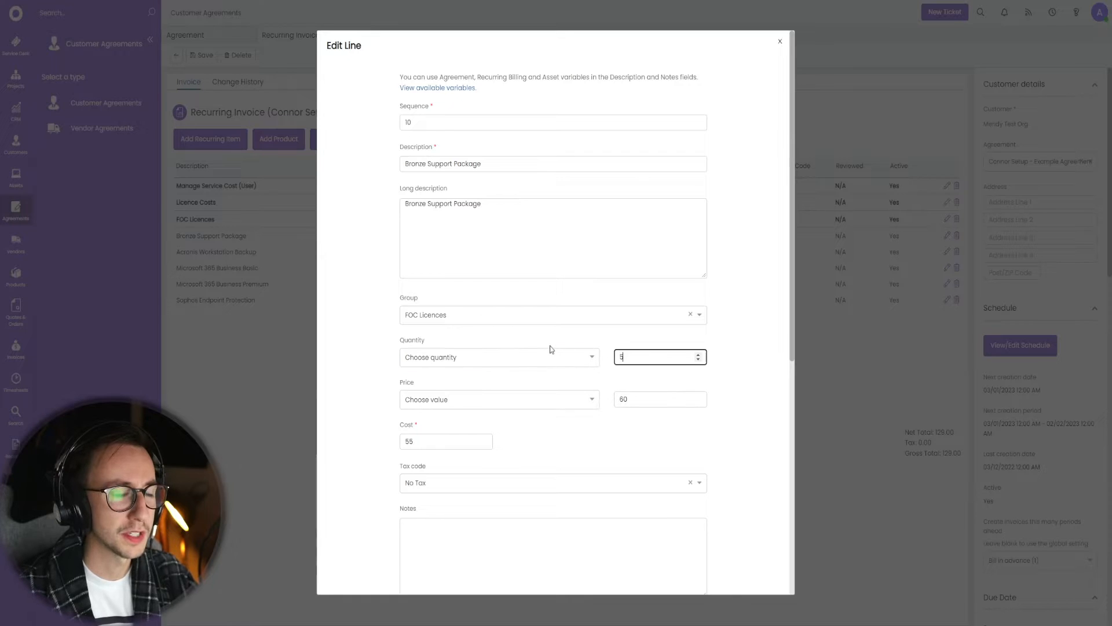
left_click(659, 398)
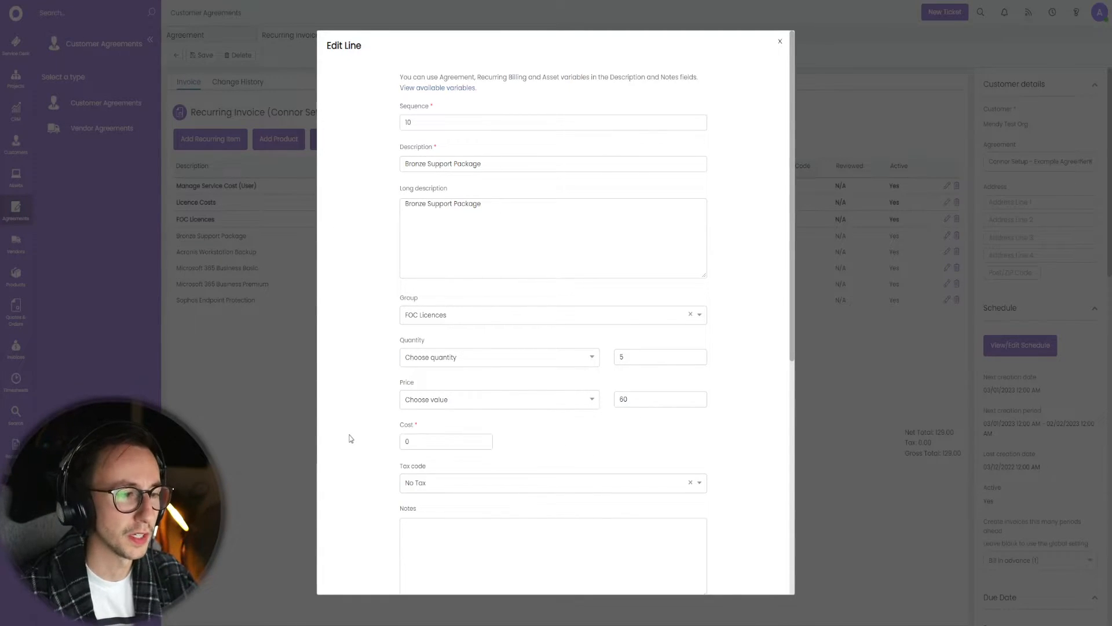
scroll("down", 3)
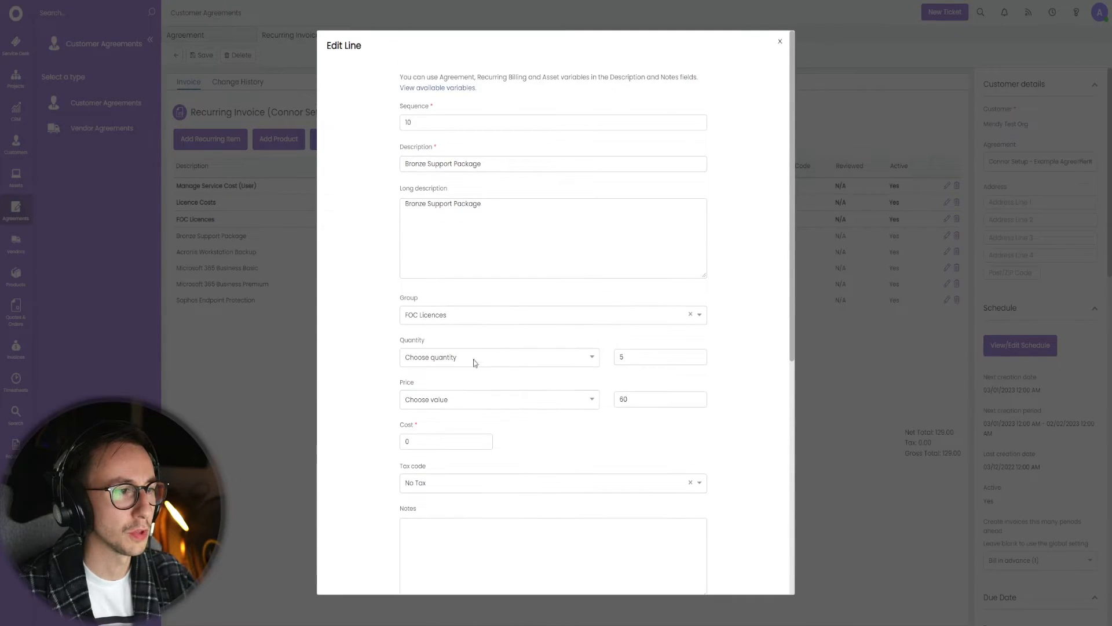
Assign the line to the Manage Service Cost (User) group, save it and recheck its cost
left_click(552, 314)
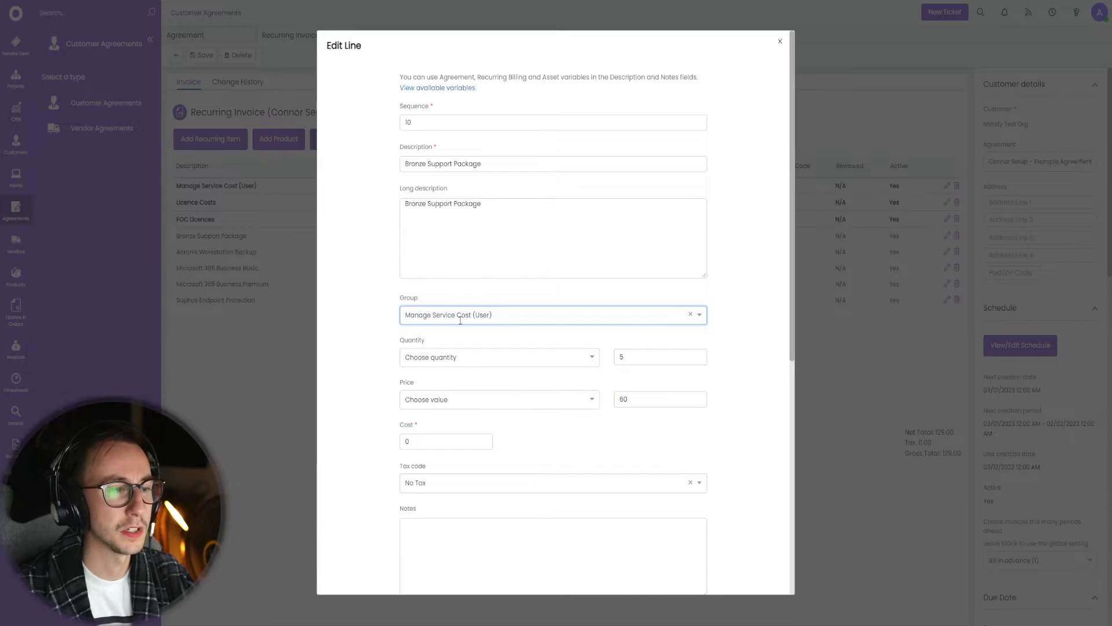
scroll("down", 3)
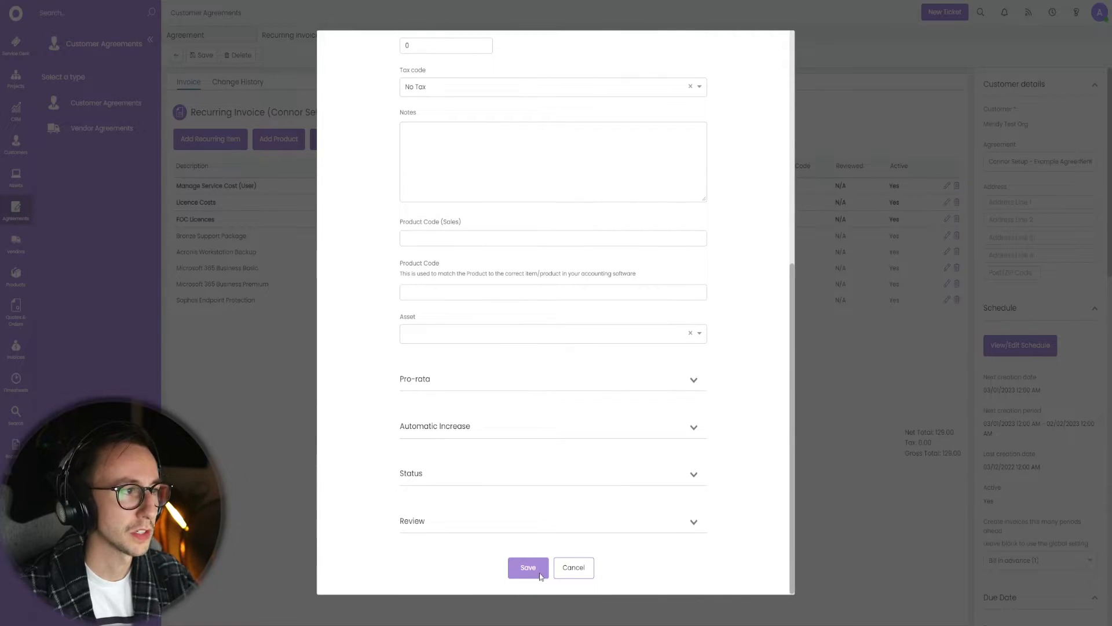
left_click(528, 568)
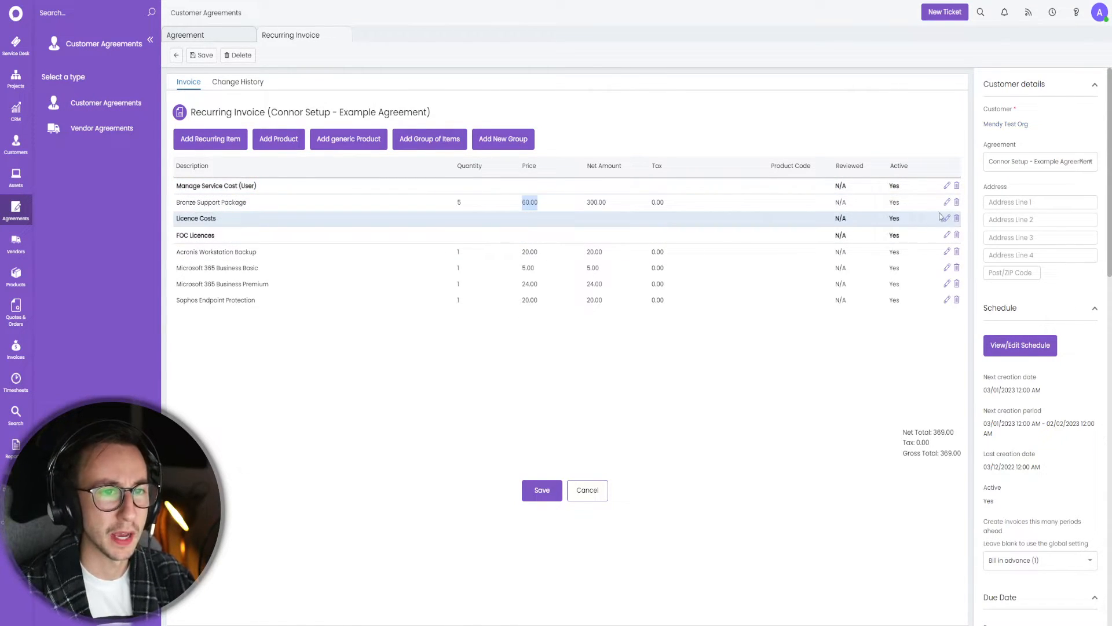
left_click(947, 202)
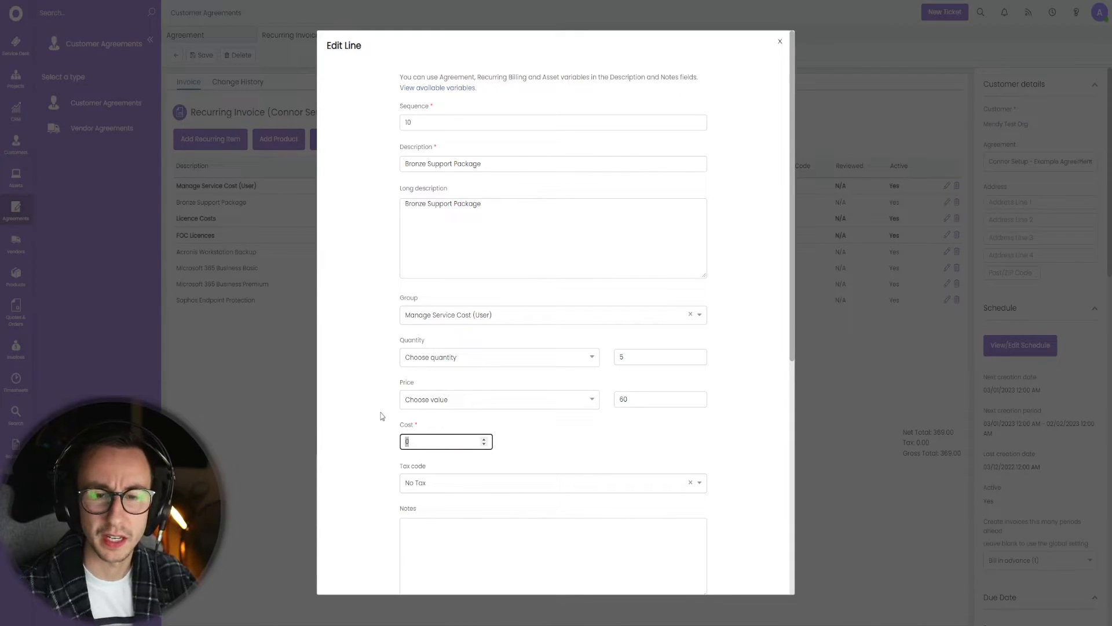
scroll("down", 3)
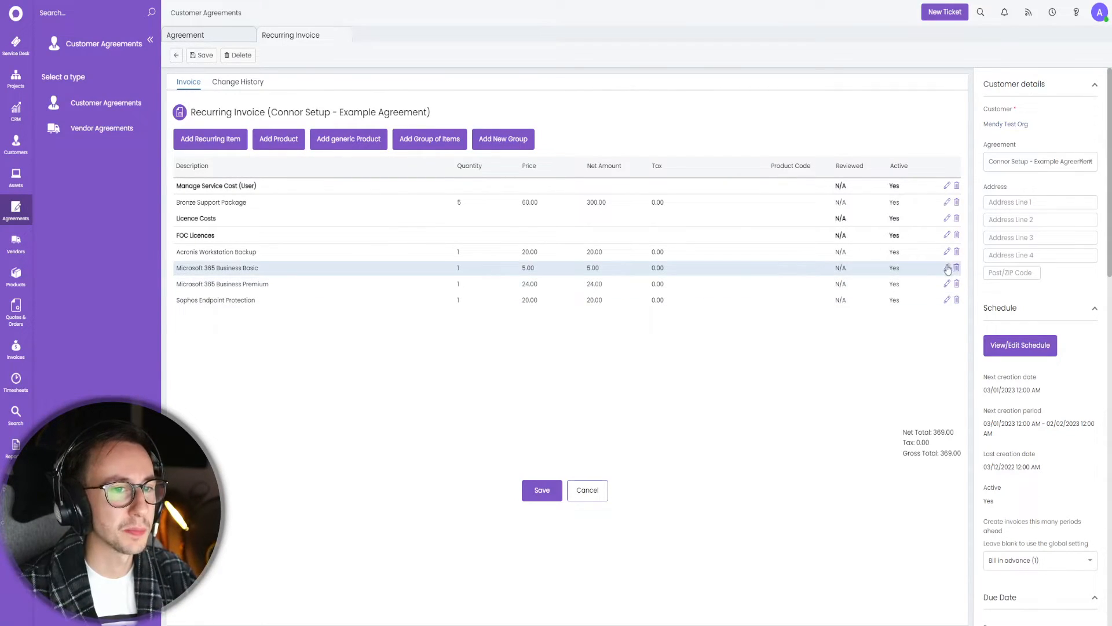
Set the Group of Microsoft 365 Business Basic and Business Premium to Licence Costs
left_click(947, 270)
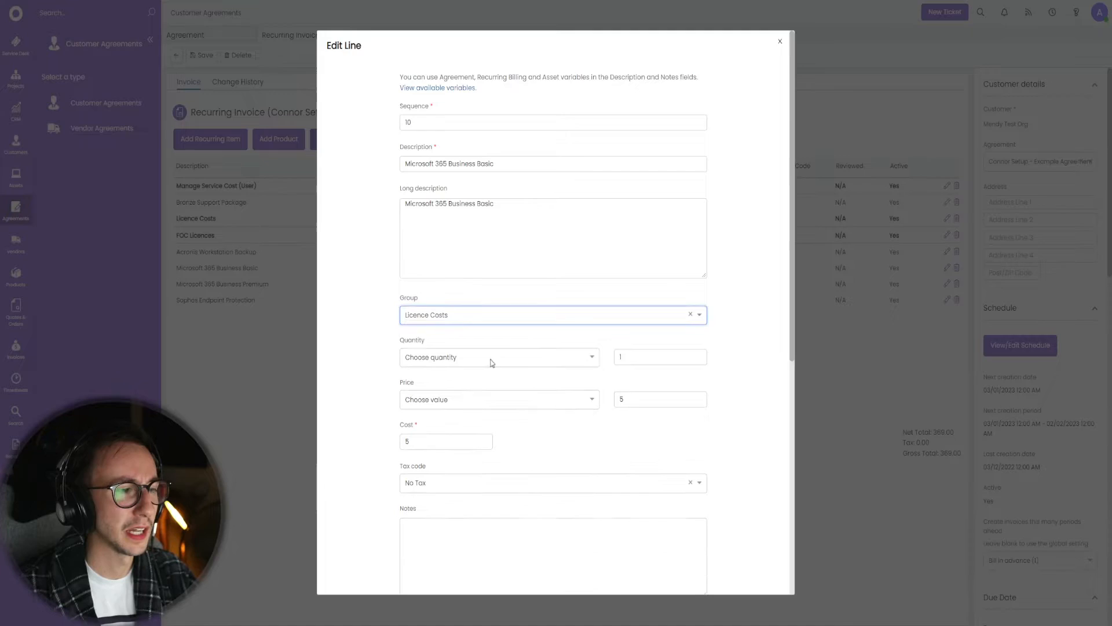
left_click(780, 42)
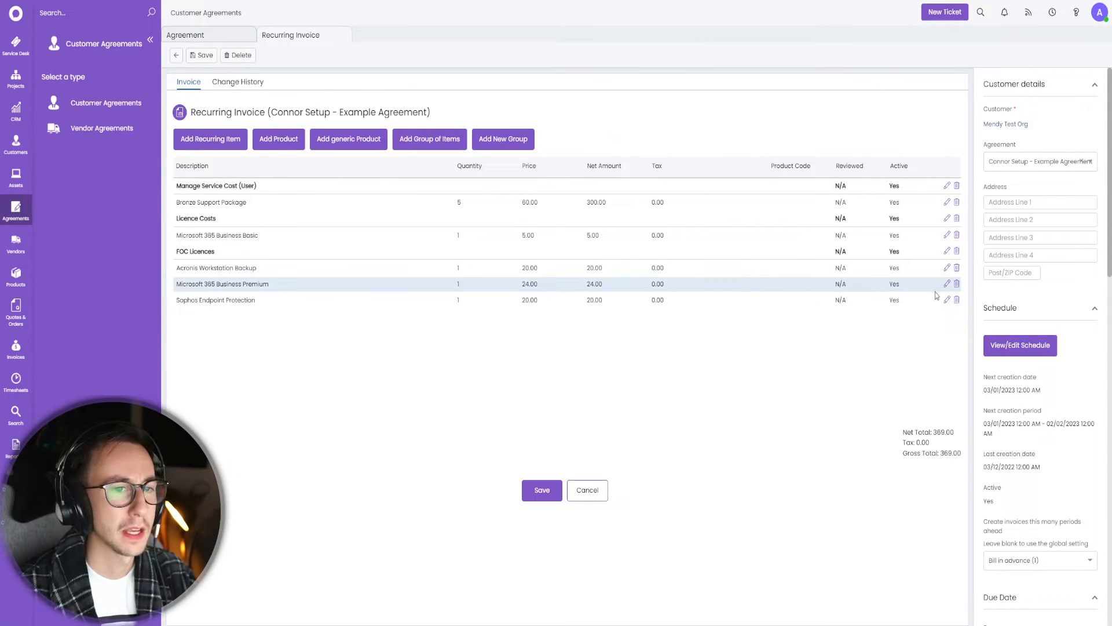
left_click(947, 284)
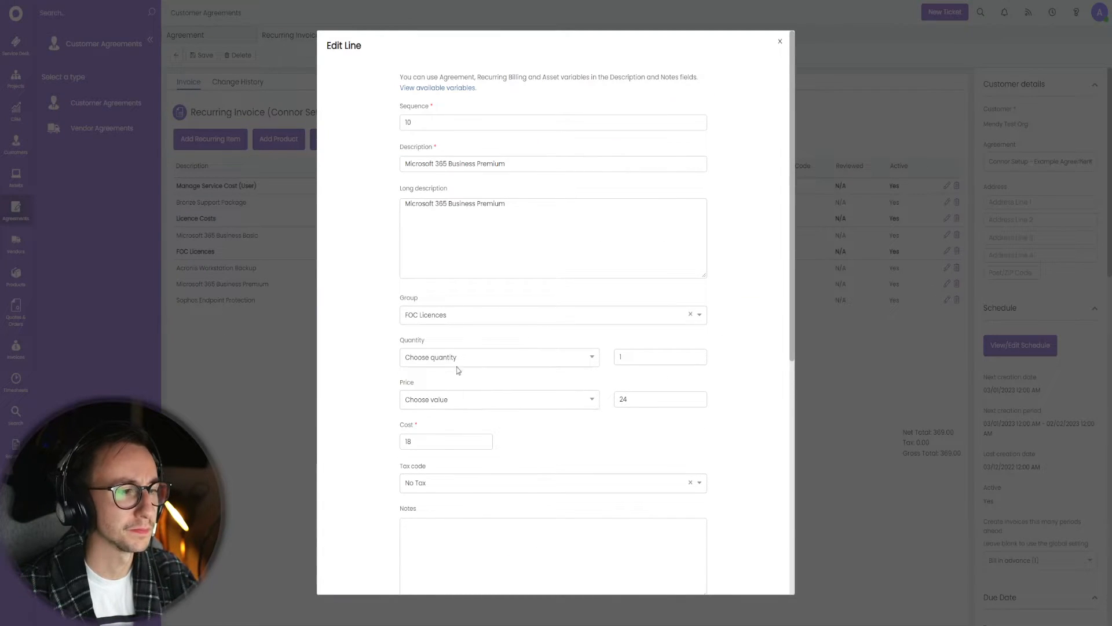
left_click(553, 314)
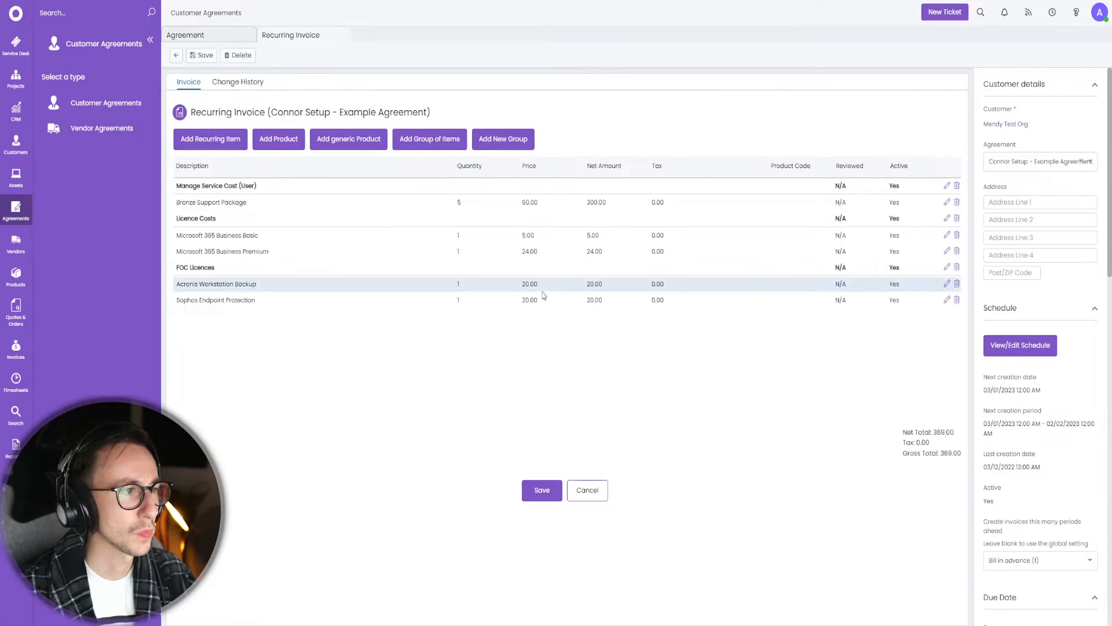
Bill Business Basic at a fixed quantity of 3 with unit price 10.00
left_click(947, 235)
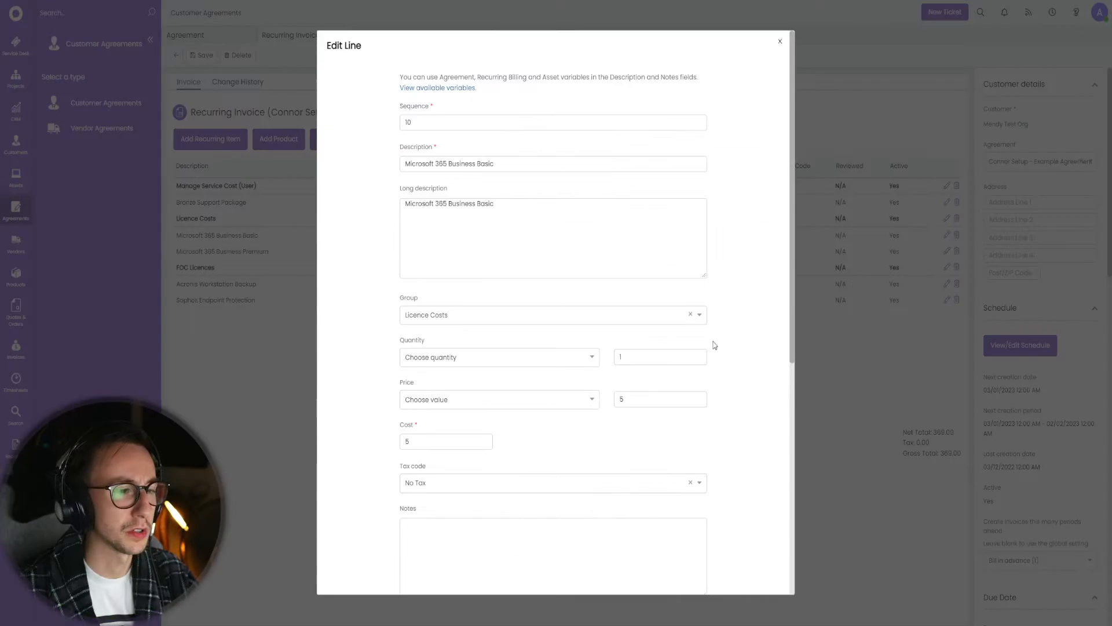
type("3")
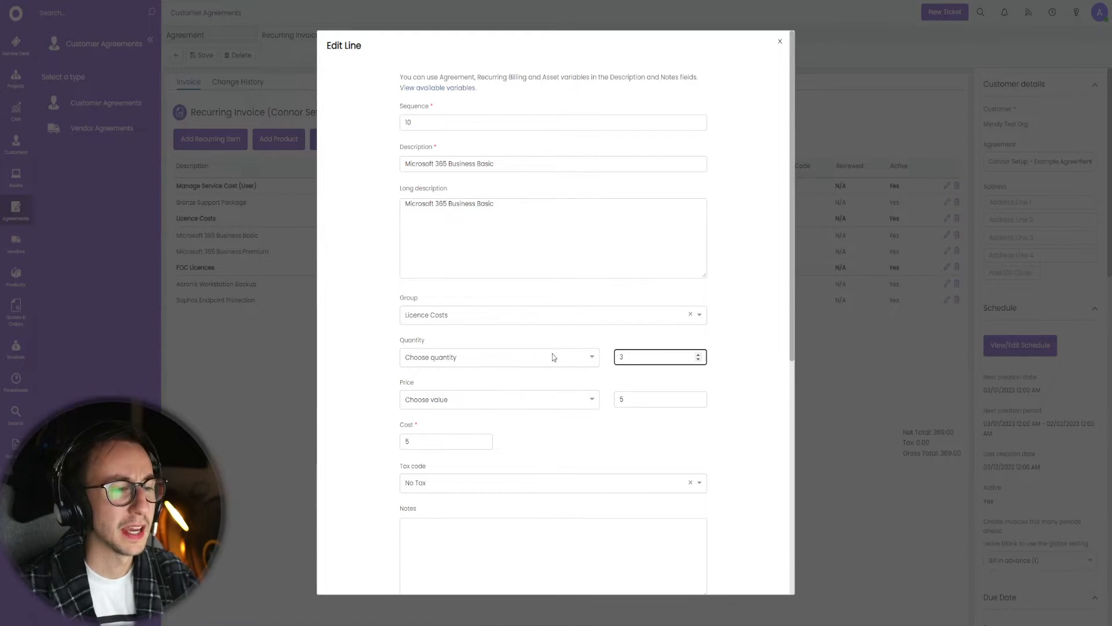
left_click(497, 357)
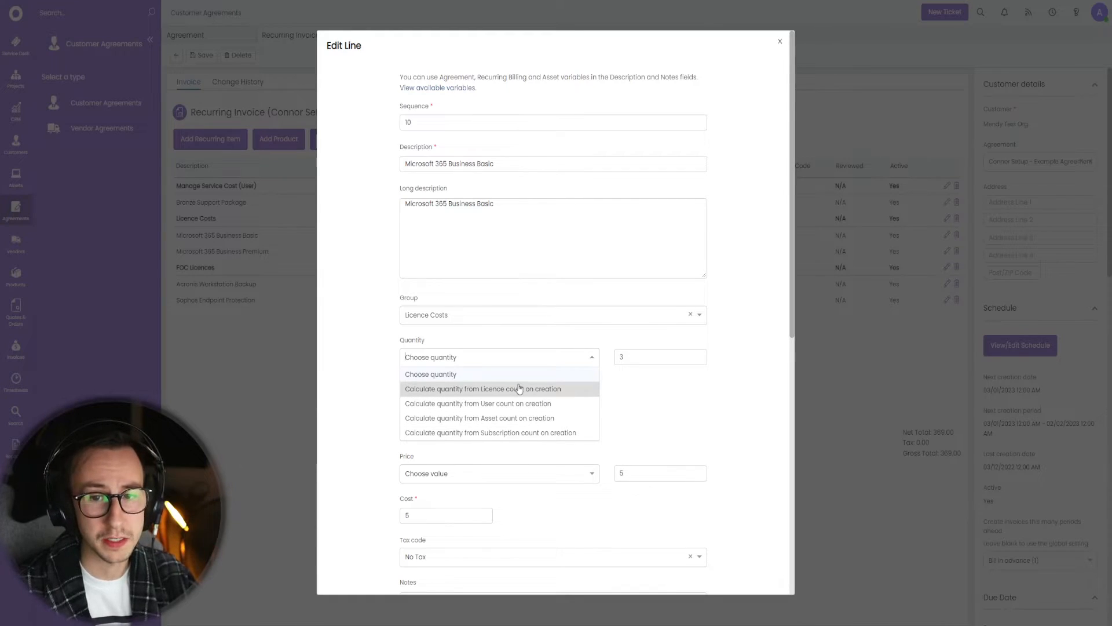
left_click(499, 357)
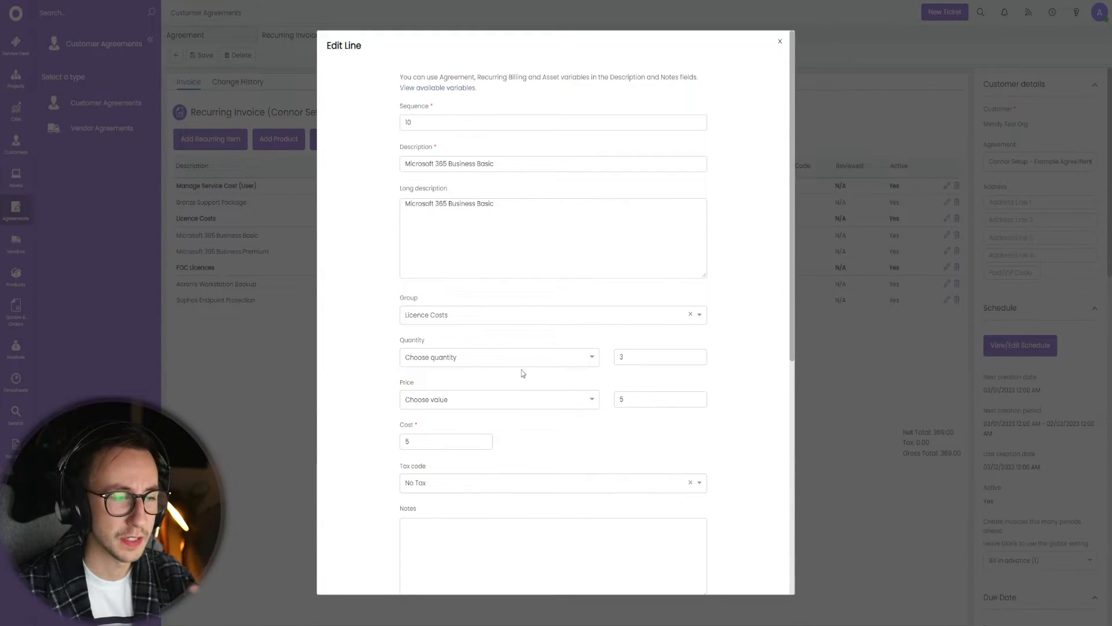
left_click(656, 398)
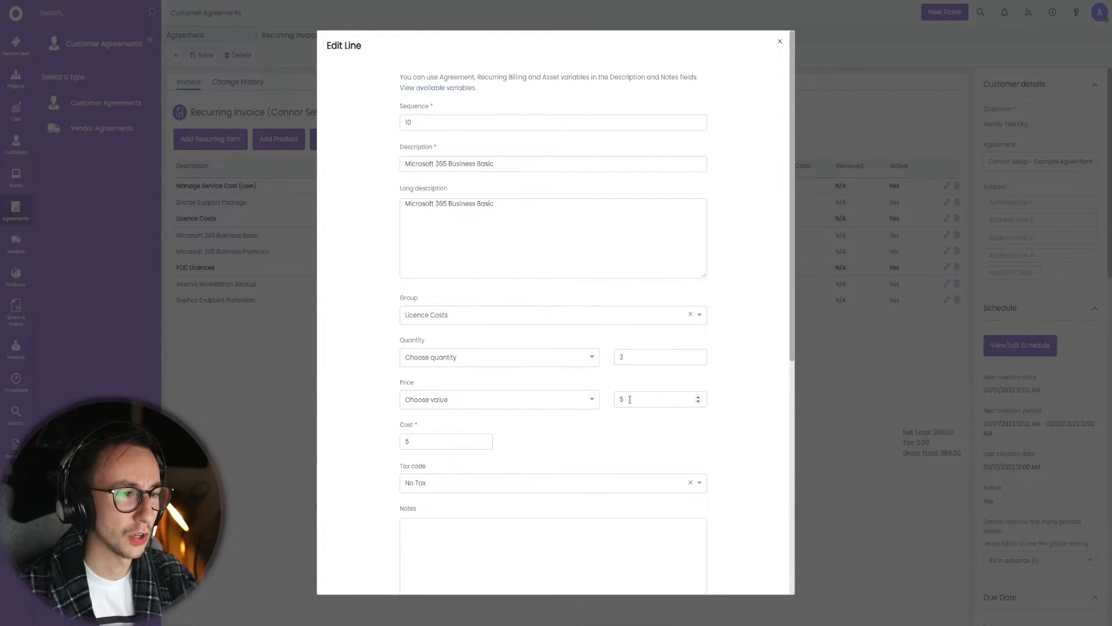
scroll("down", 3)
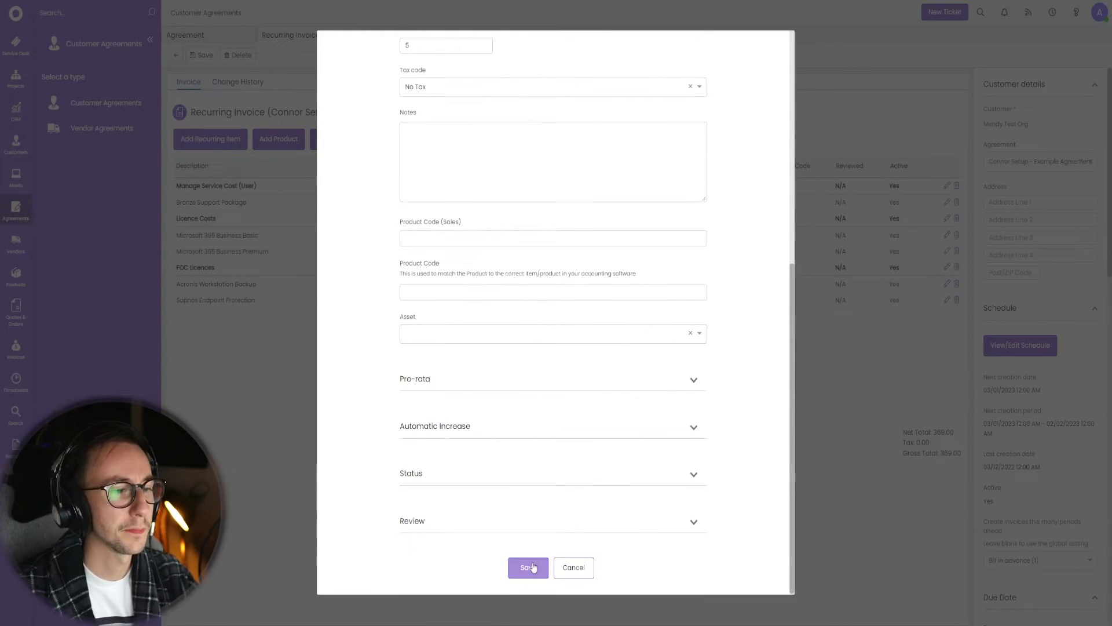
left_click(528, 567)
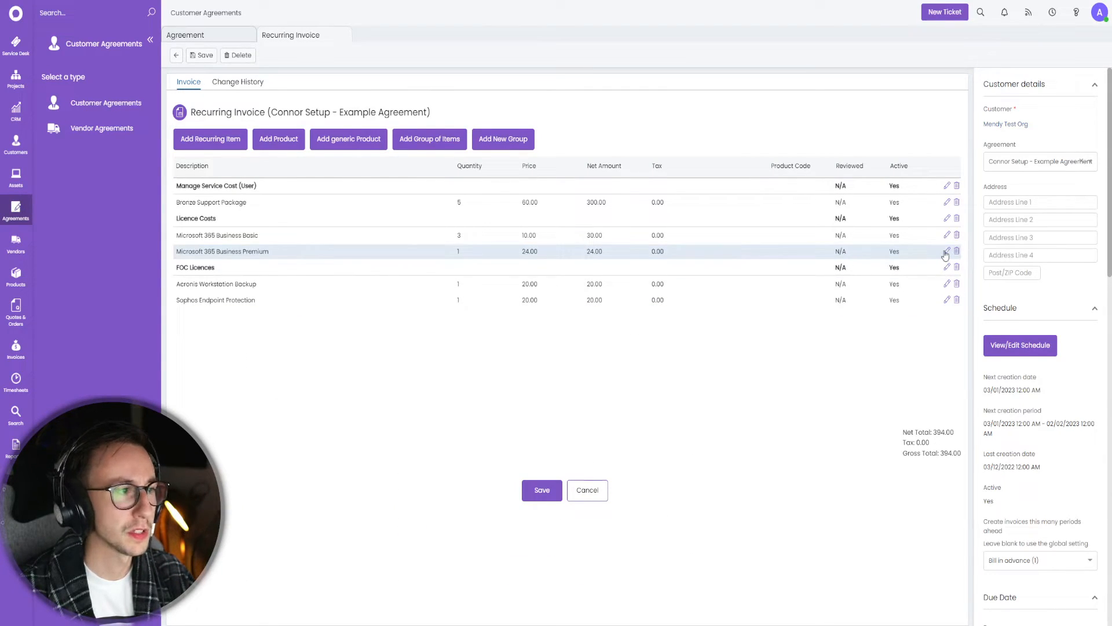
Set Business Premium quantity to 2 and rename the FOC Licences group to Bundled Licences
left_click(947, 252)
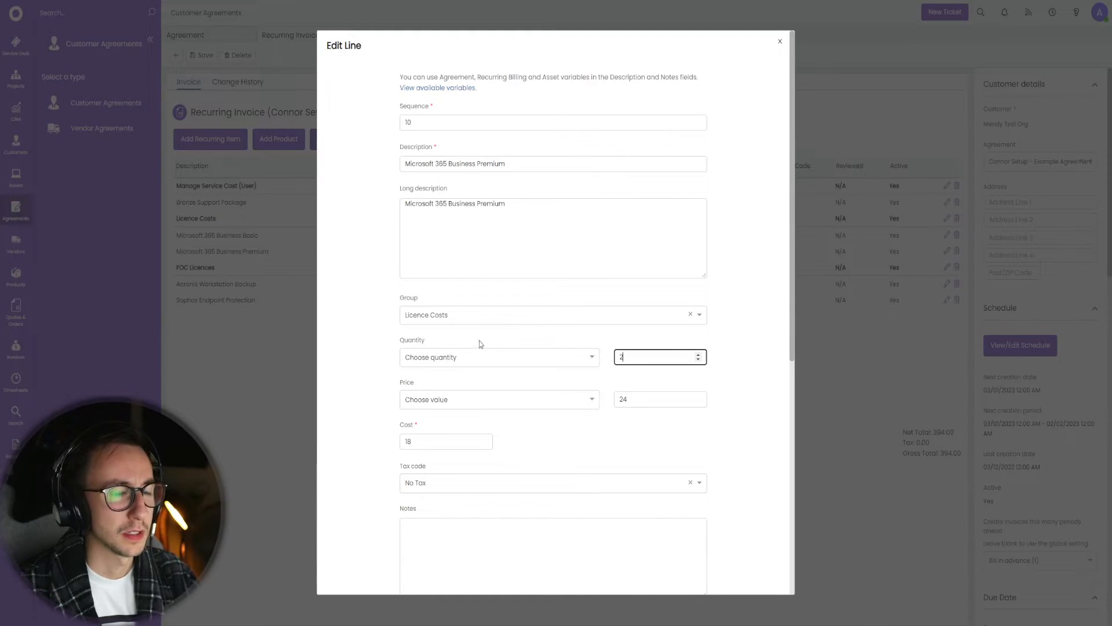
scroll("down", 3)
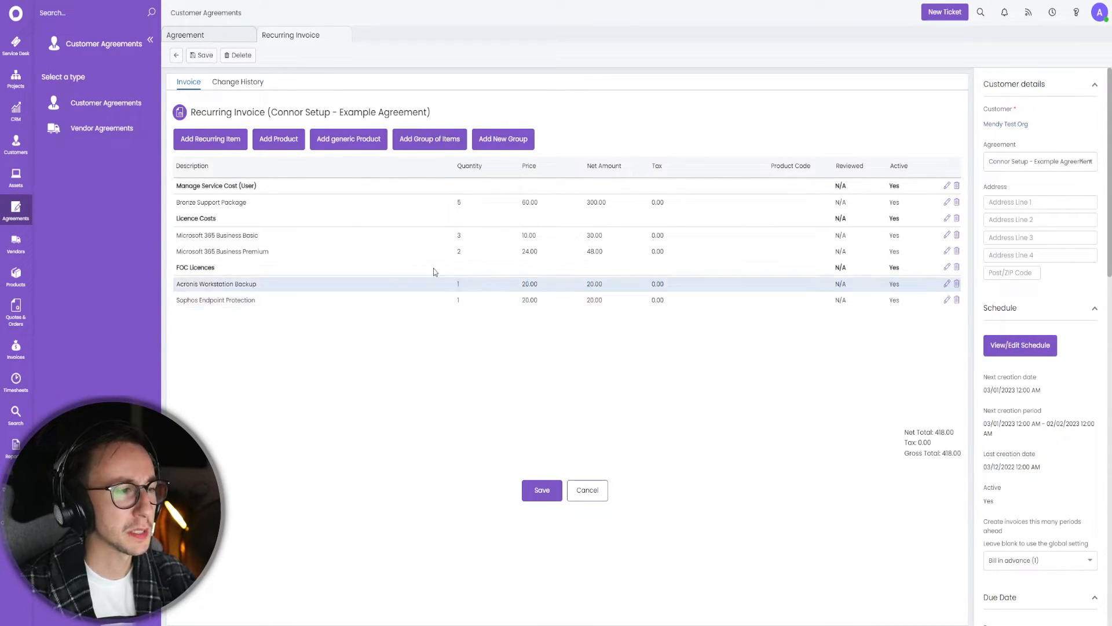
left_click(947, 268)
type("Bundled Licences")
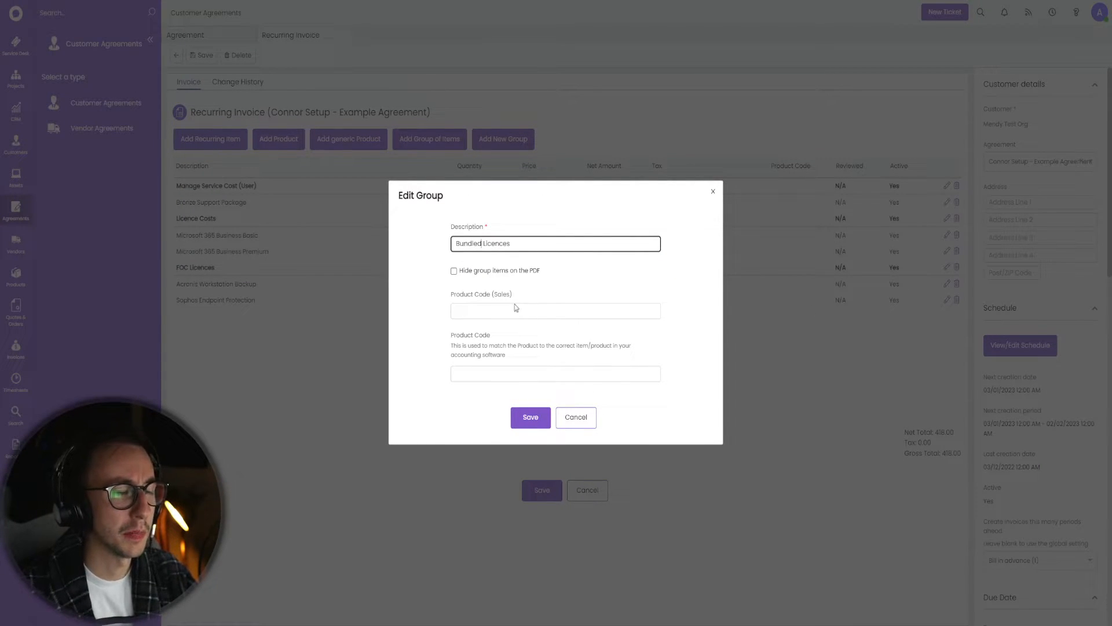
left_click(530, 417)
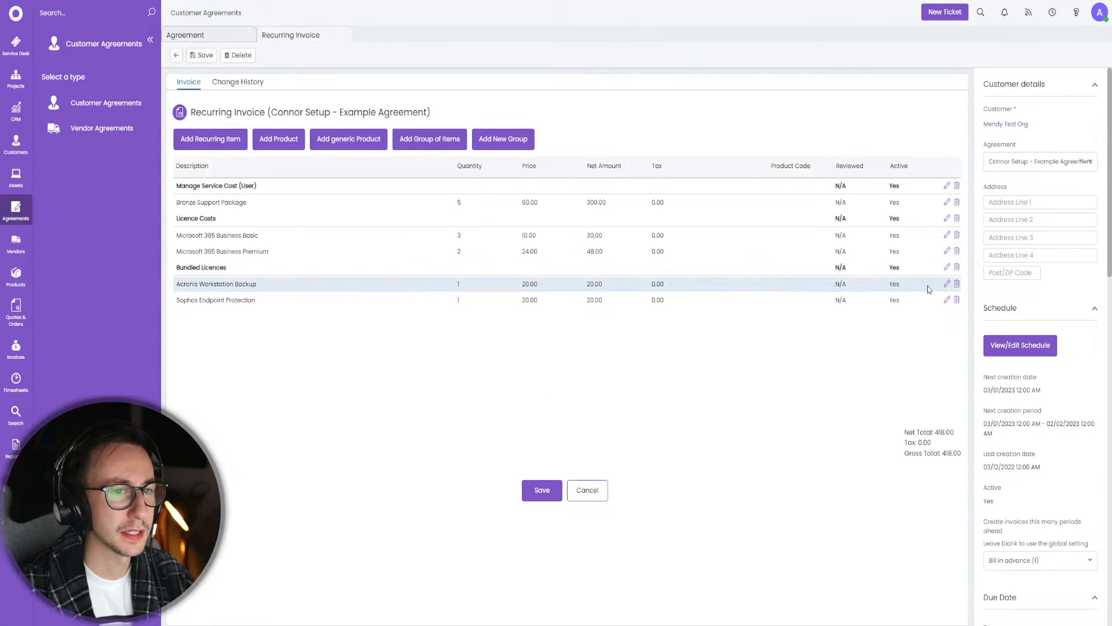
Set Acronis Workstation Backup and Sophos Endpoint Protection to quantity 5 at 0.00 and save the invoice (total 378.00)
left_click(947, 284)
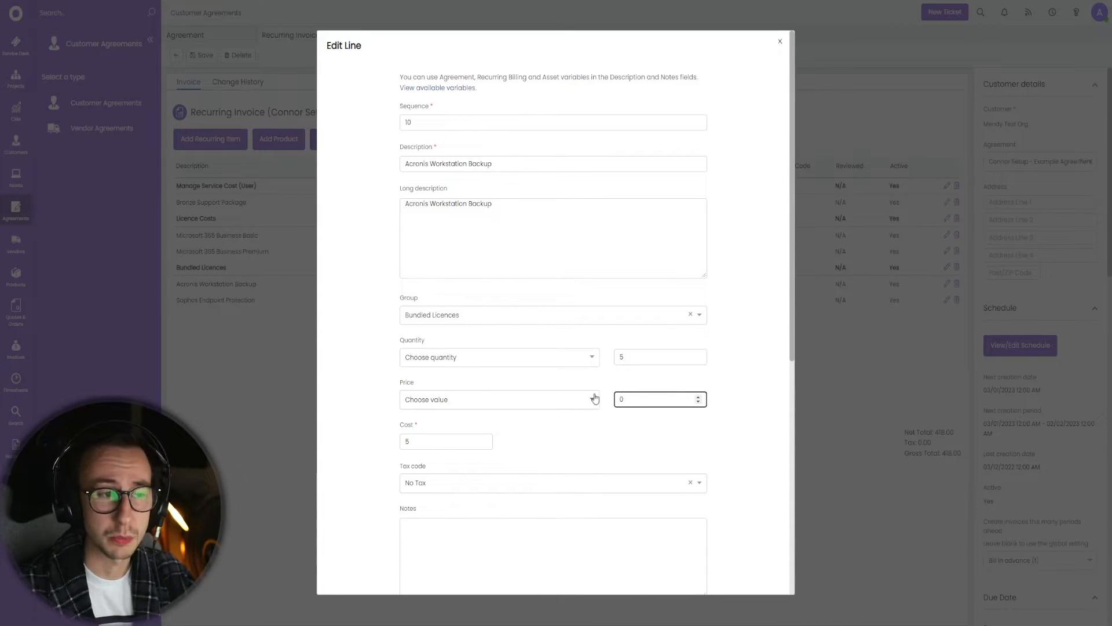
left_click(779, 42)
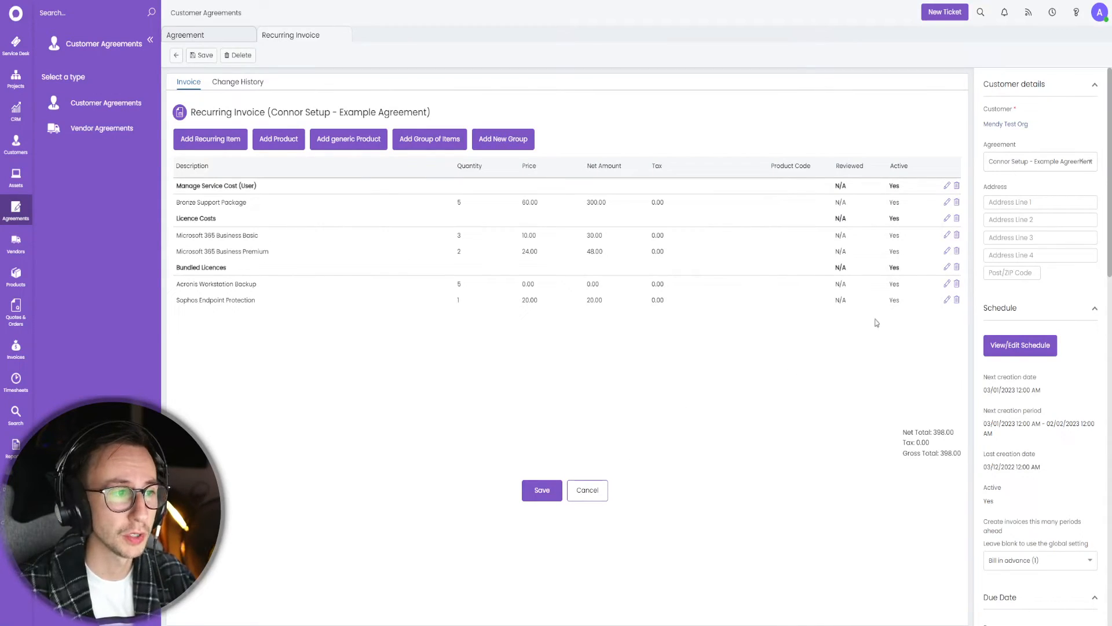
left_click(947, 299)
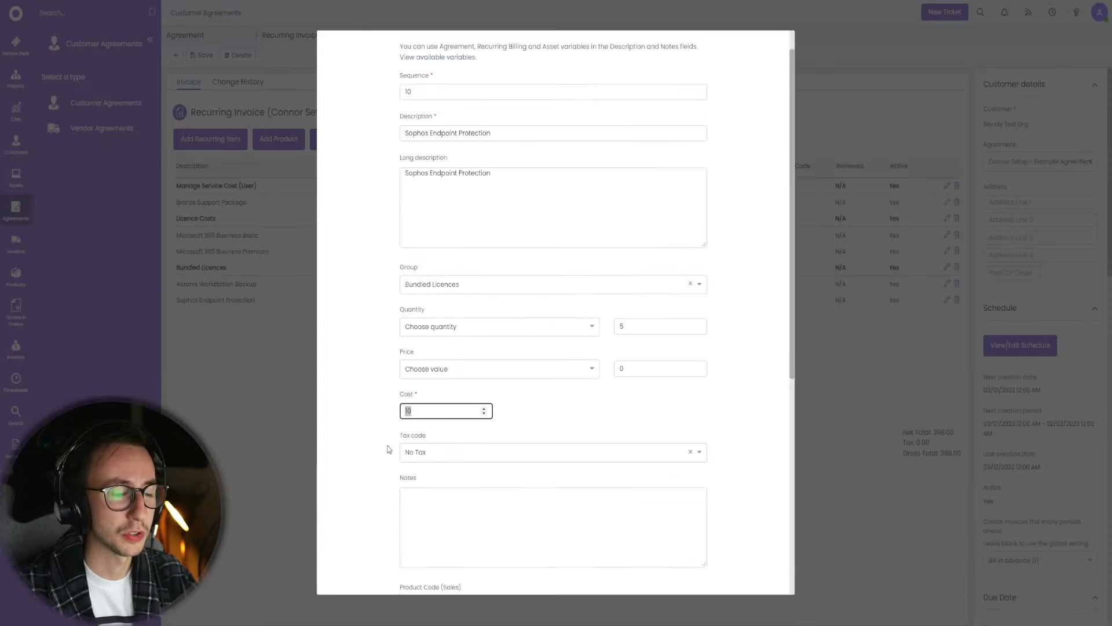
left_click(541, 489)
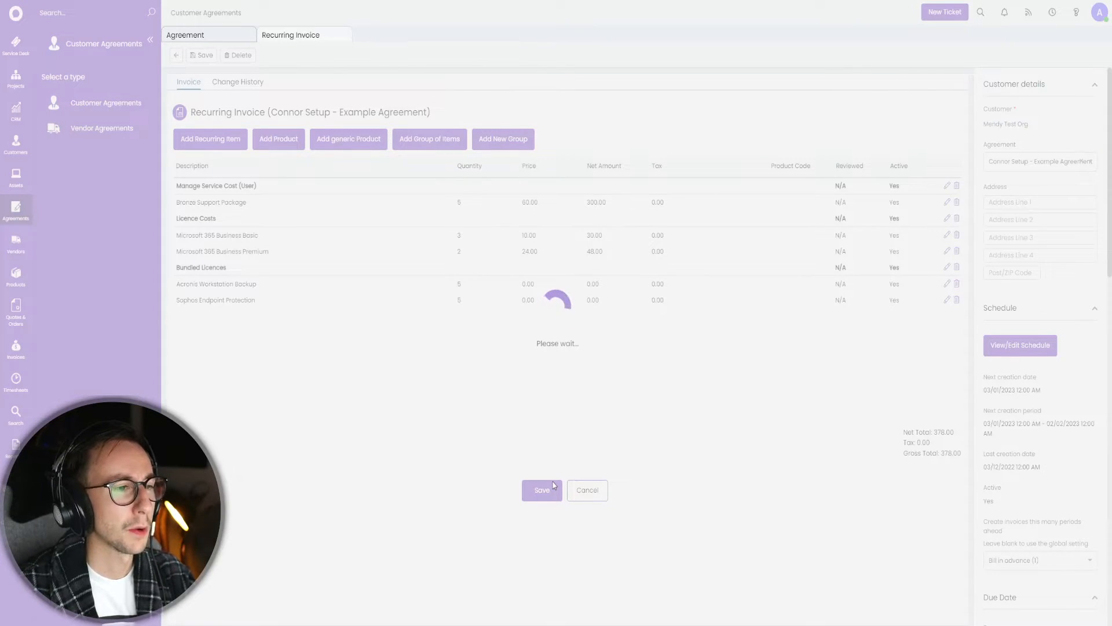
left_click(542, 489)
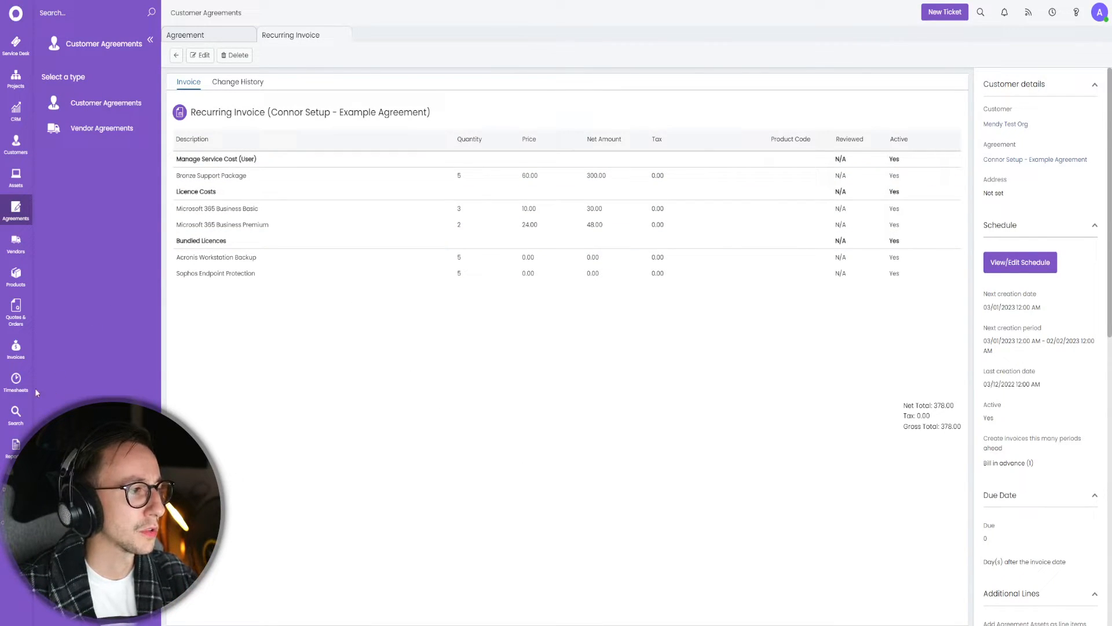
From Ready for Invoicing, create Invoice 3 for Mendy Test Org dated 05/01/2023, total 378.00
left_click(16, 348)
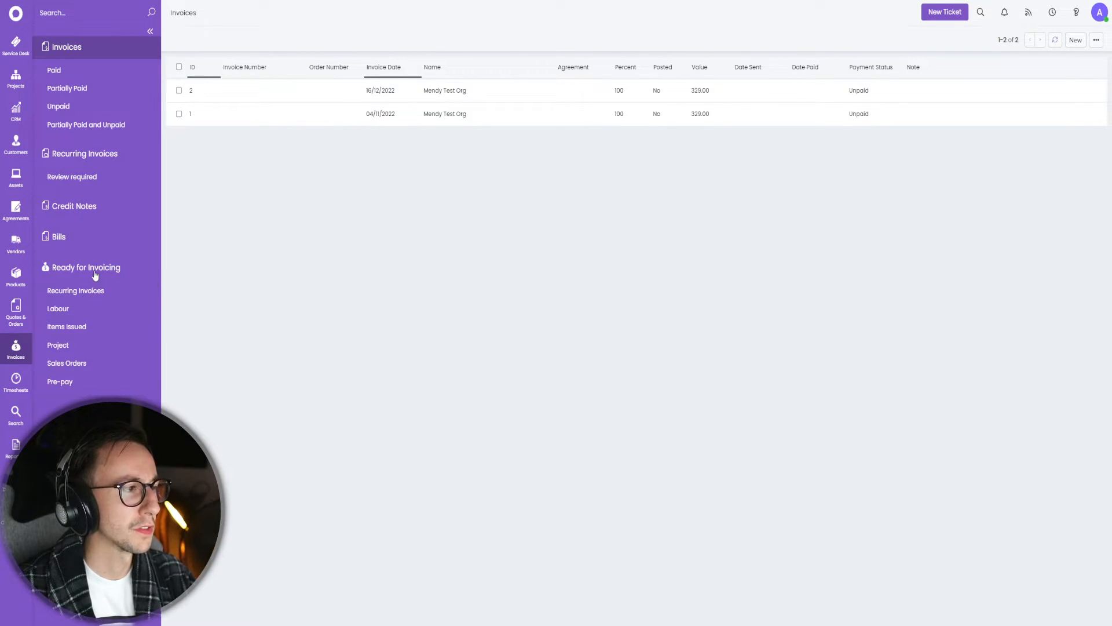
left_click(86, 267)
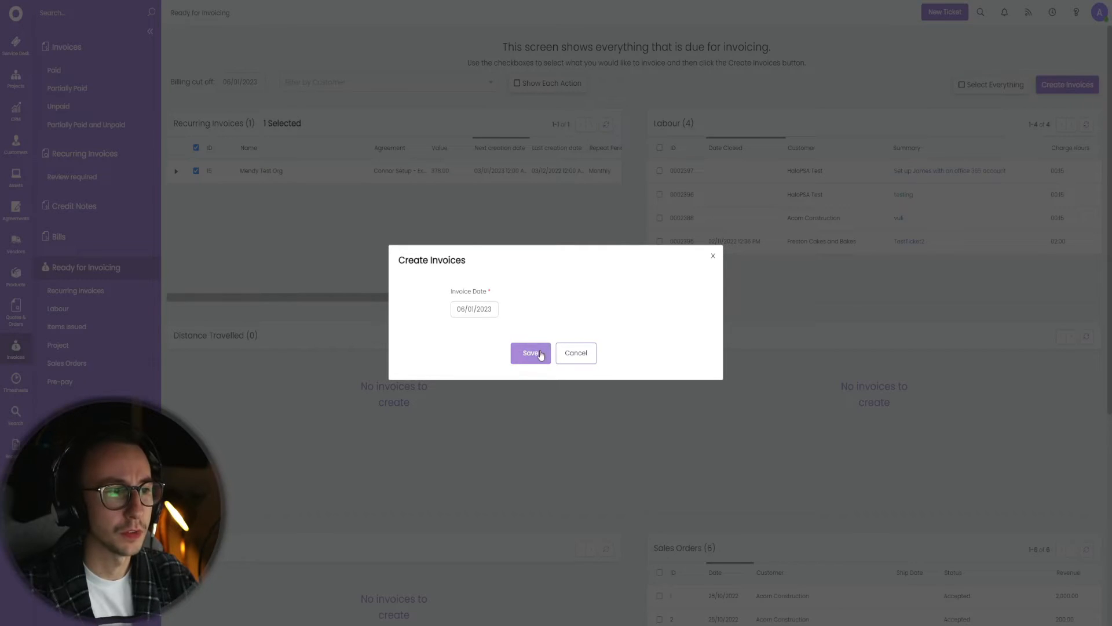
left_click(530, 352)
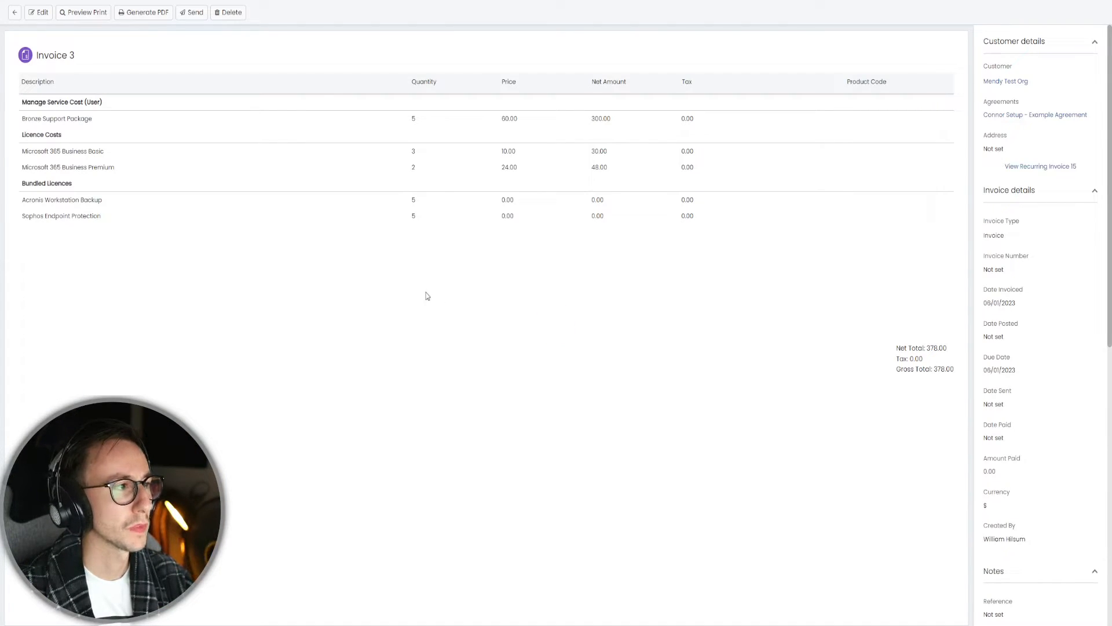
mouse_move(928, 358)
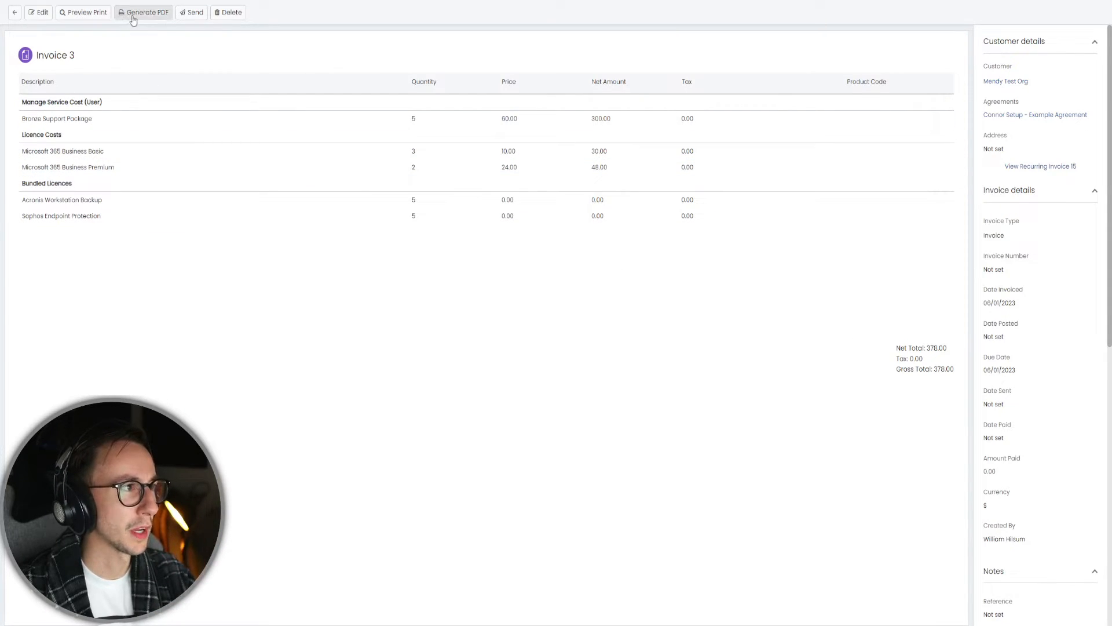
Generate the PDF of Invoice 3
left_click(144, 11)
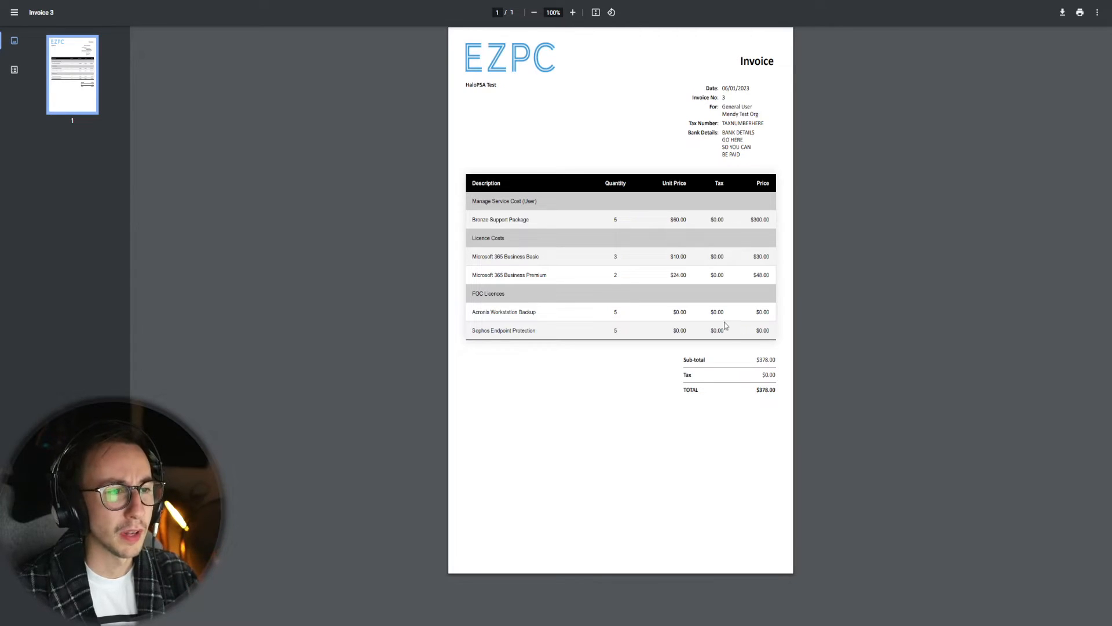
Review the Invoice 3 PDF's grouped lines and 378.00 total, then close the viewer
double_click(488, 294)
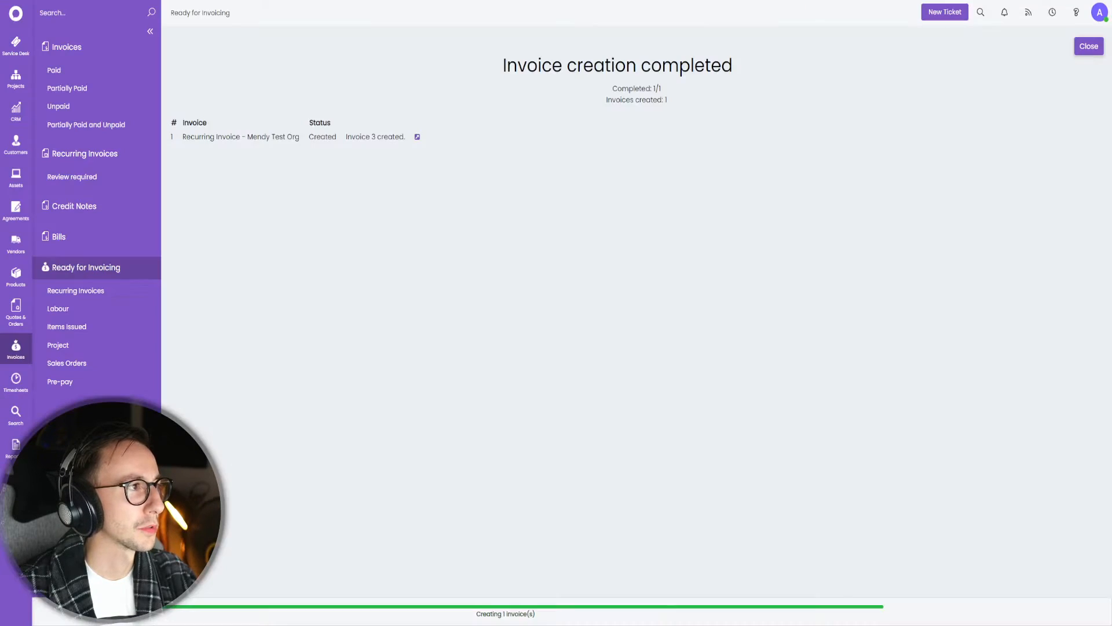
Return to Mendy Test Org's recurring invoice and edit the Bundled Licences group
left_click(1088, 47)
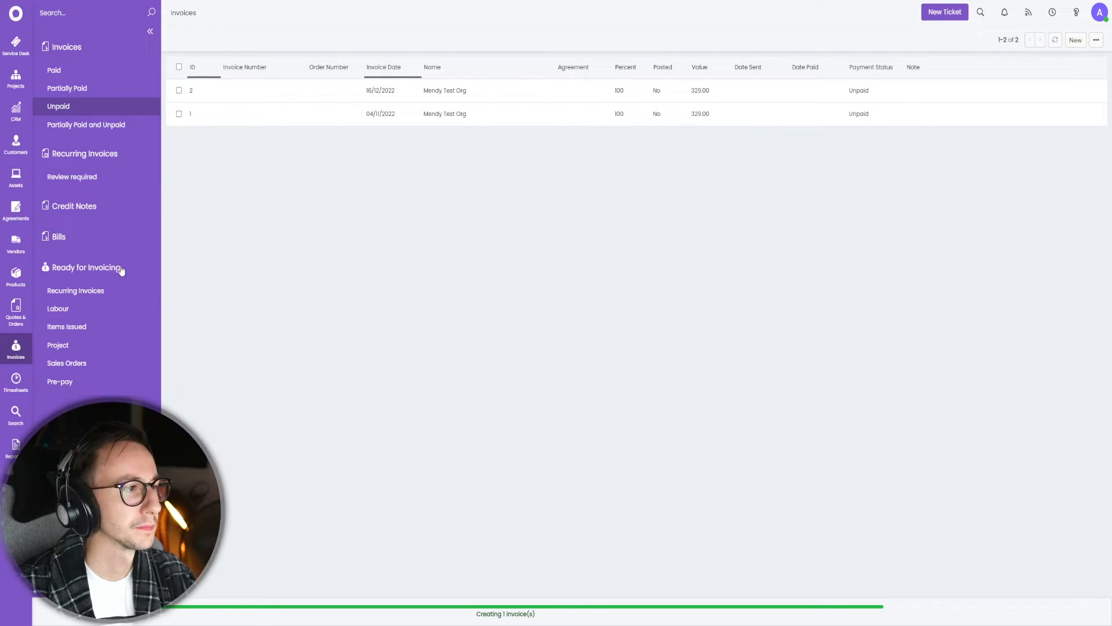
left_click(87, 267)
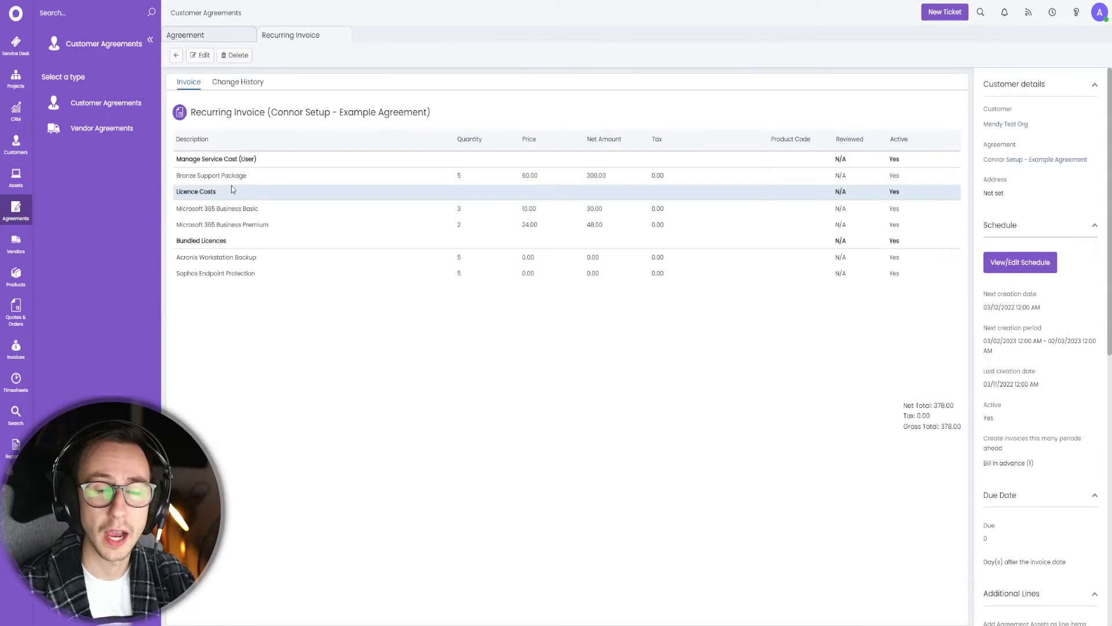
left_click(201, 55)
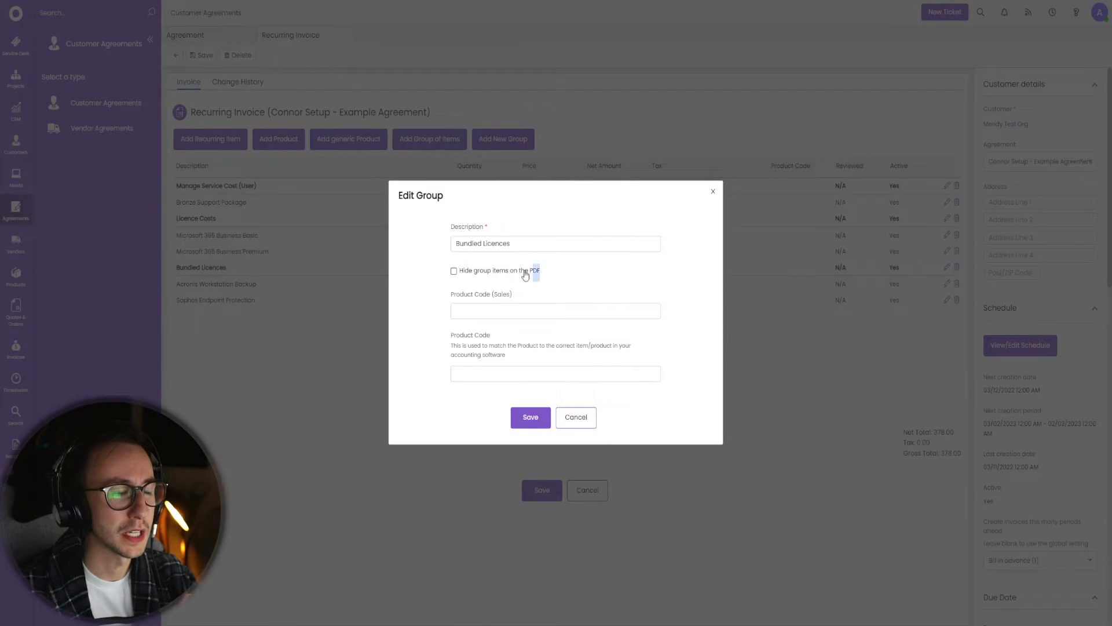
Enable 'Hide group items on the PDF' for Bundled Licences and save the recurring invoice
left_click(454, 271)
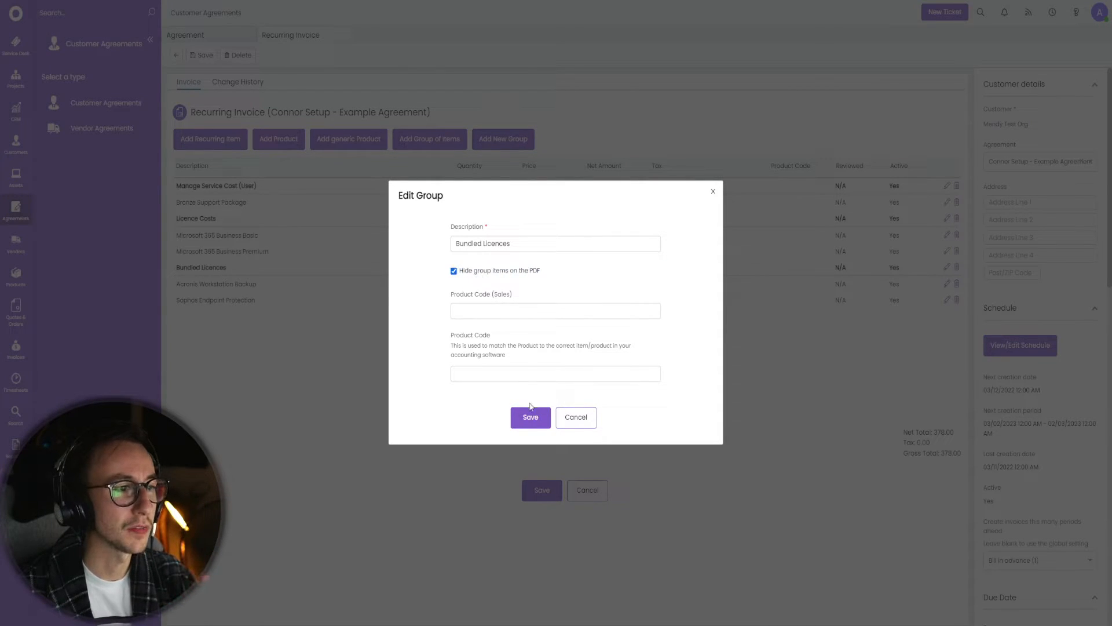
left_click(530, 417)
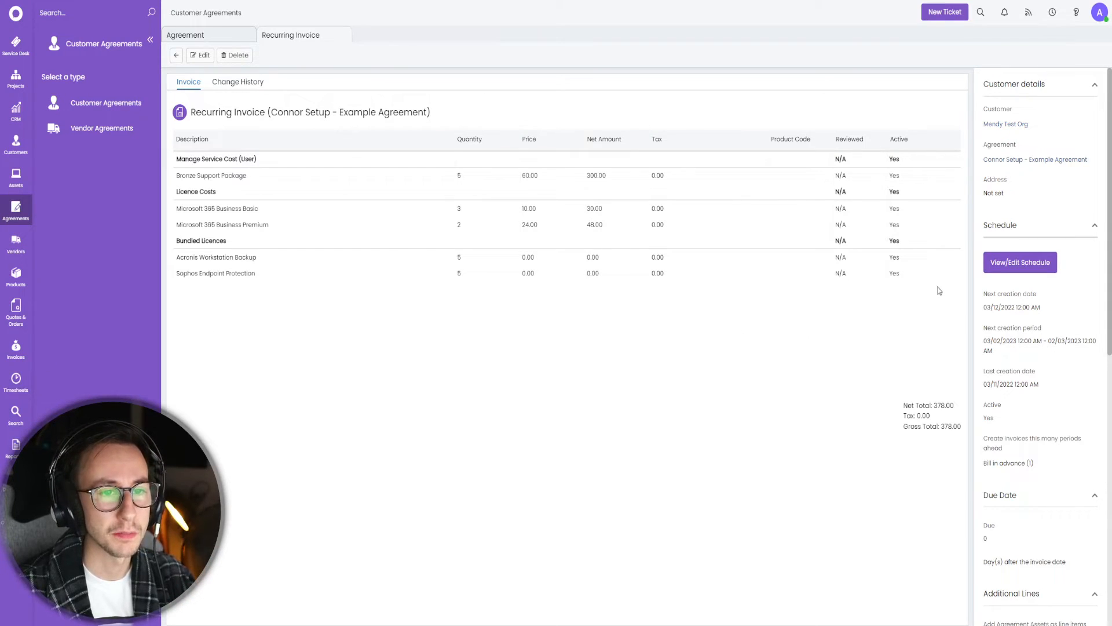
left_click(1020, 262)
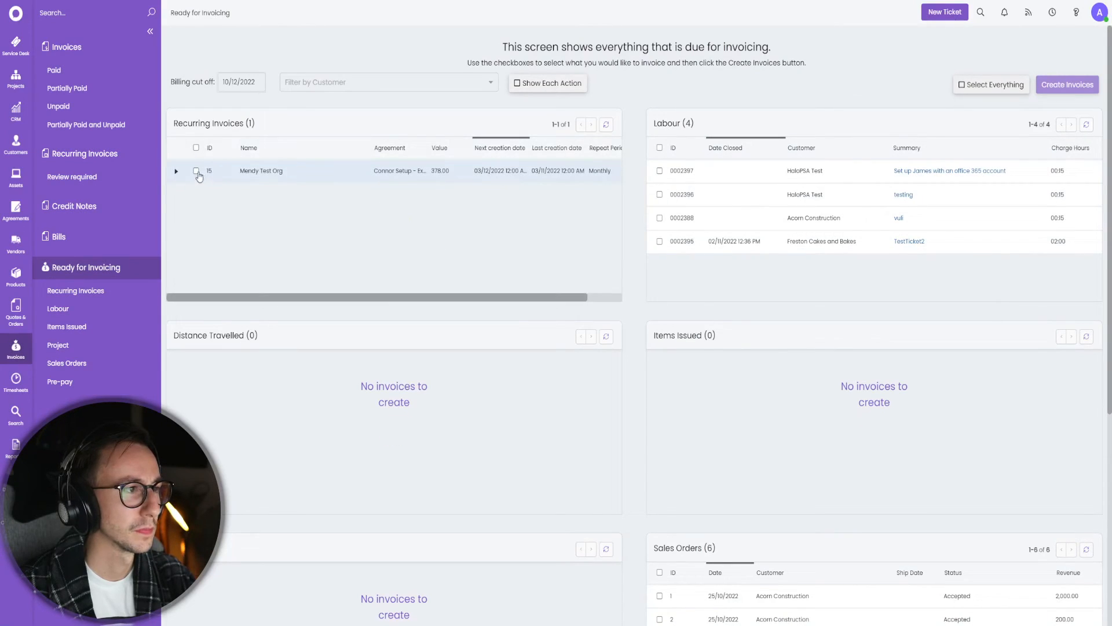
Create an invoice from the due recurring invoice and list the unpaid invoices
left_click(1067, 85)
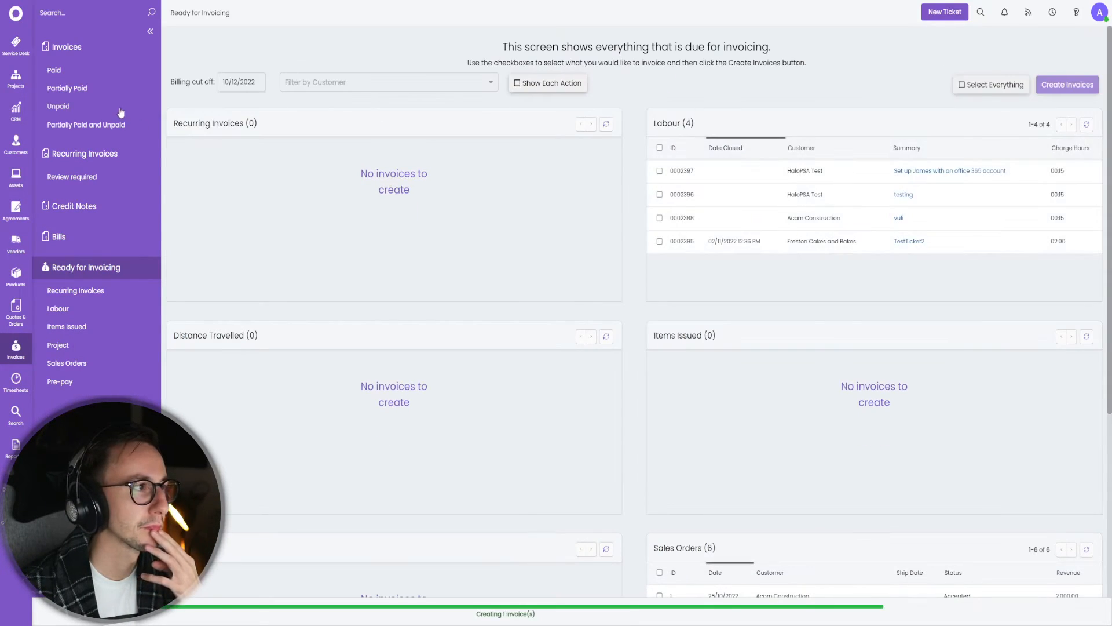
left_click(1068, 85)
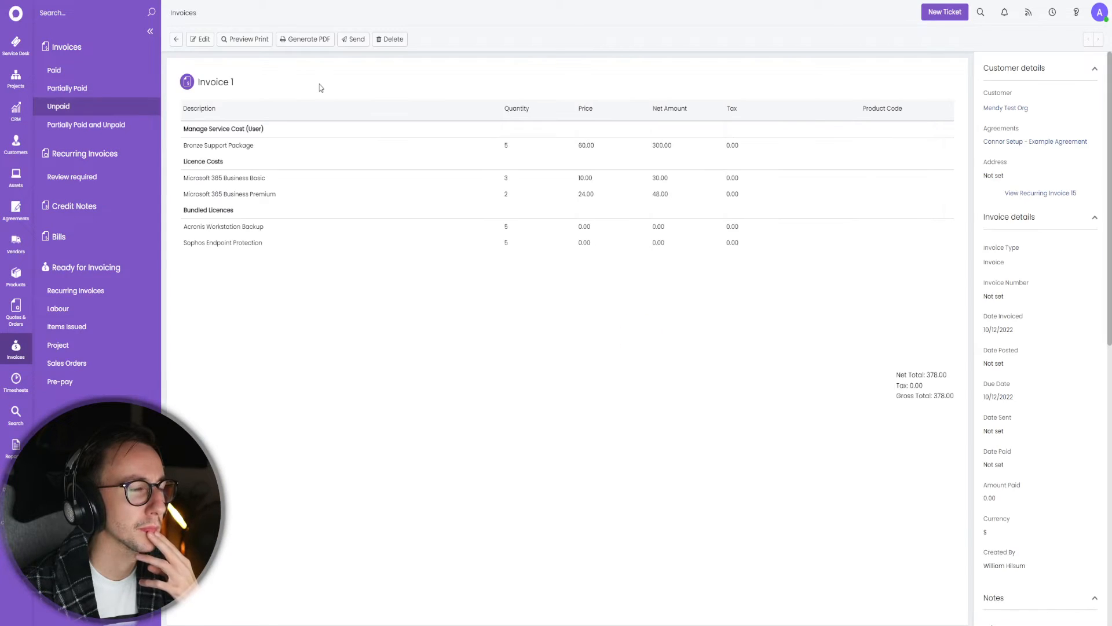
Generate the Invoice 1 PDF and open Invoice 1.pdf showing the bundled licences as one line
left_click(305, 39)
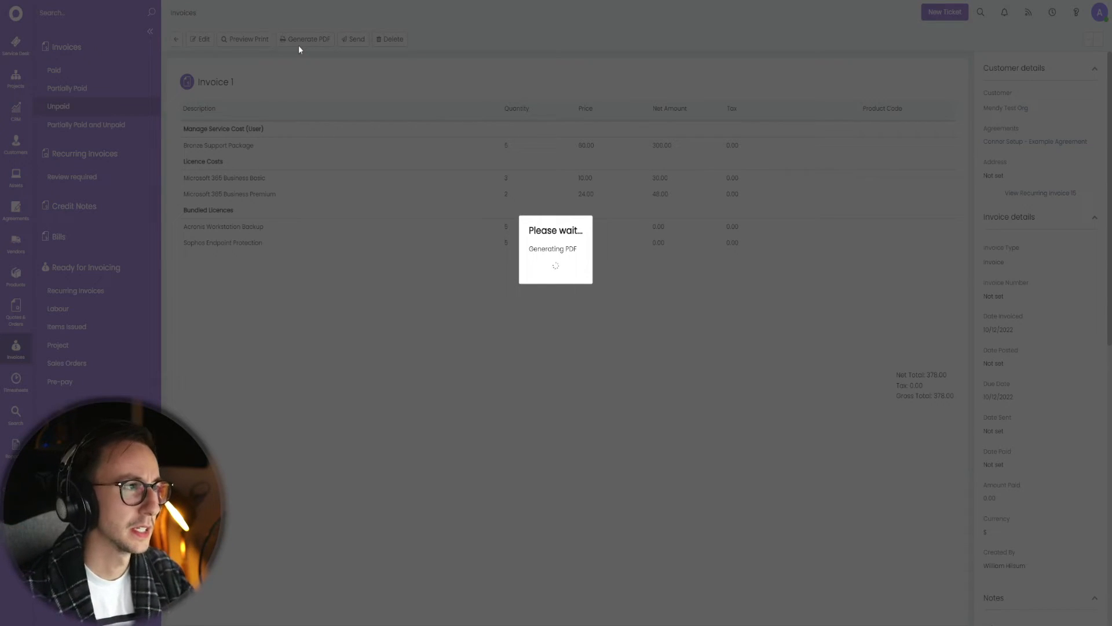
left_click(304, 40)
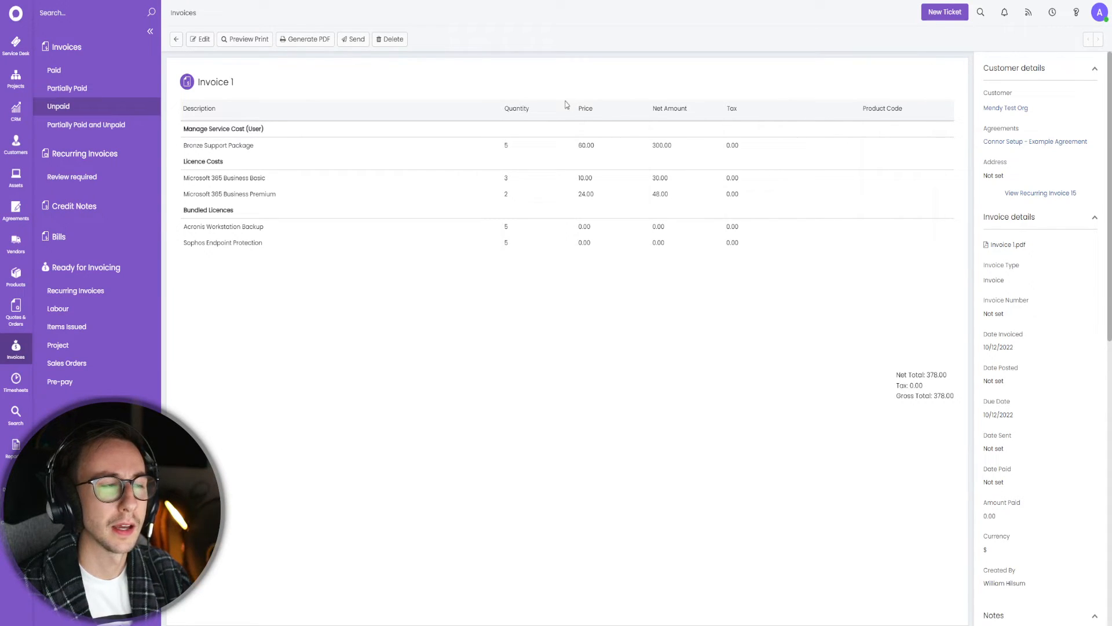
left_click(305, 39)
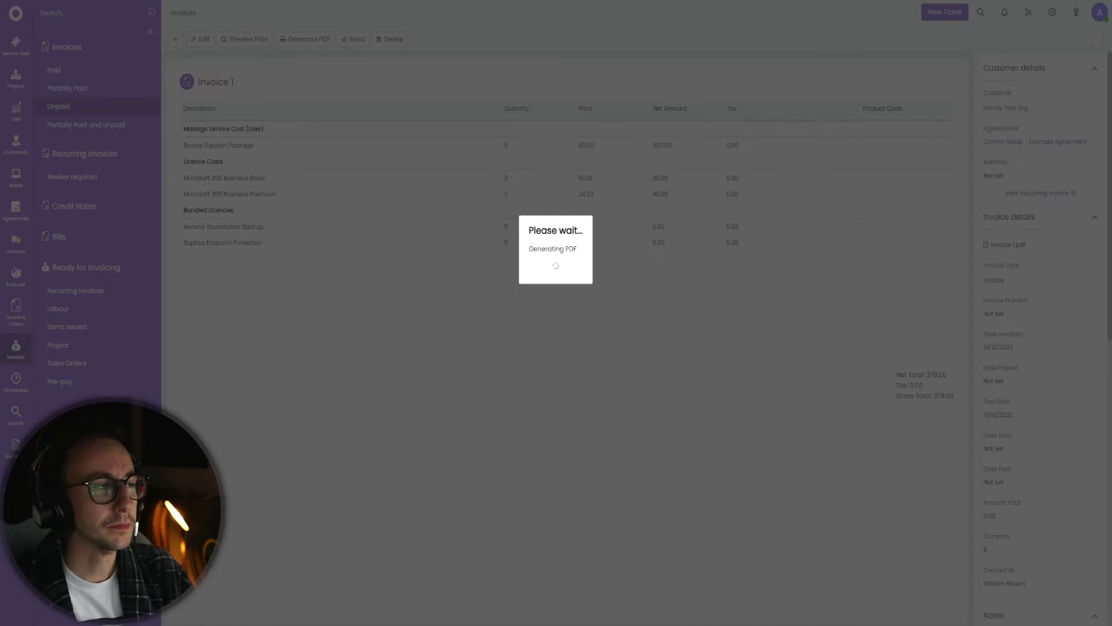
left_click(308, 39)
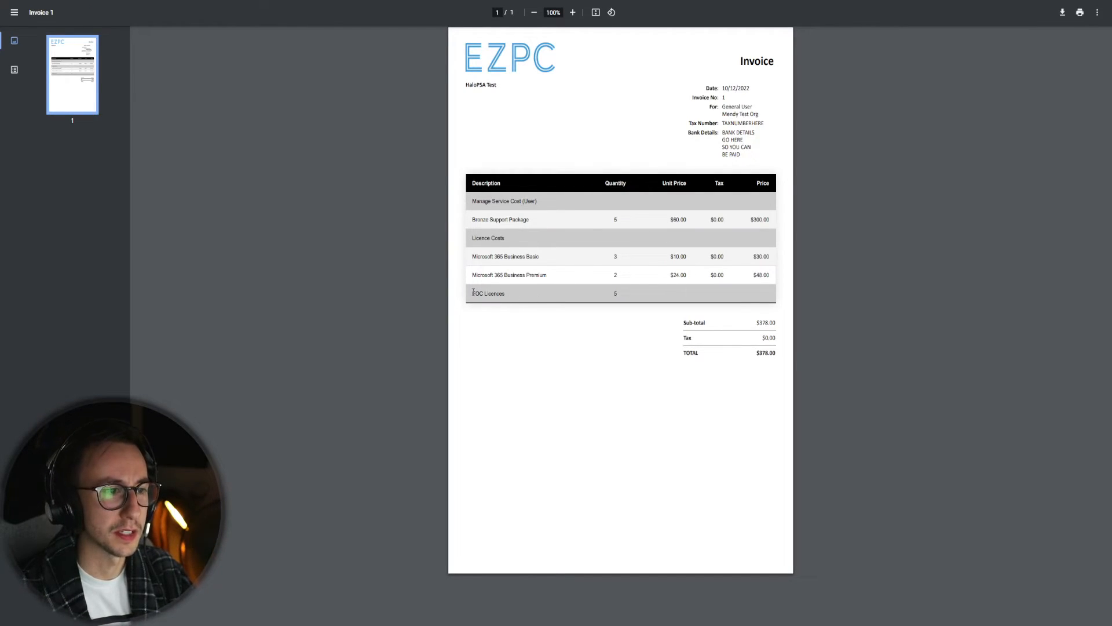
mouse_move(529, 294)
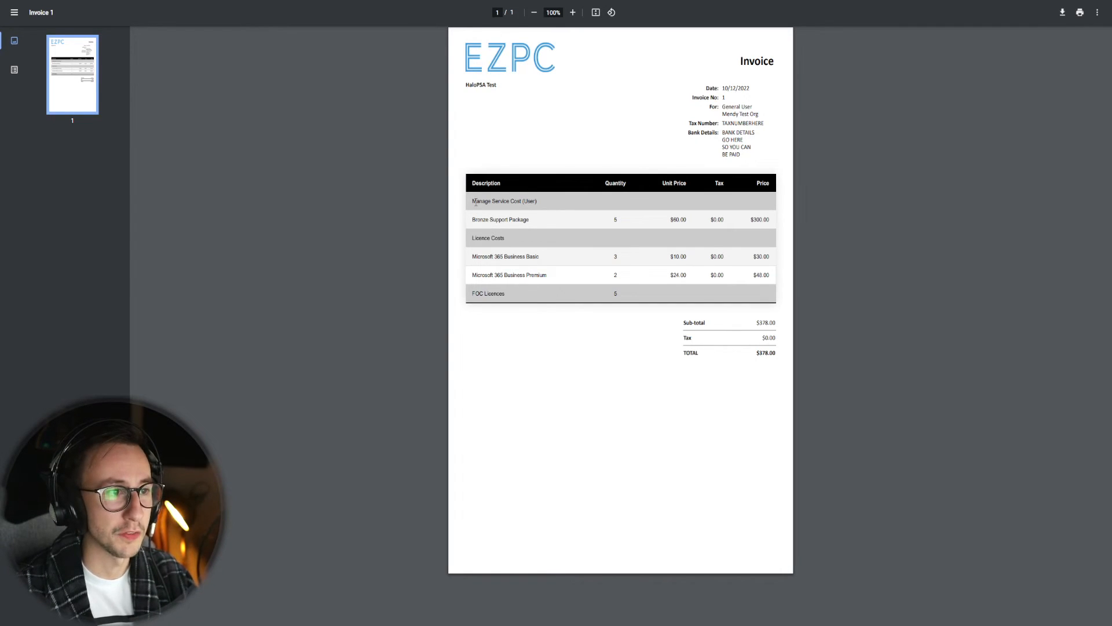
Inspect the PDF invoice showing the bundled licences as a single line without their items
double_click(678, 219)
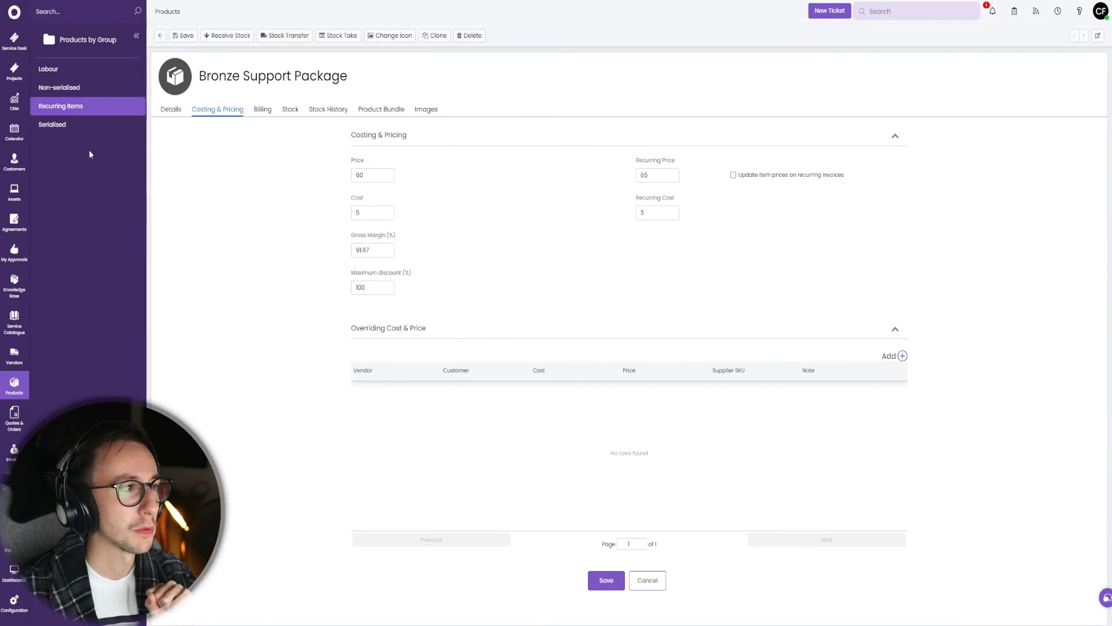
Browse Reports to the Agreement Profitability (2022) report and open the Connor Setup example agreement
left_click(14, 347)
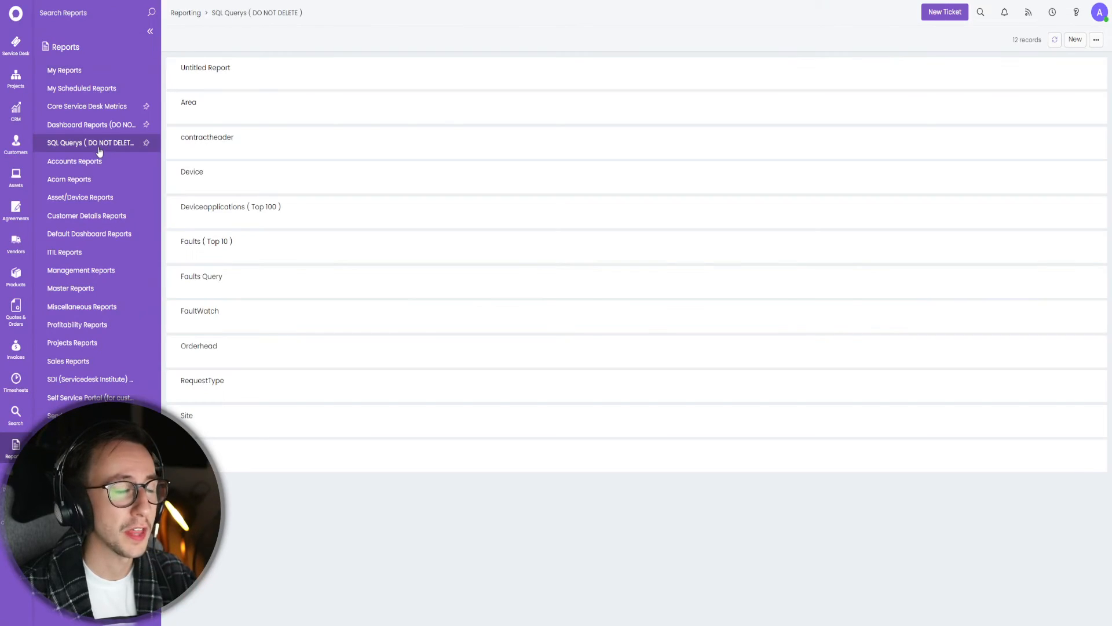
left_click(90, 124)
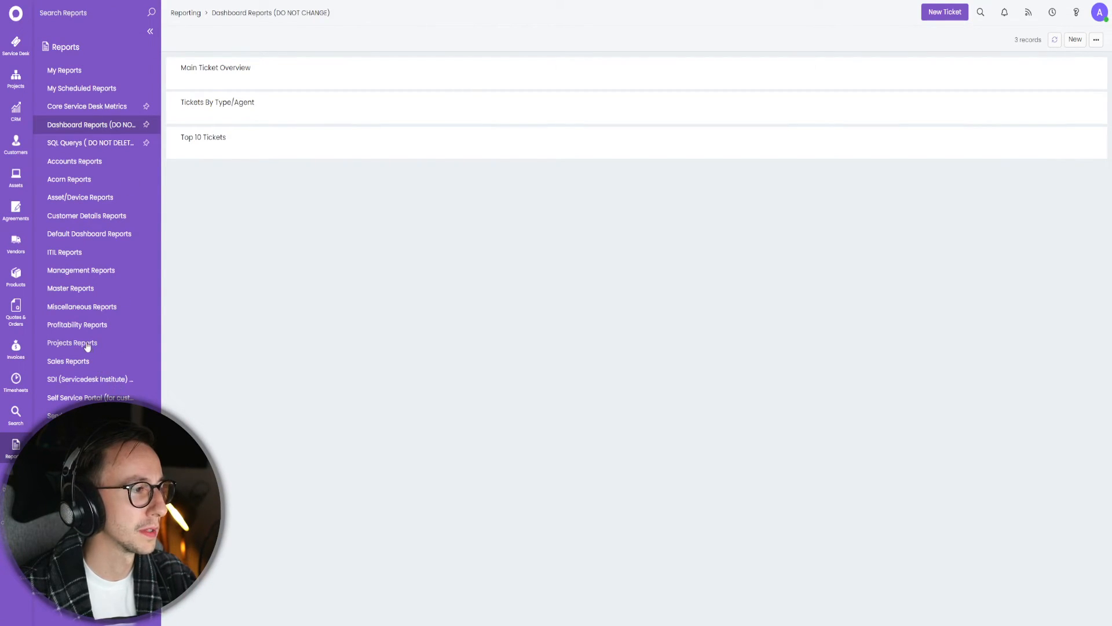
left_click(77, 325)
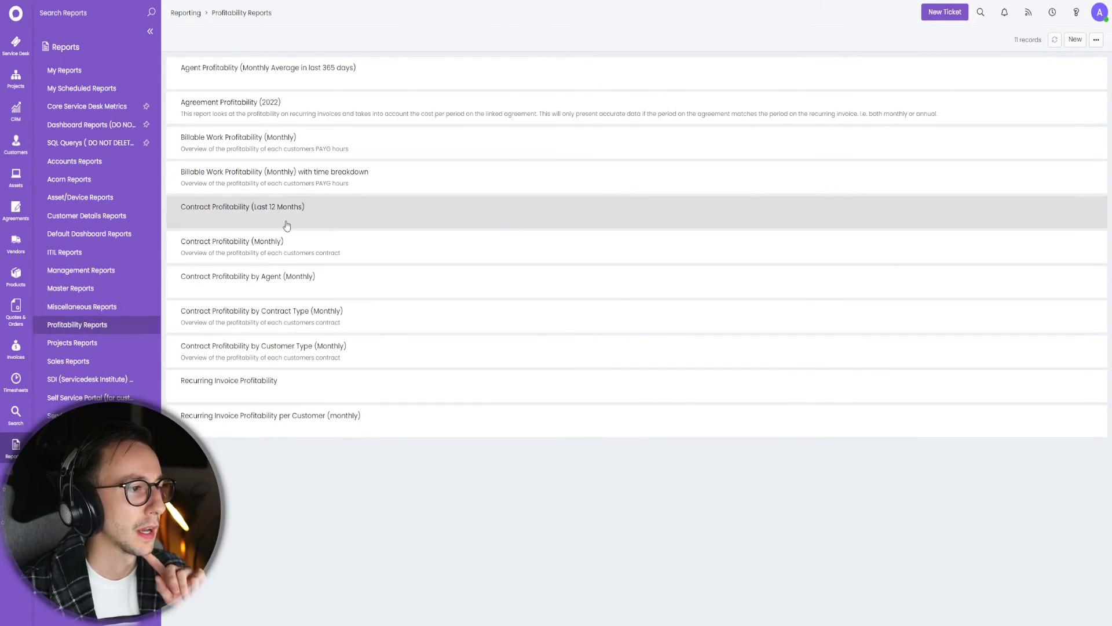
left_click(230, 102)
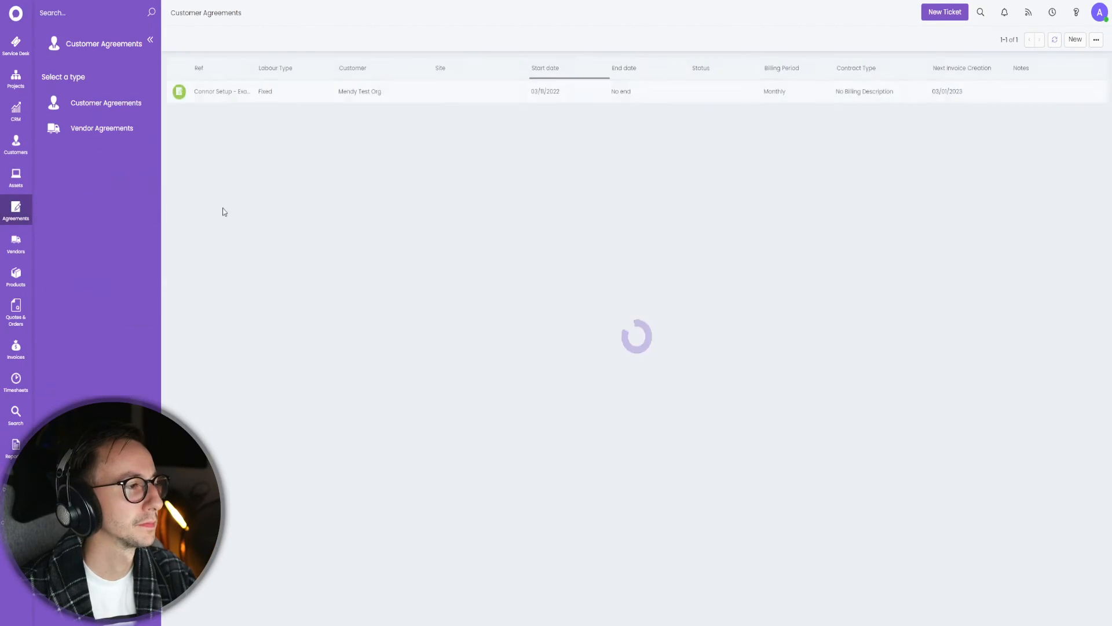
left_click(223, 90)
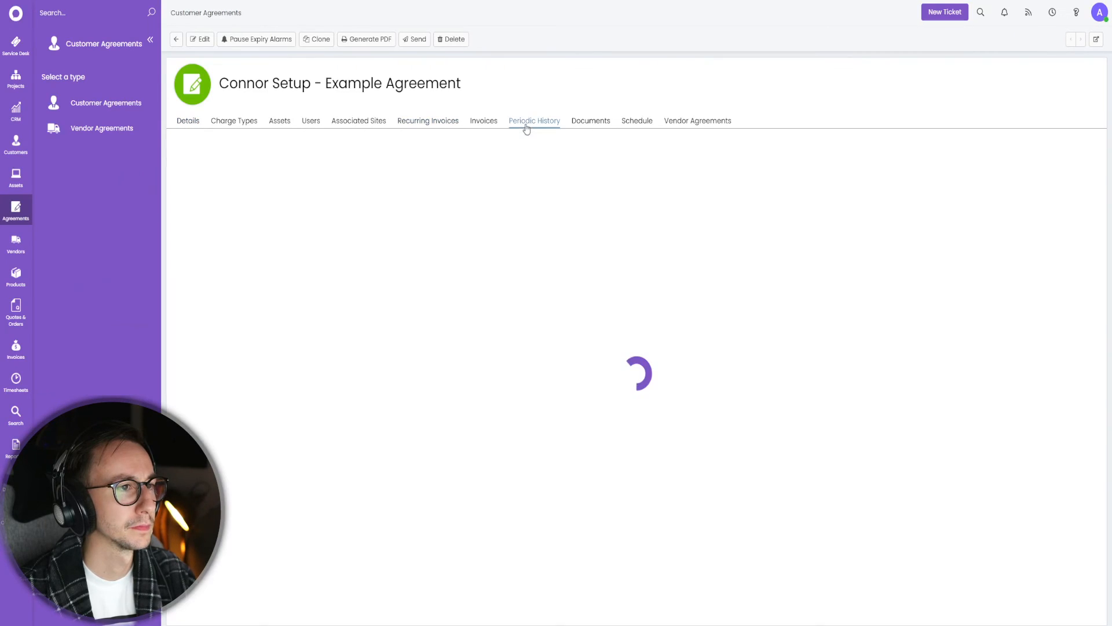
Review the agreement's periodic history showing 378 sold, 126 cost, 252 profit
left_click(428, 121)
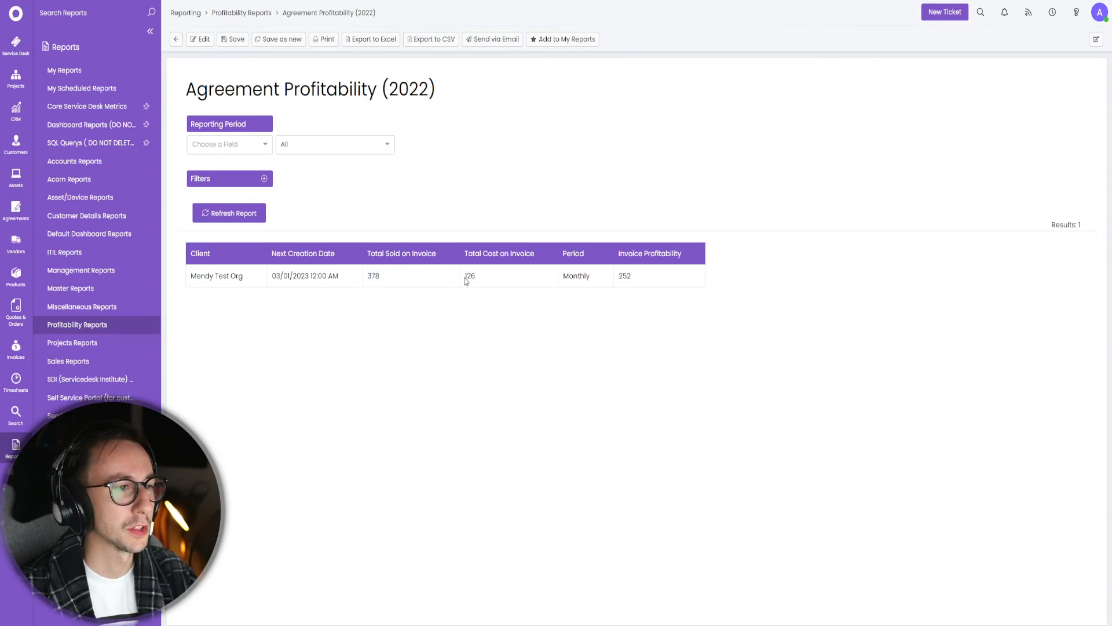
double_click(469, 276)
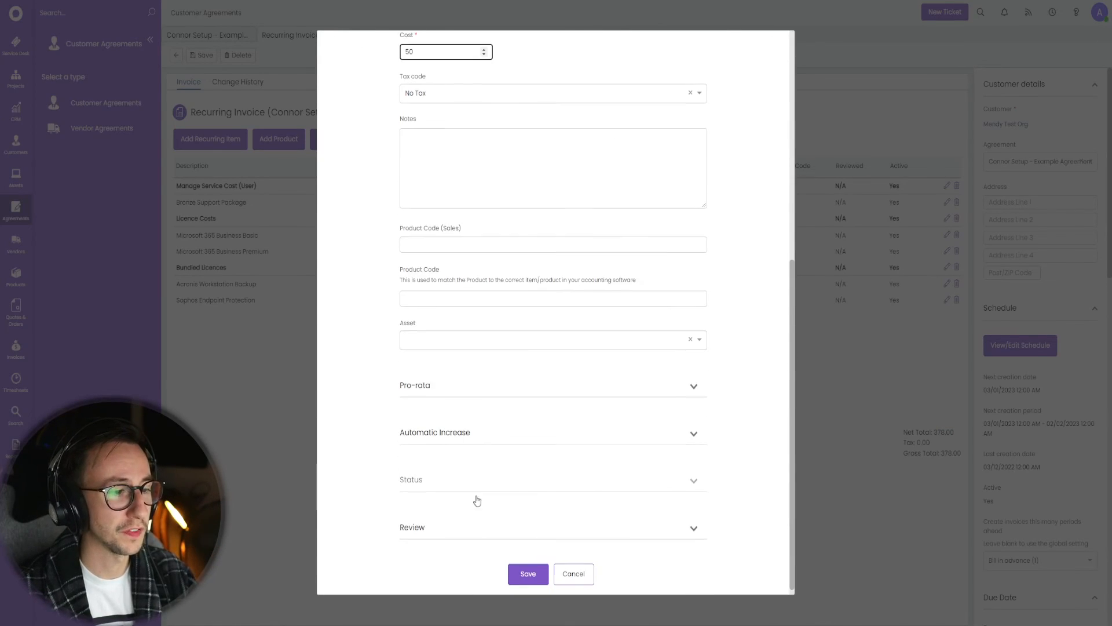
Save the line cost of 50 and refresh the report to show 351 cost and 27 profit
left_click(527, 574)
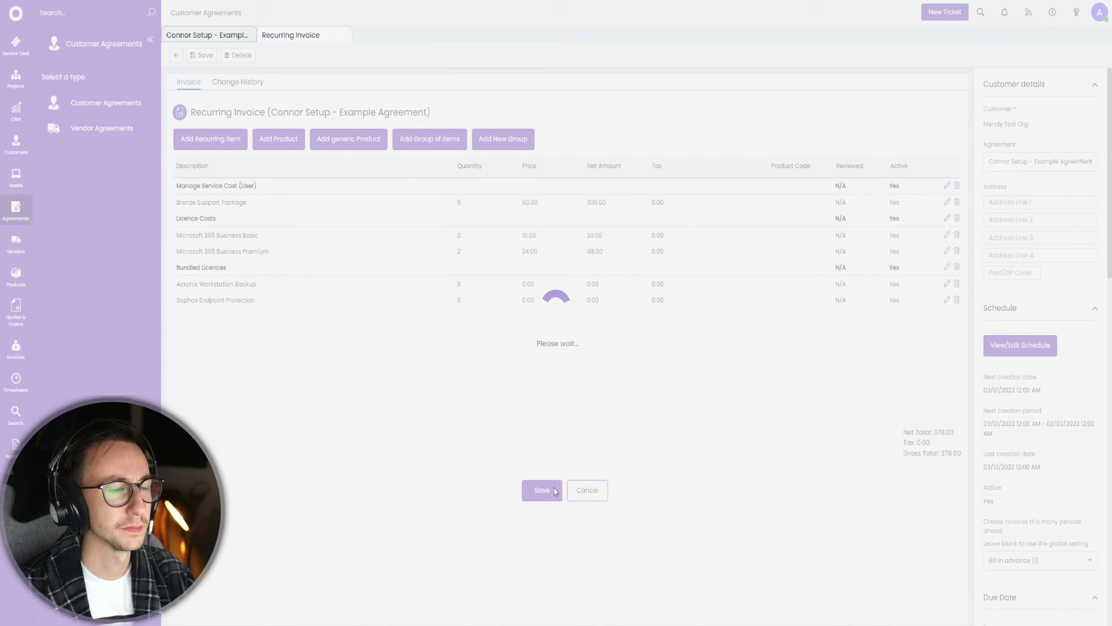
left_click(541, 489)
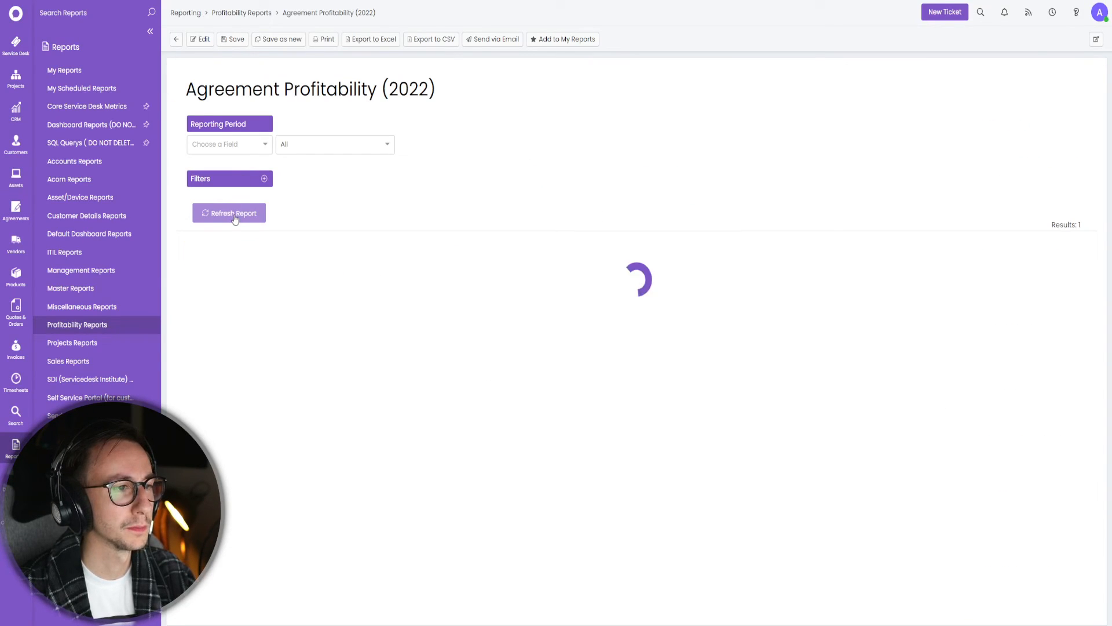
left_click(228, 213)
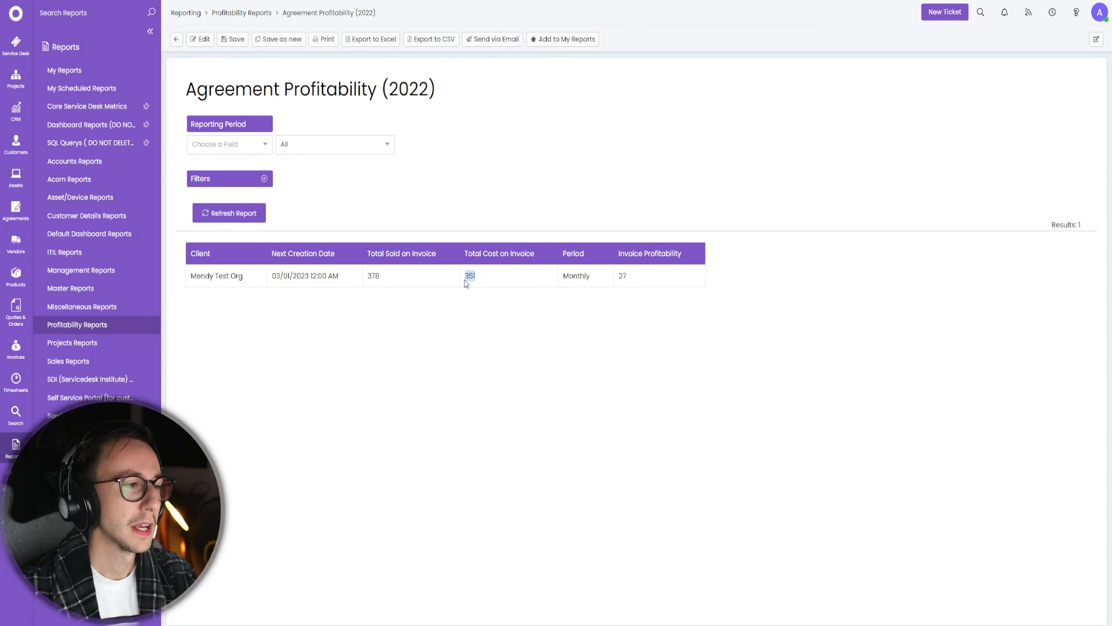
mouse_move(507, 222)
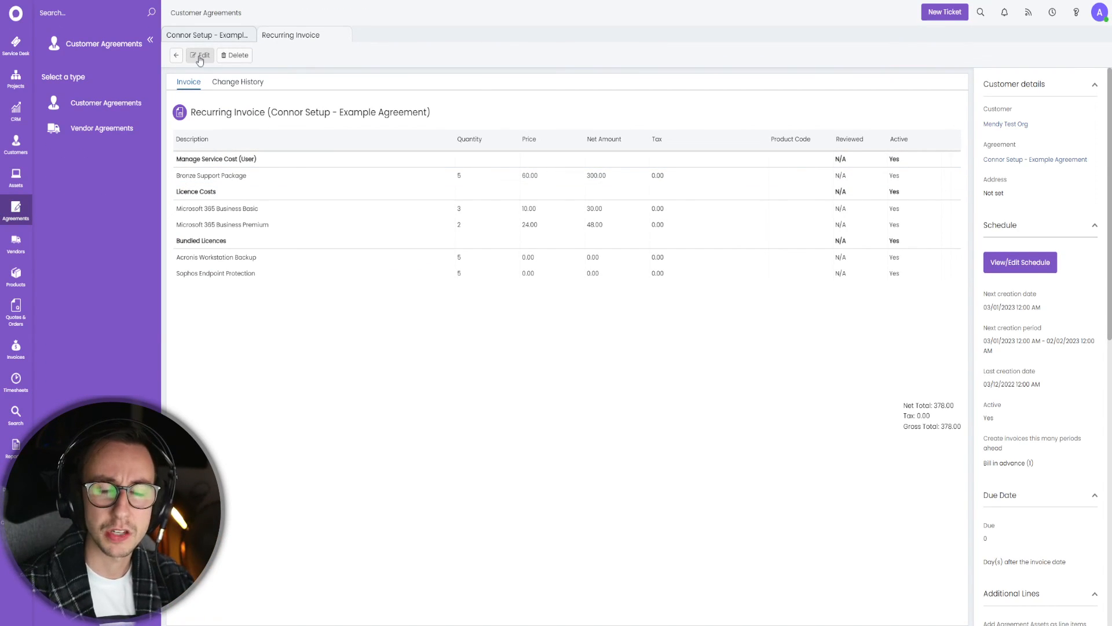
Reopen the Connor Setup recurring invoice for editing, lines still totalling 378.00
left_click(200, 55)
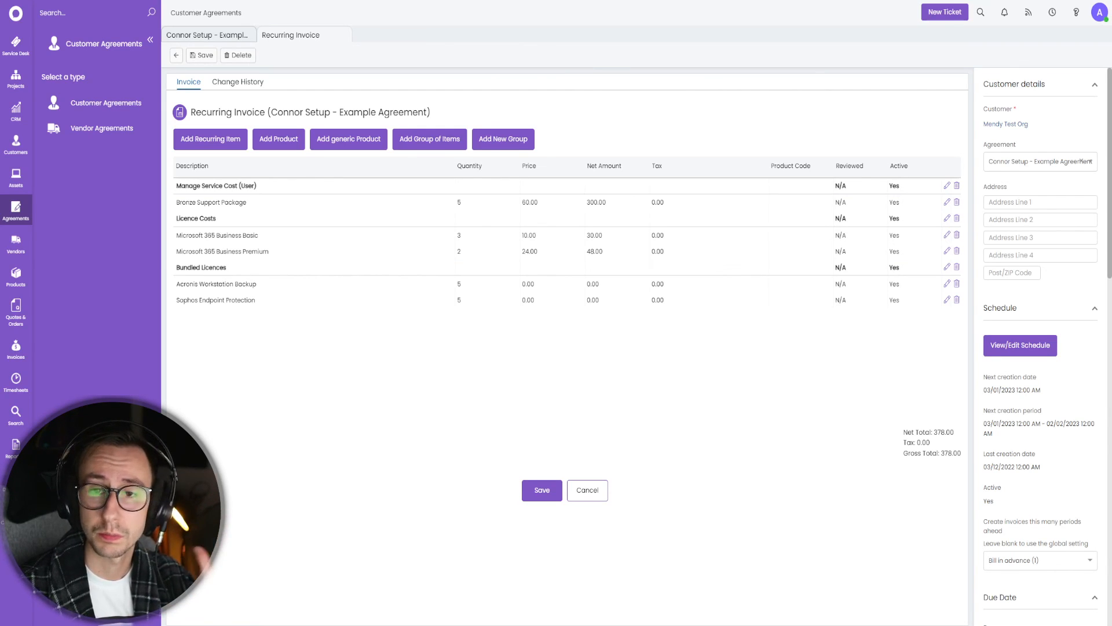
mouse_move(727, 179)
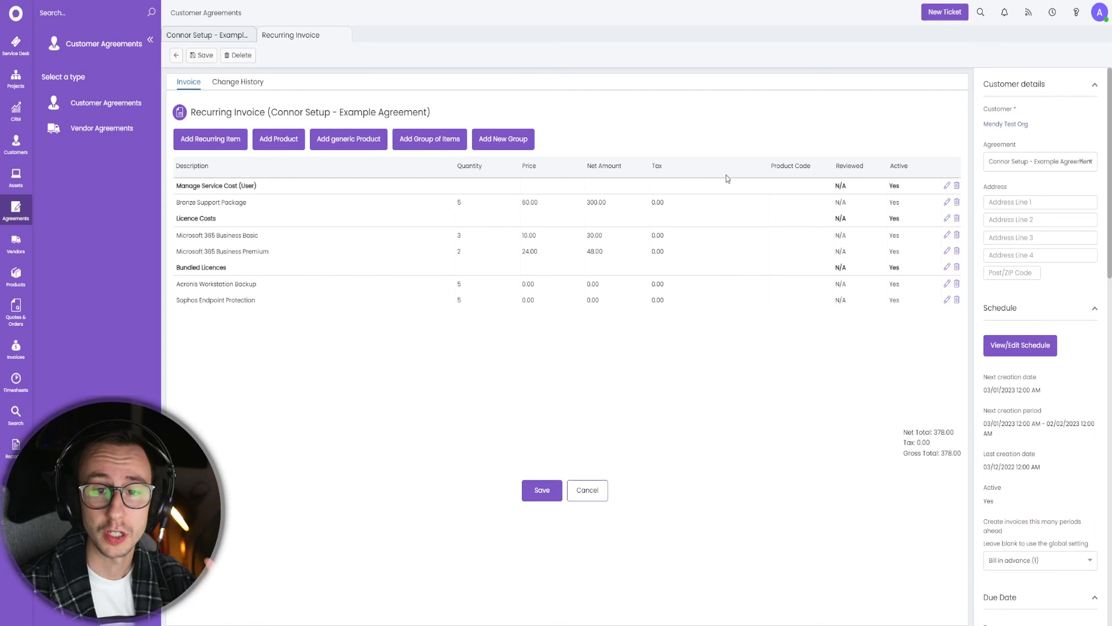